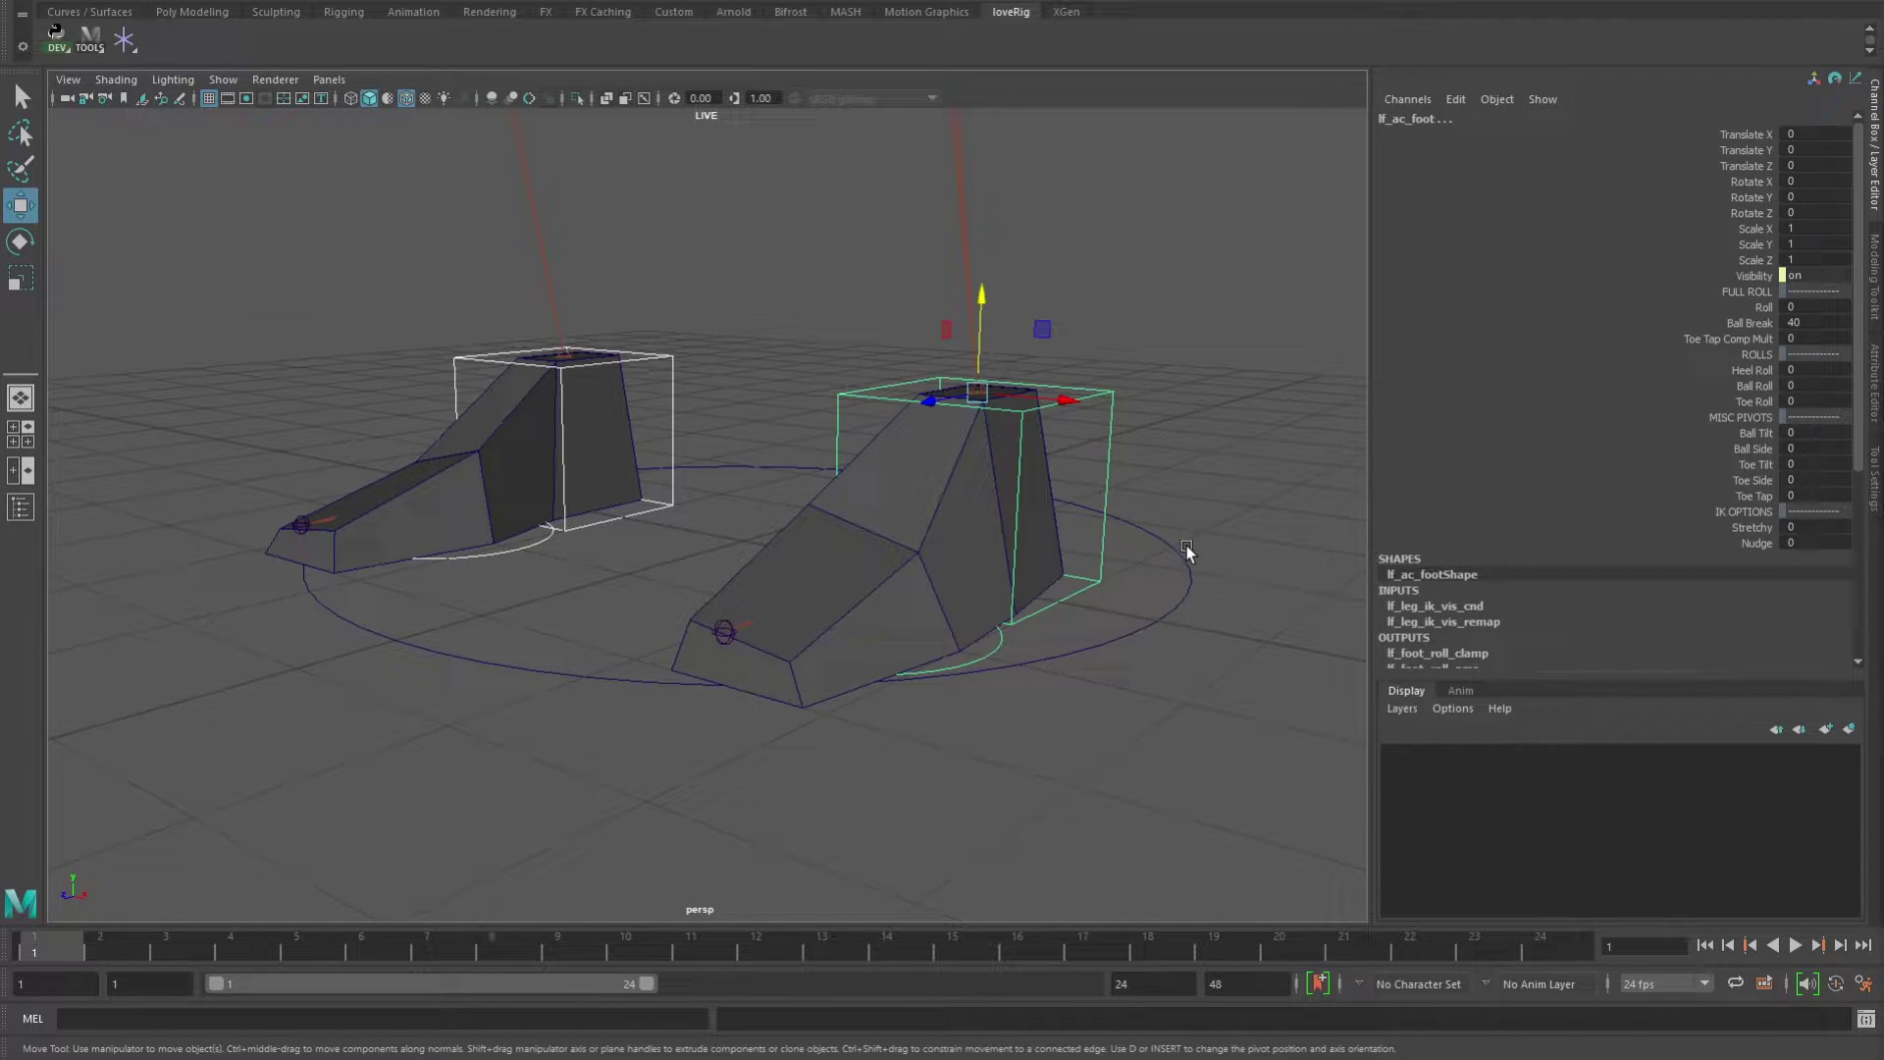
mouse_move(1061, 481)
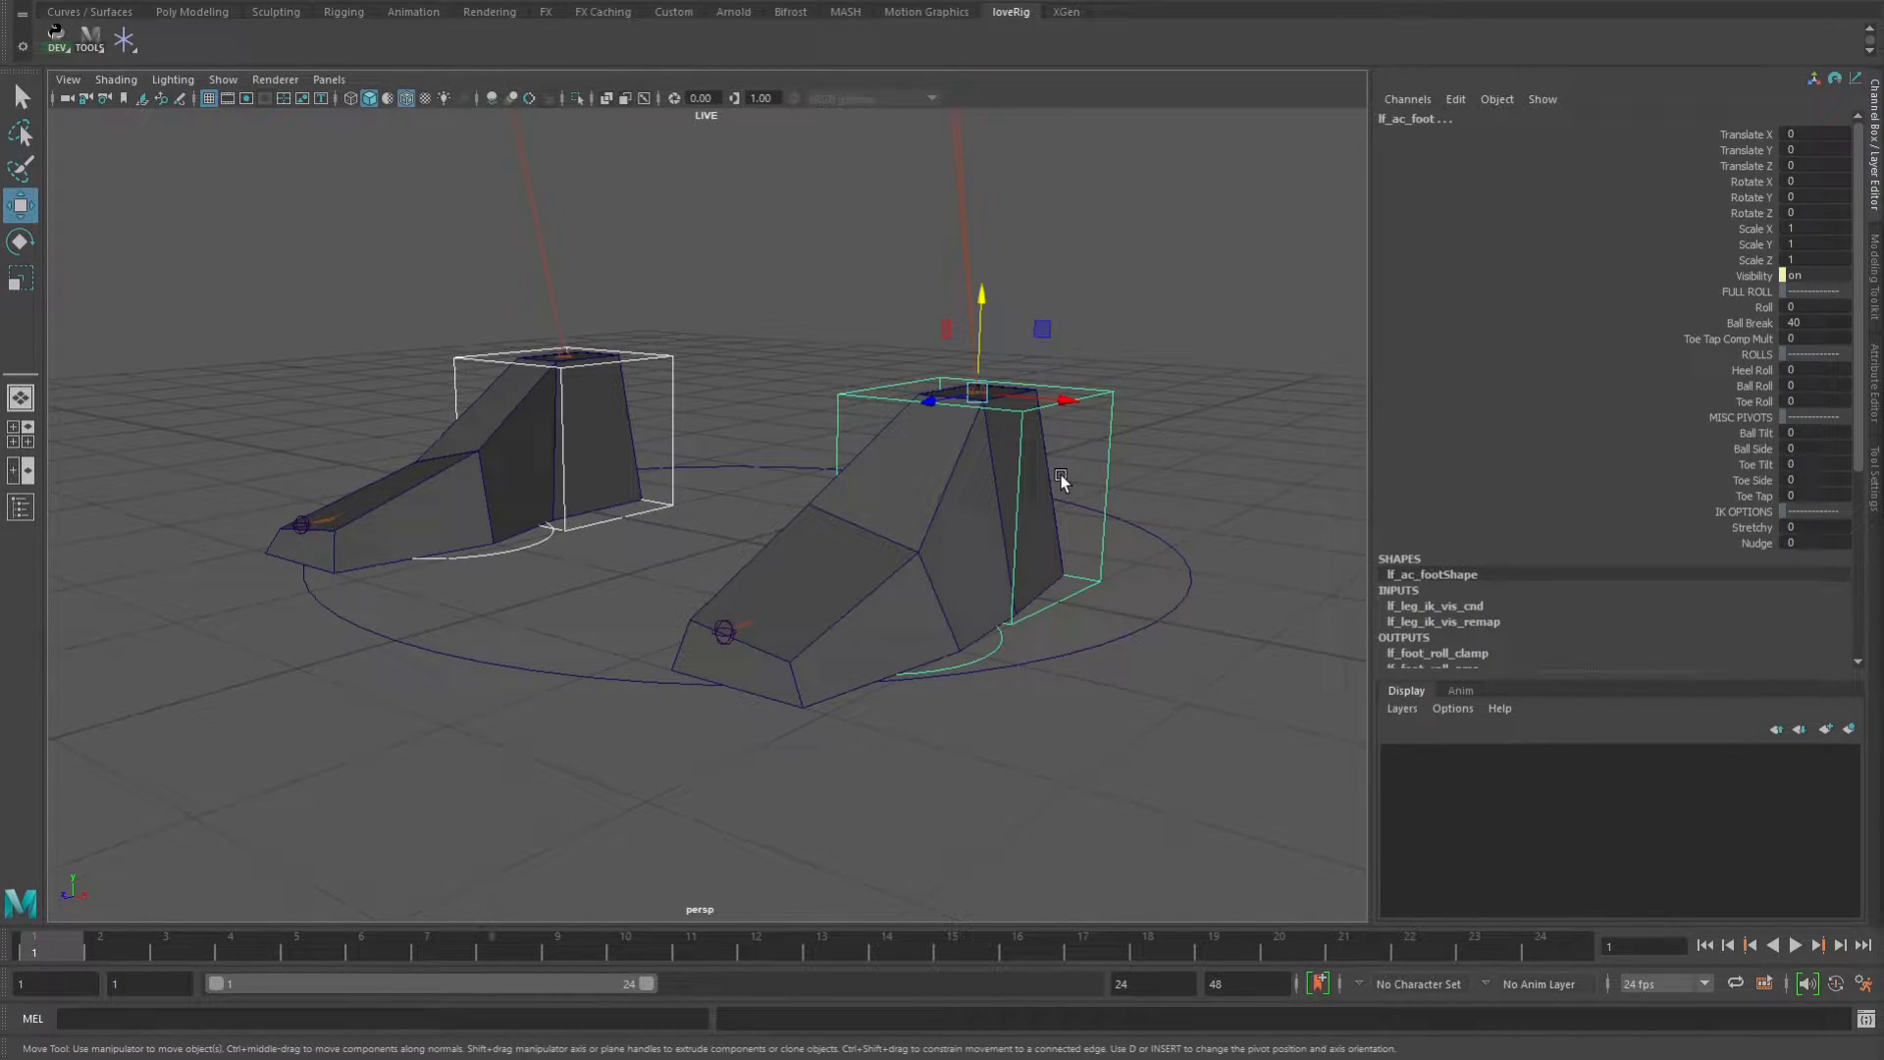
mouse_move(1159, 565)
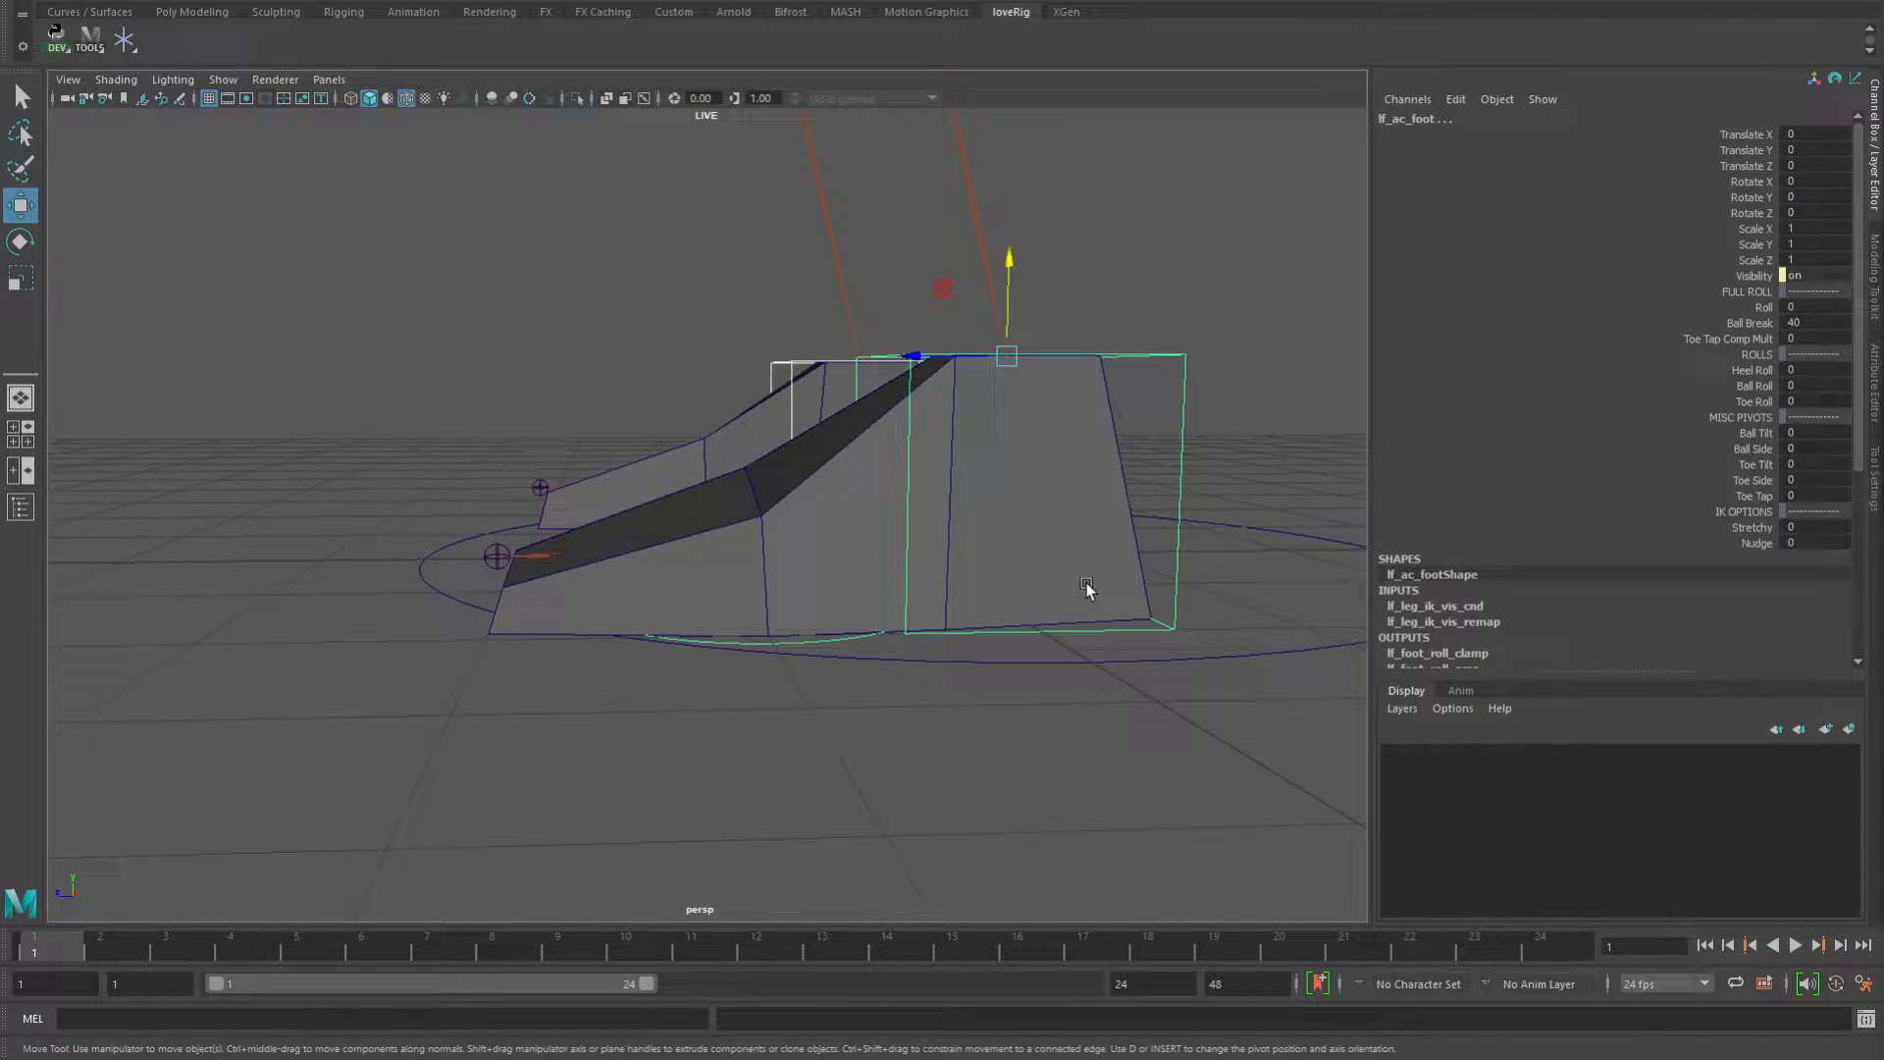
mouse_move(1139, 580)
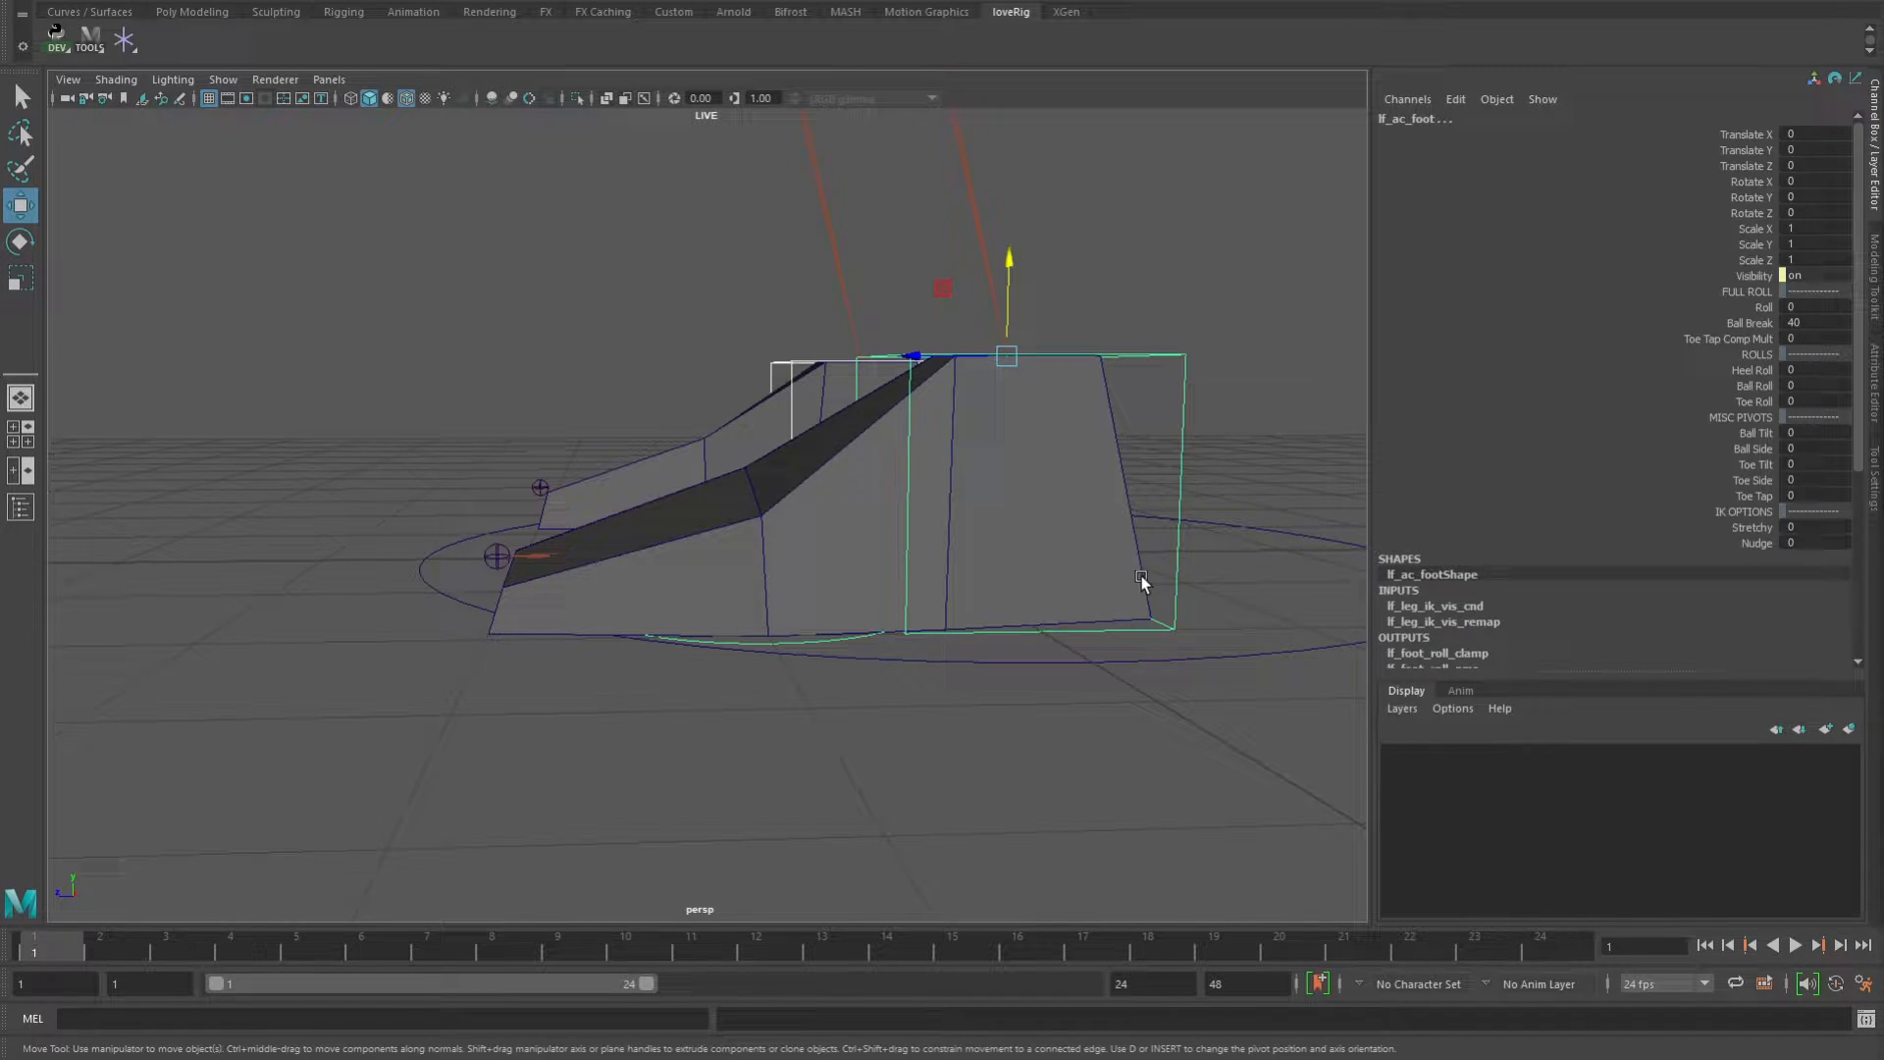
mouse_move(721, 490)
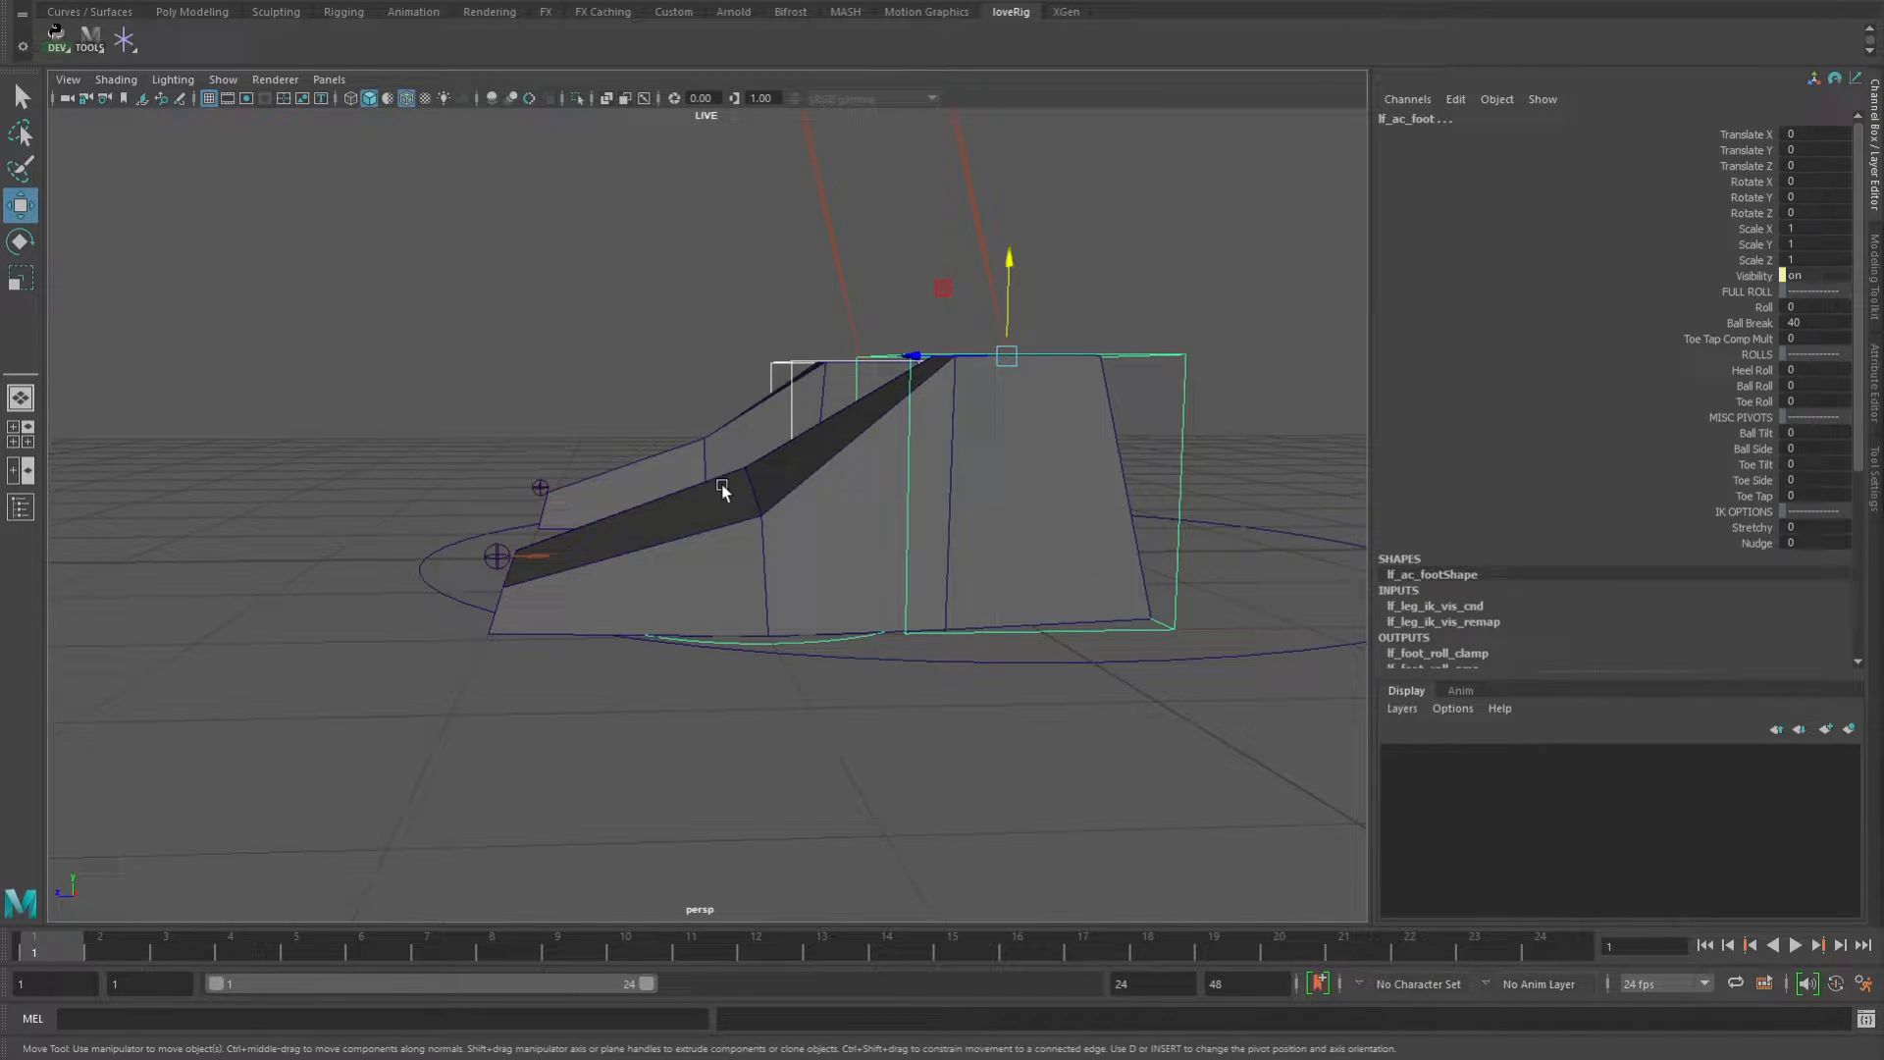
mouse_move(804, 501)
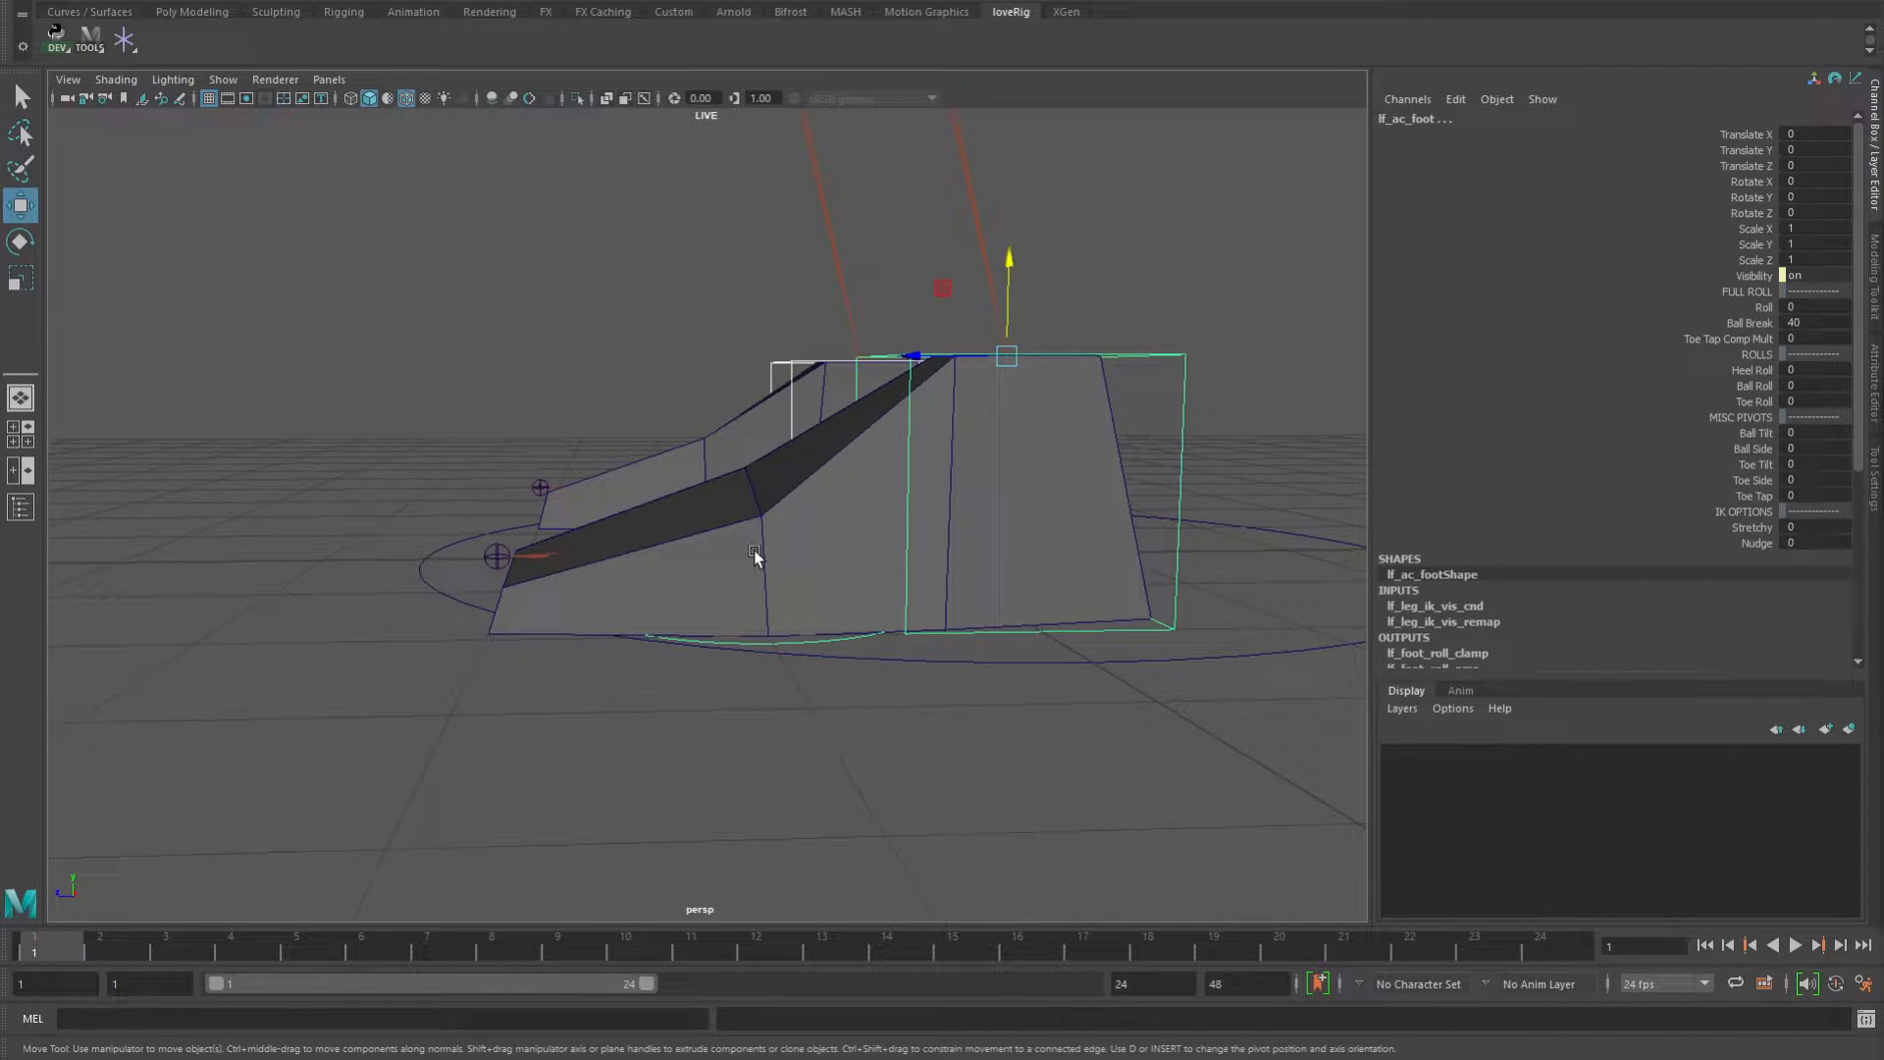
mouse_move(745, 536)
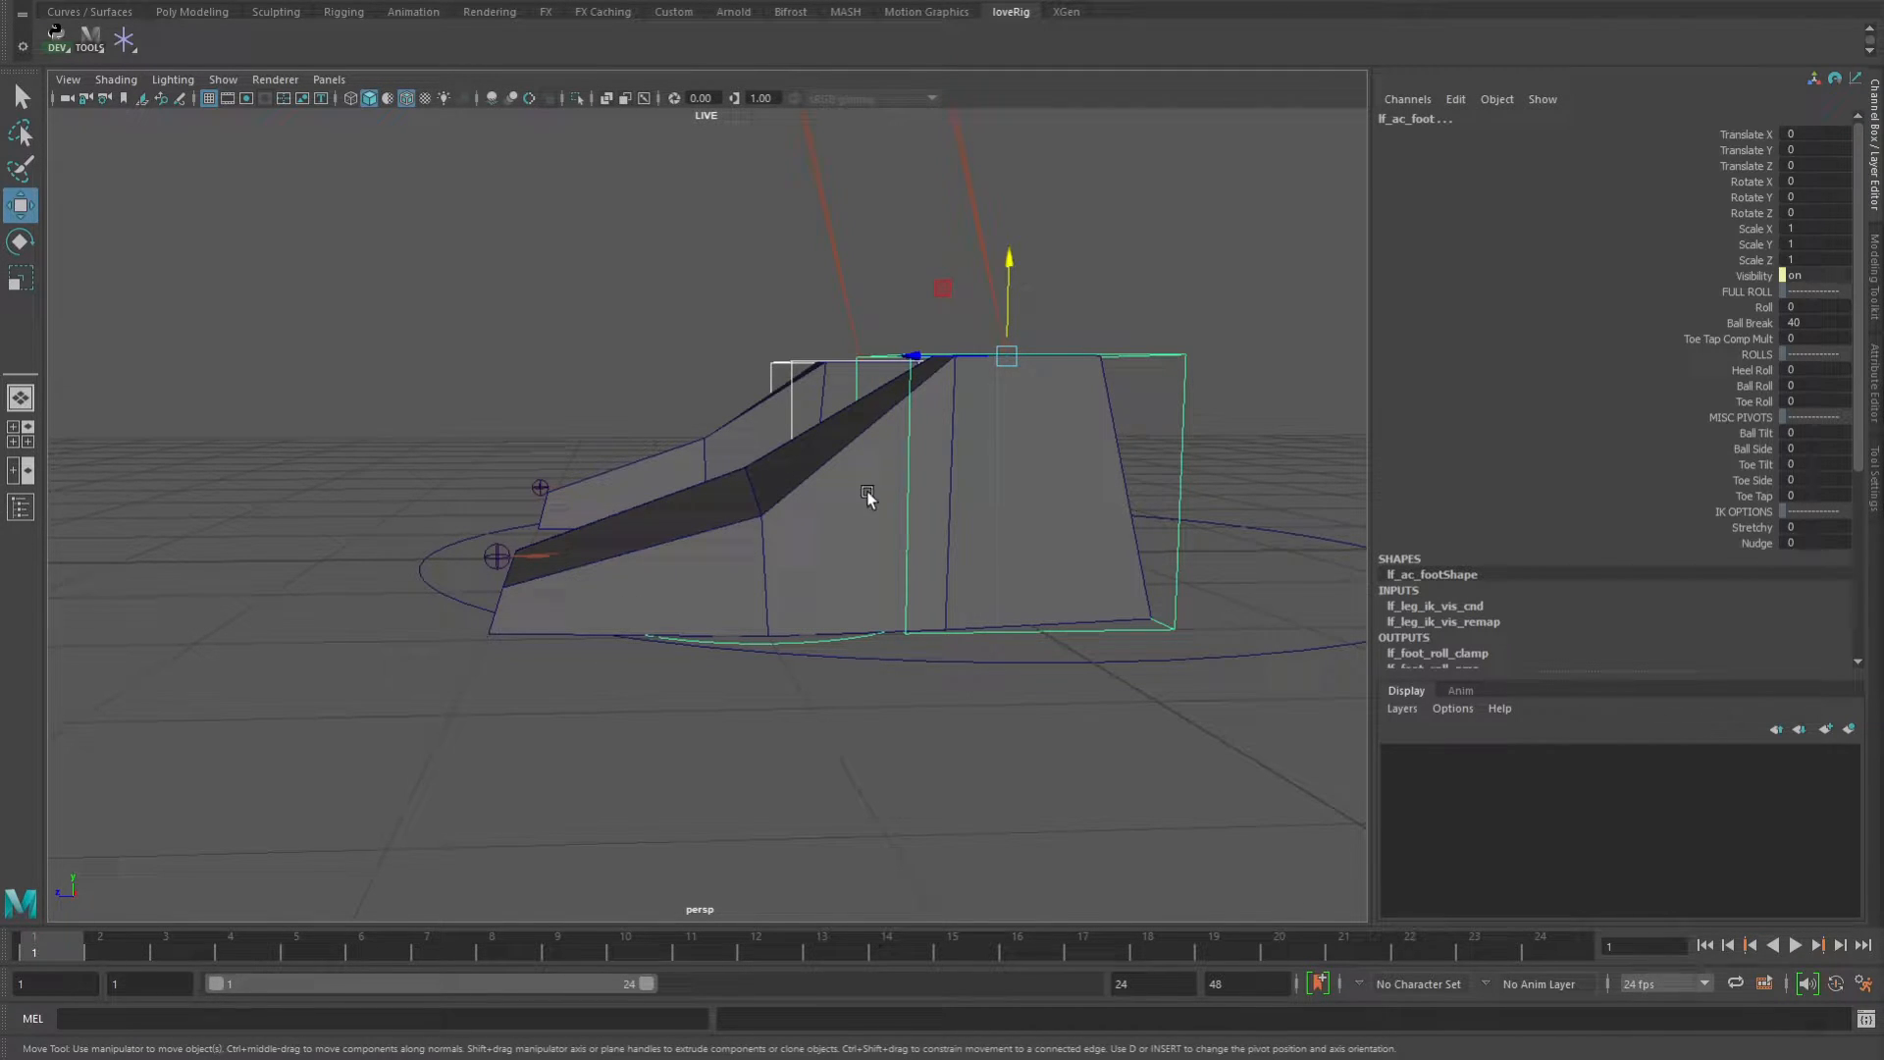
mouse_move(1018, 129)
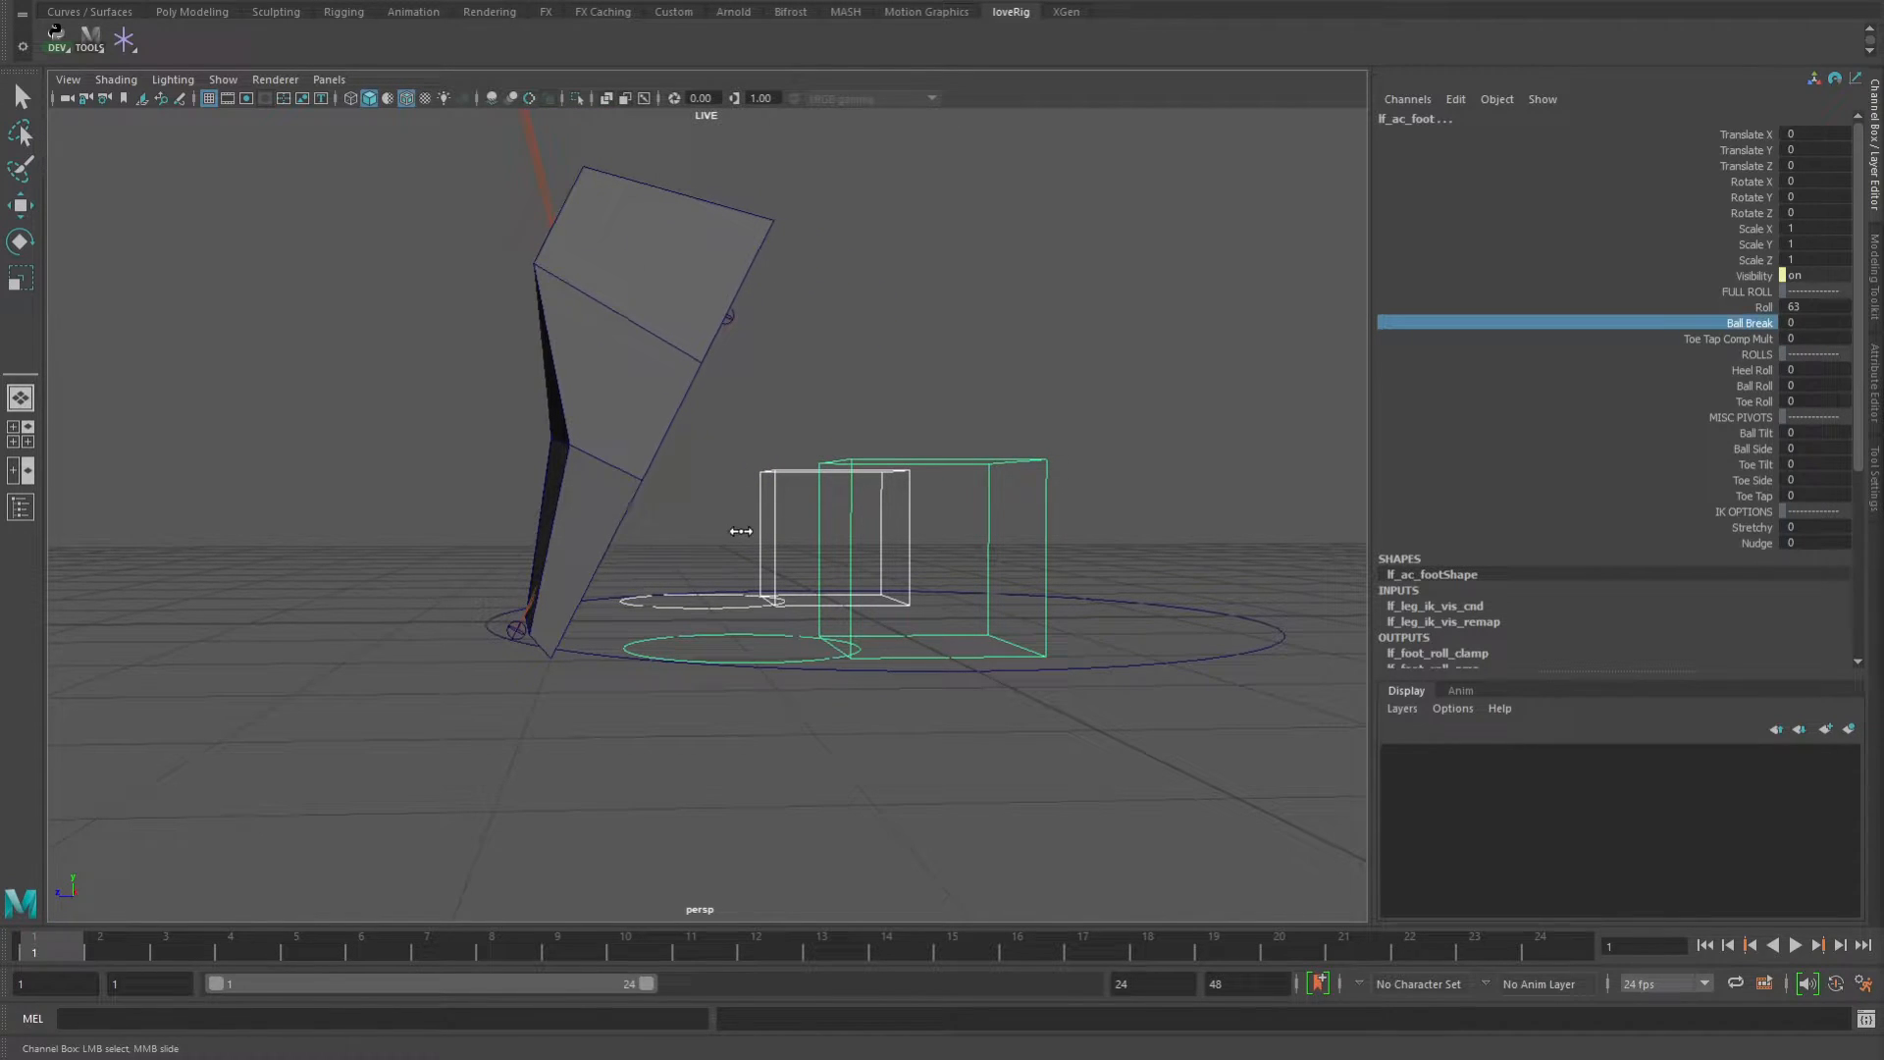
Select the Roll attribute to slide the foot up to Roll 74.3.
left_click(1762, 307)
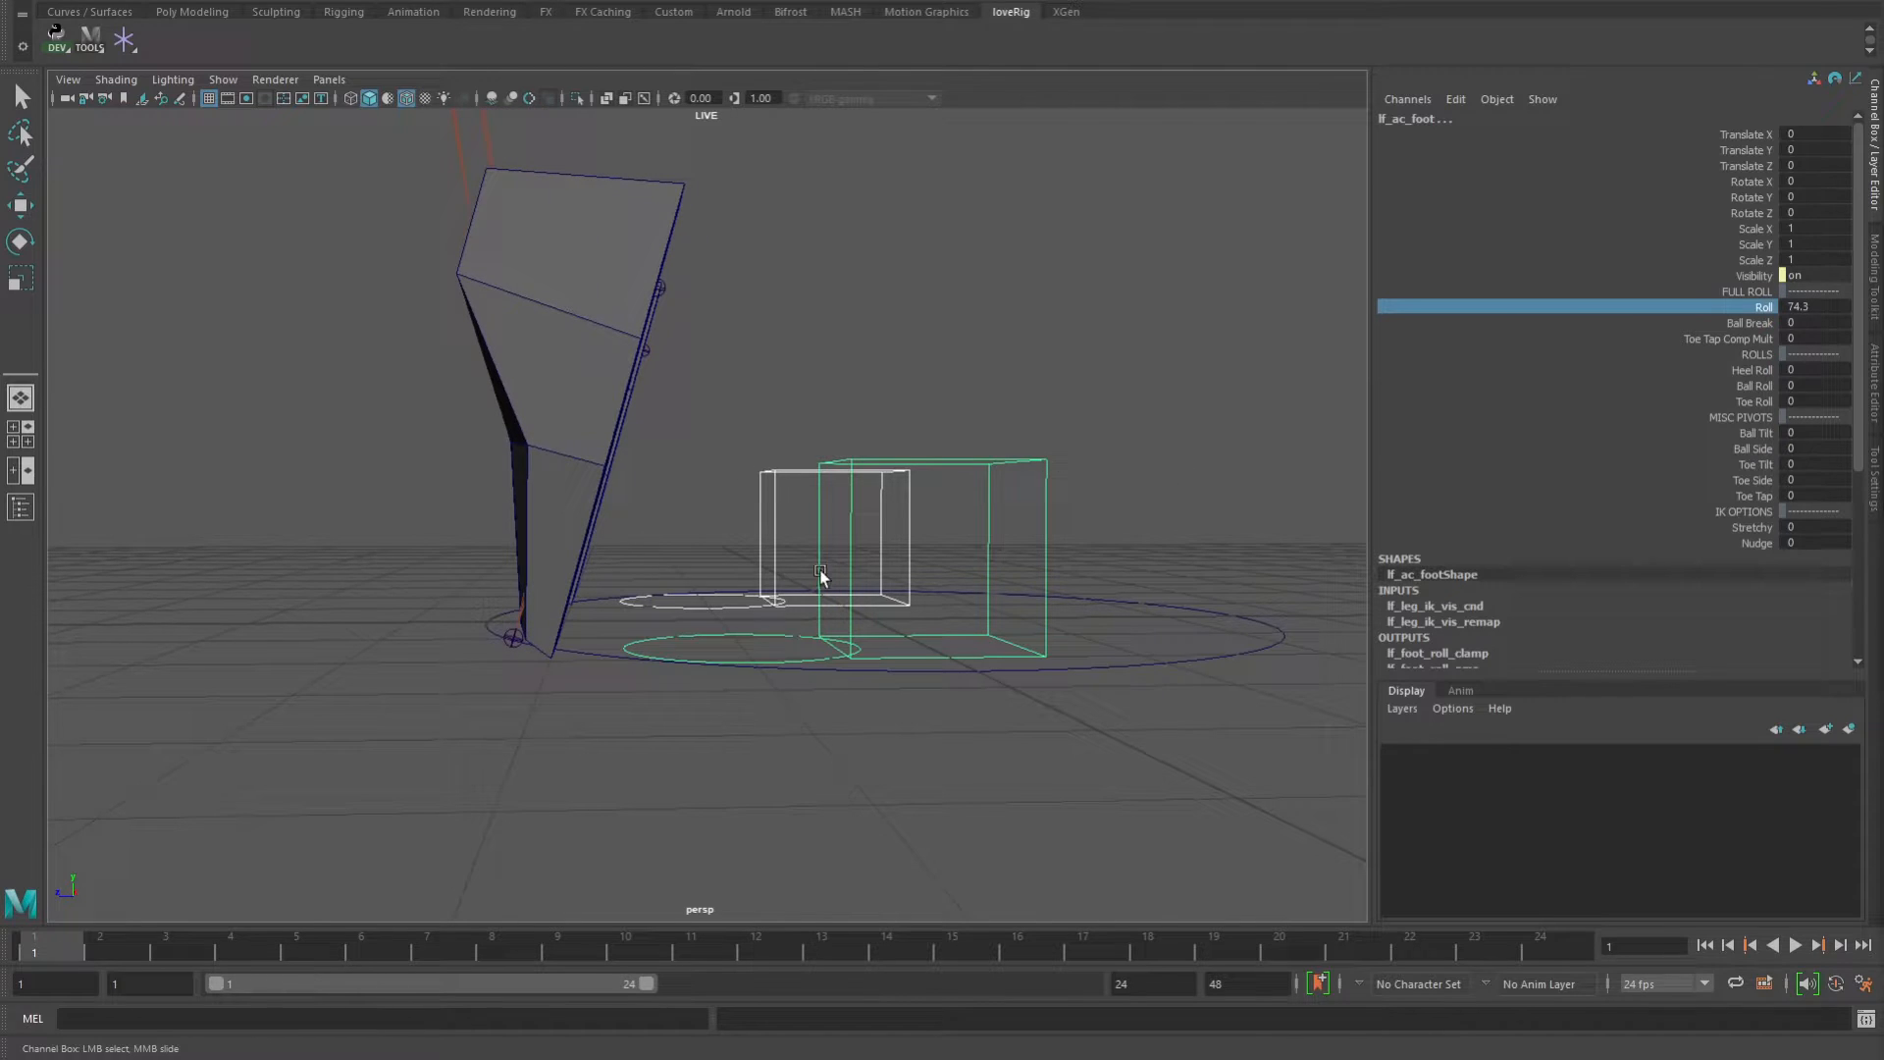
mouse_move(1824, 310)
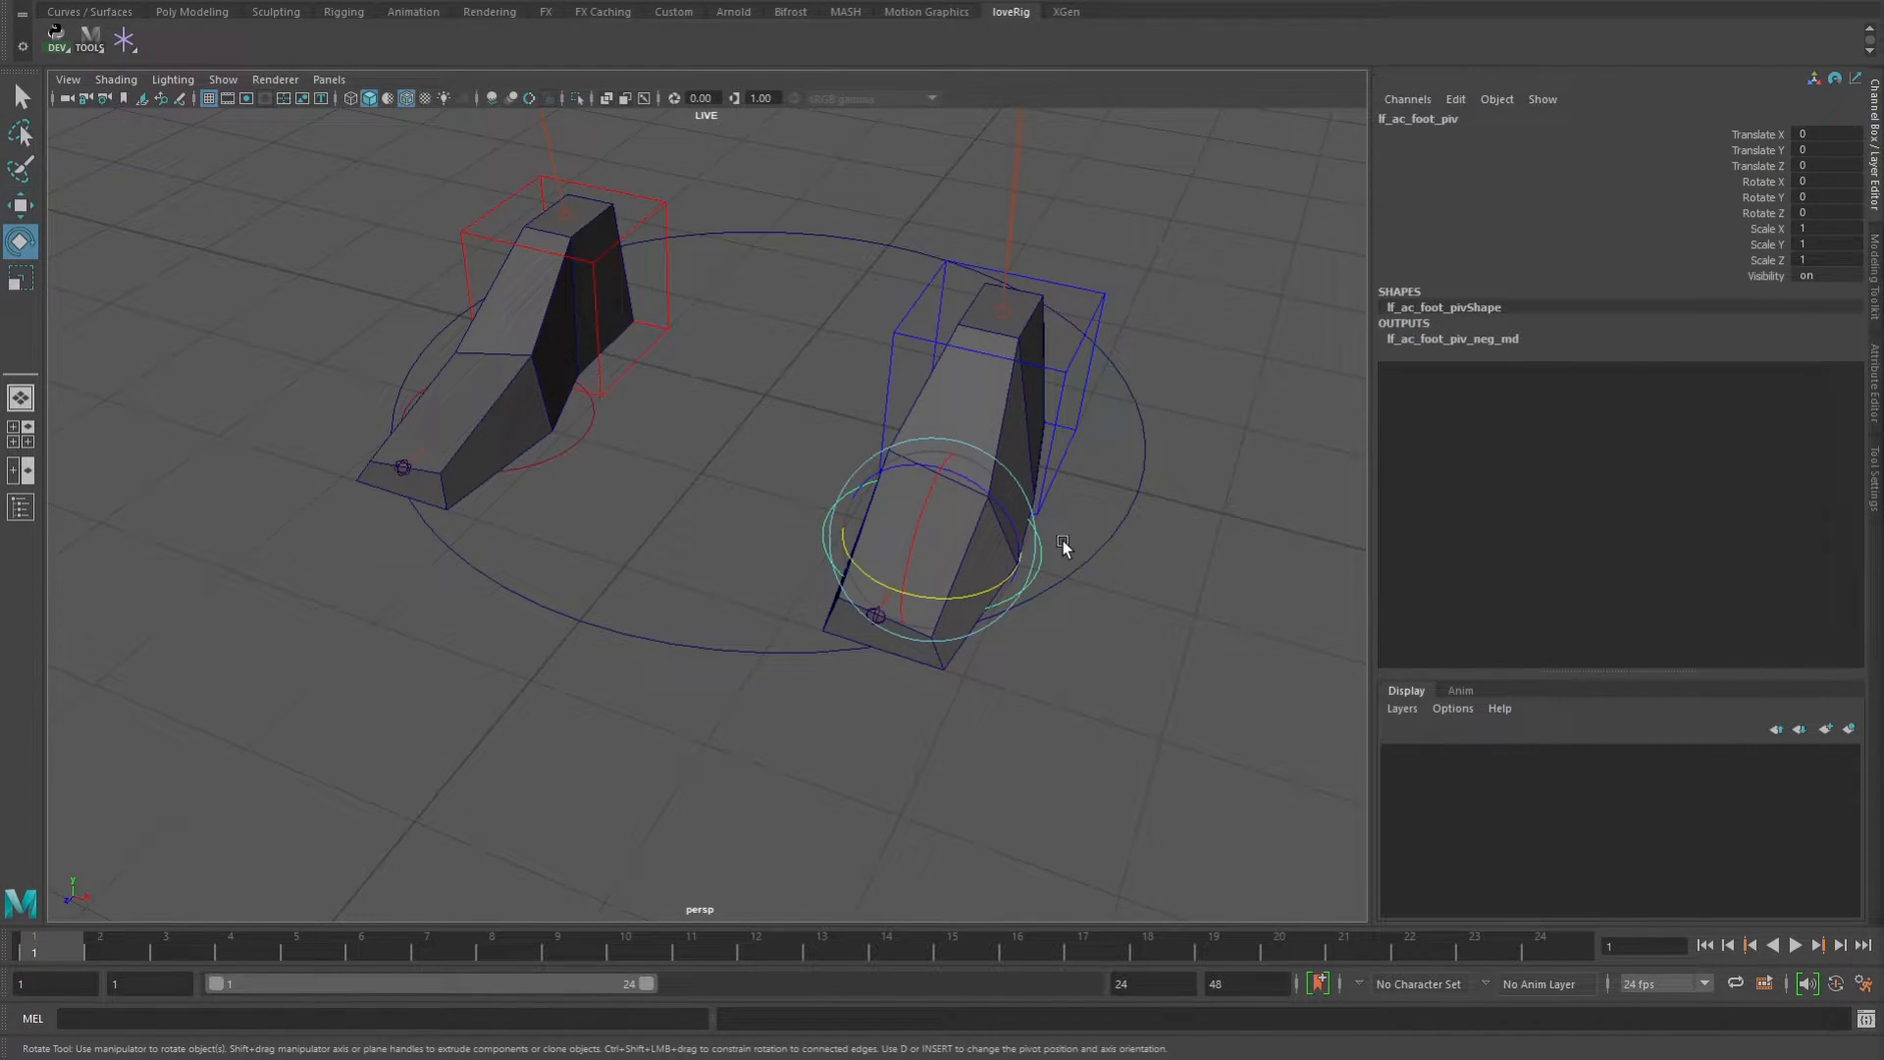
Select the foot pivot control, then undo back to Roll 0 with Ball Break 40.
left_click(21, 204)
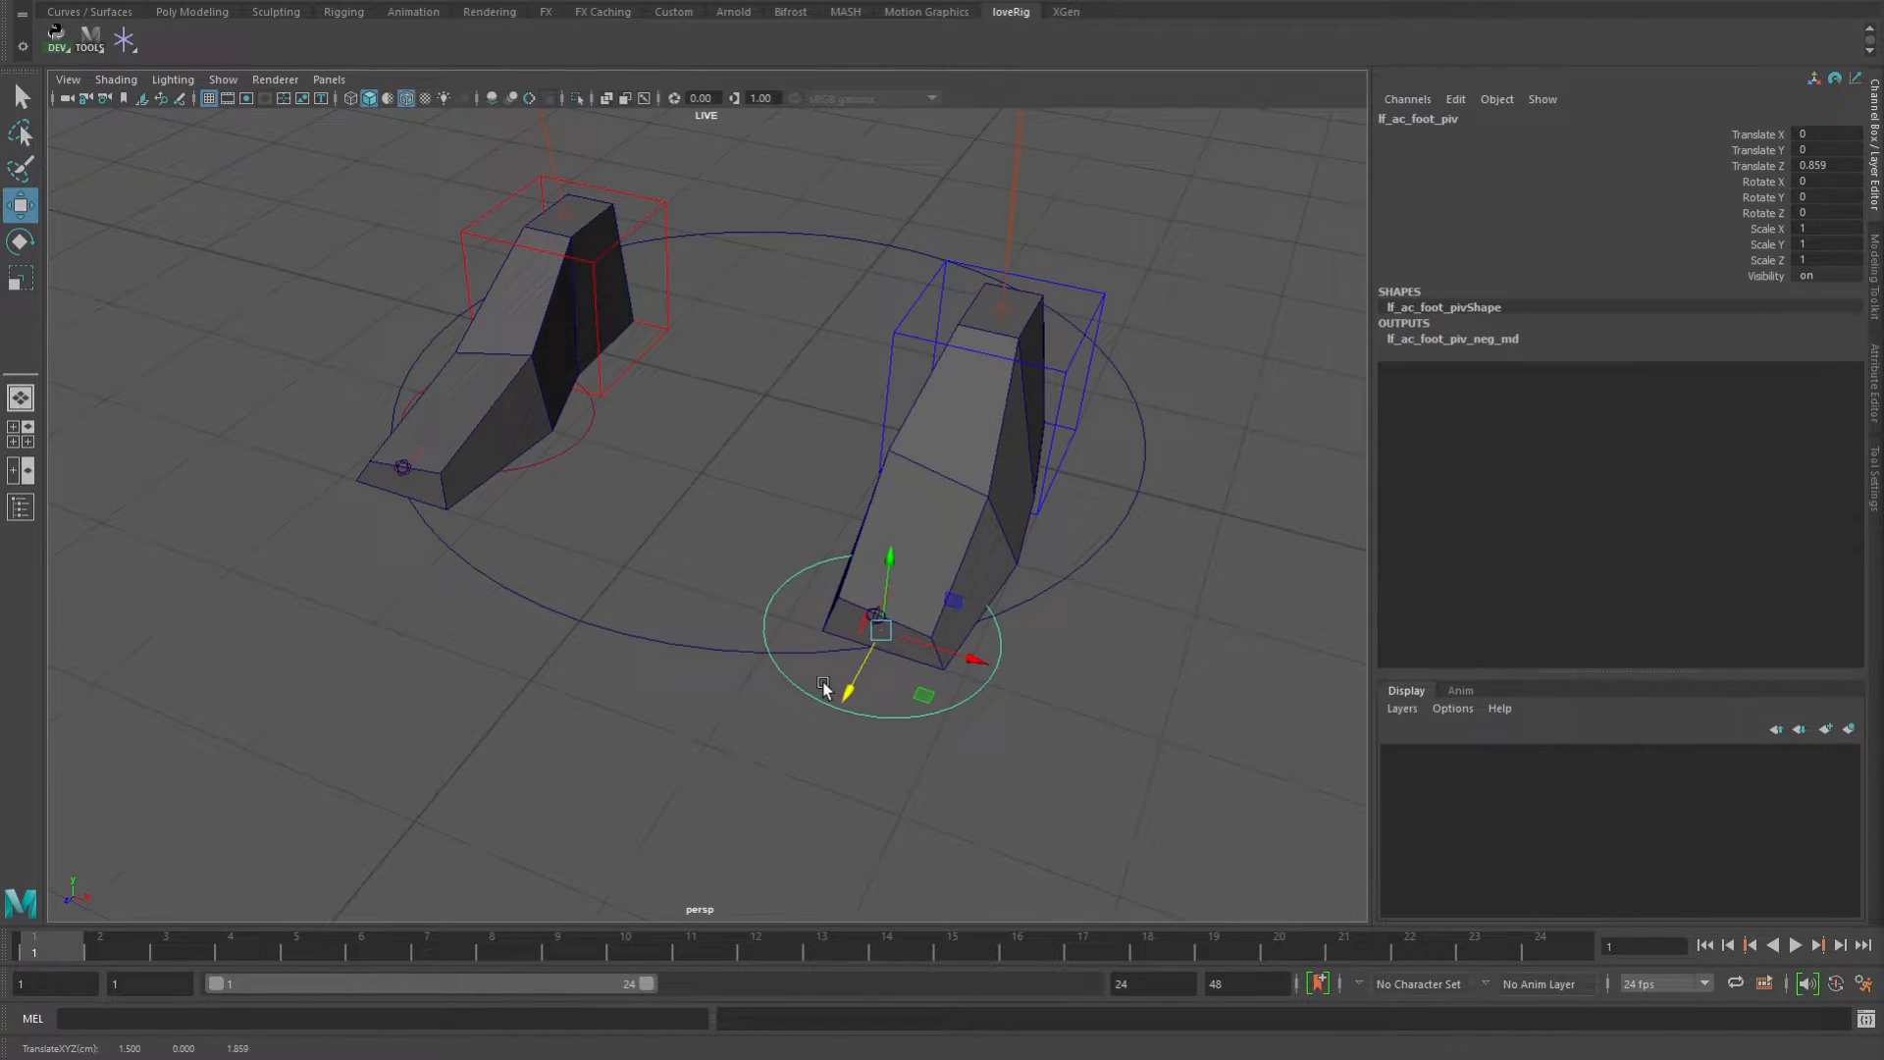
mouse_move(800, 687)
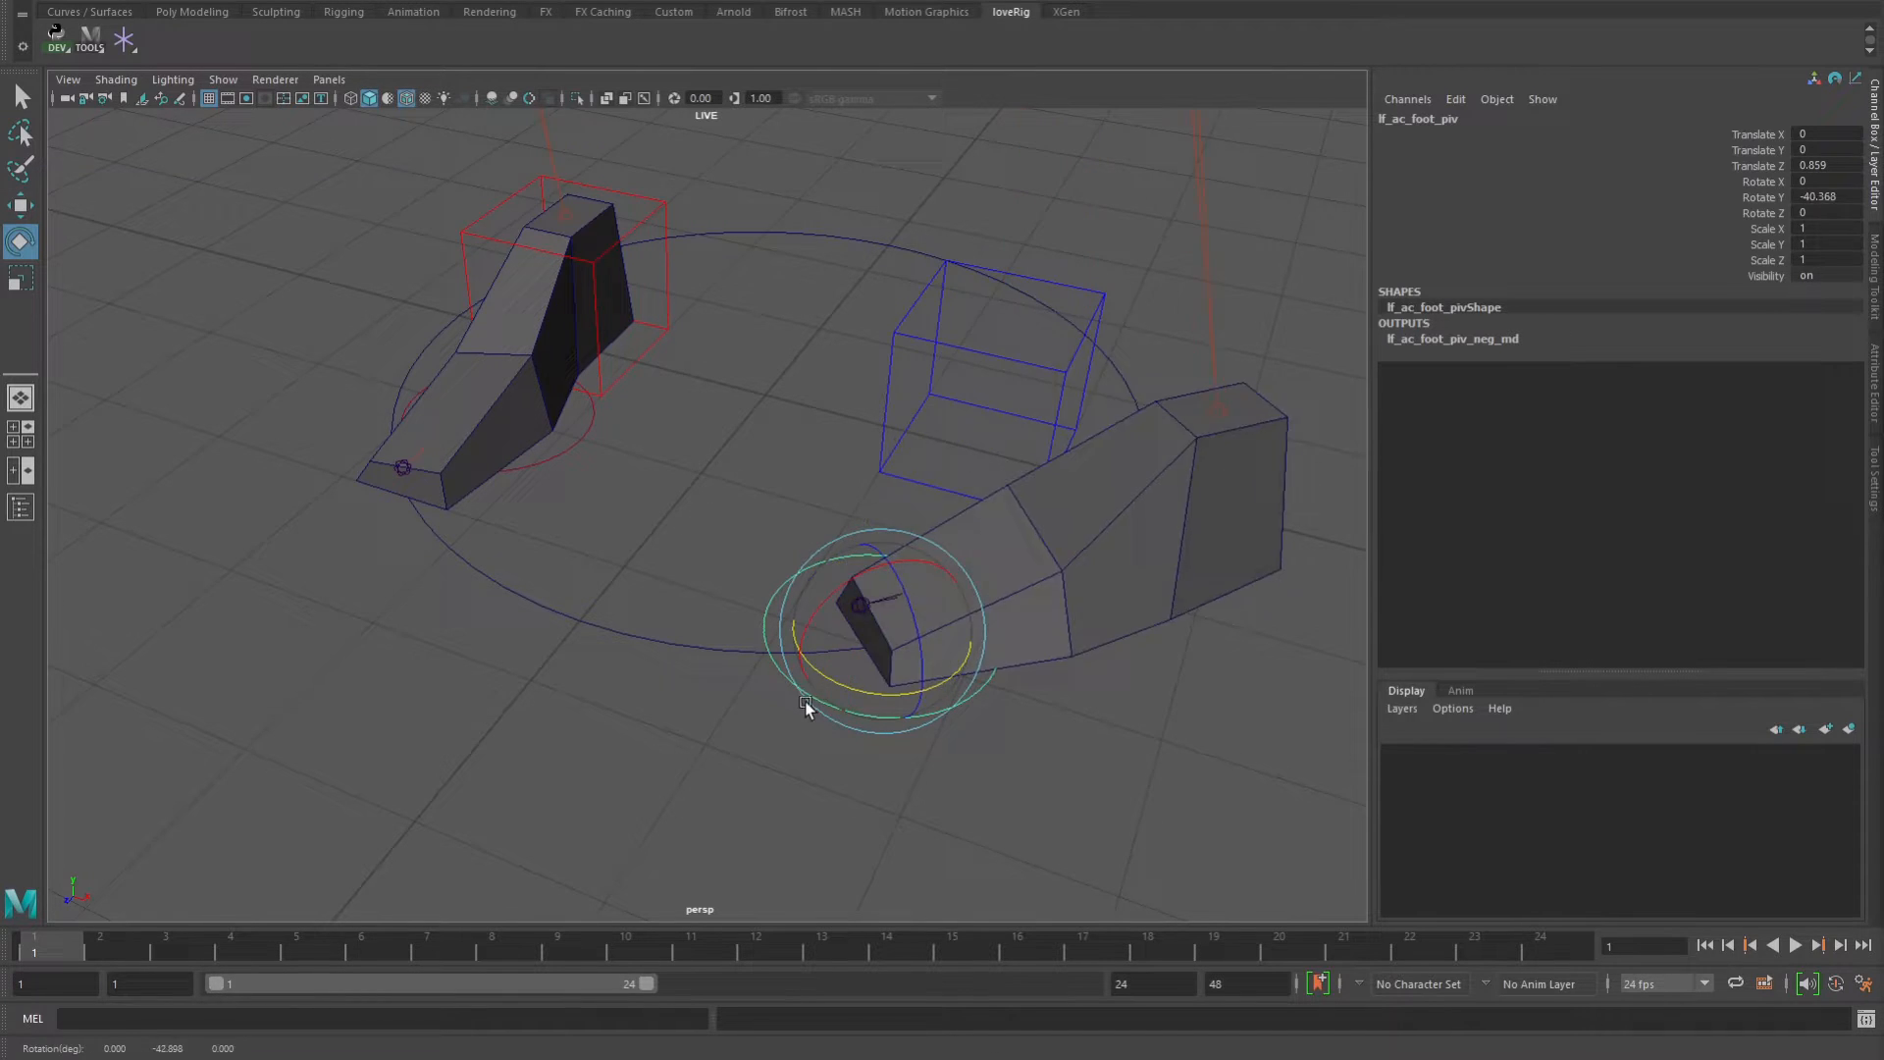
key("ctrl+z")
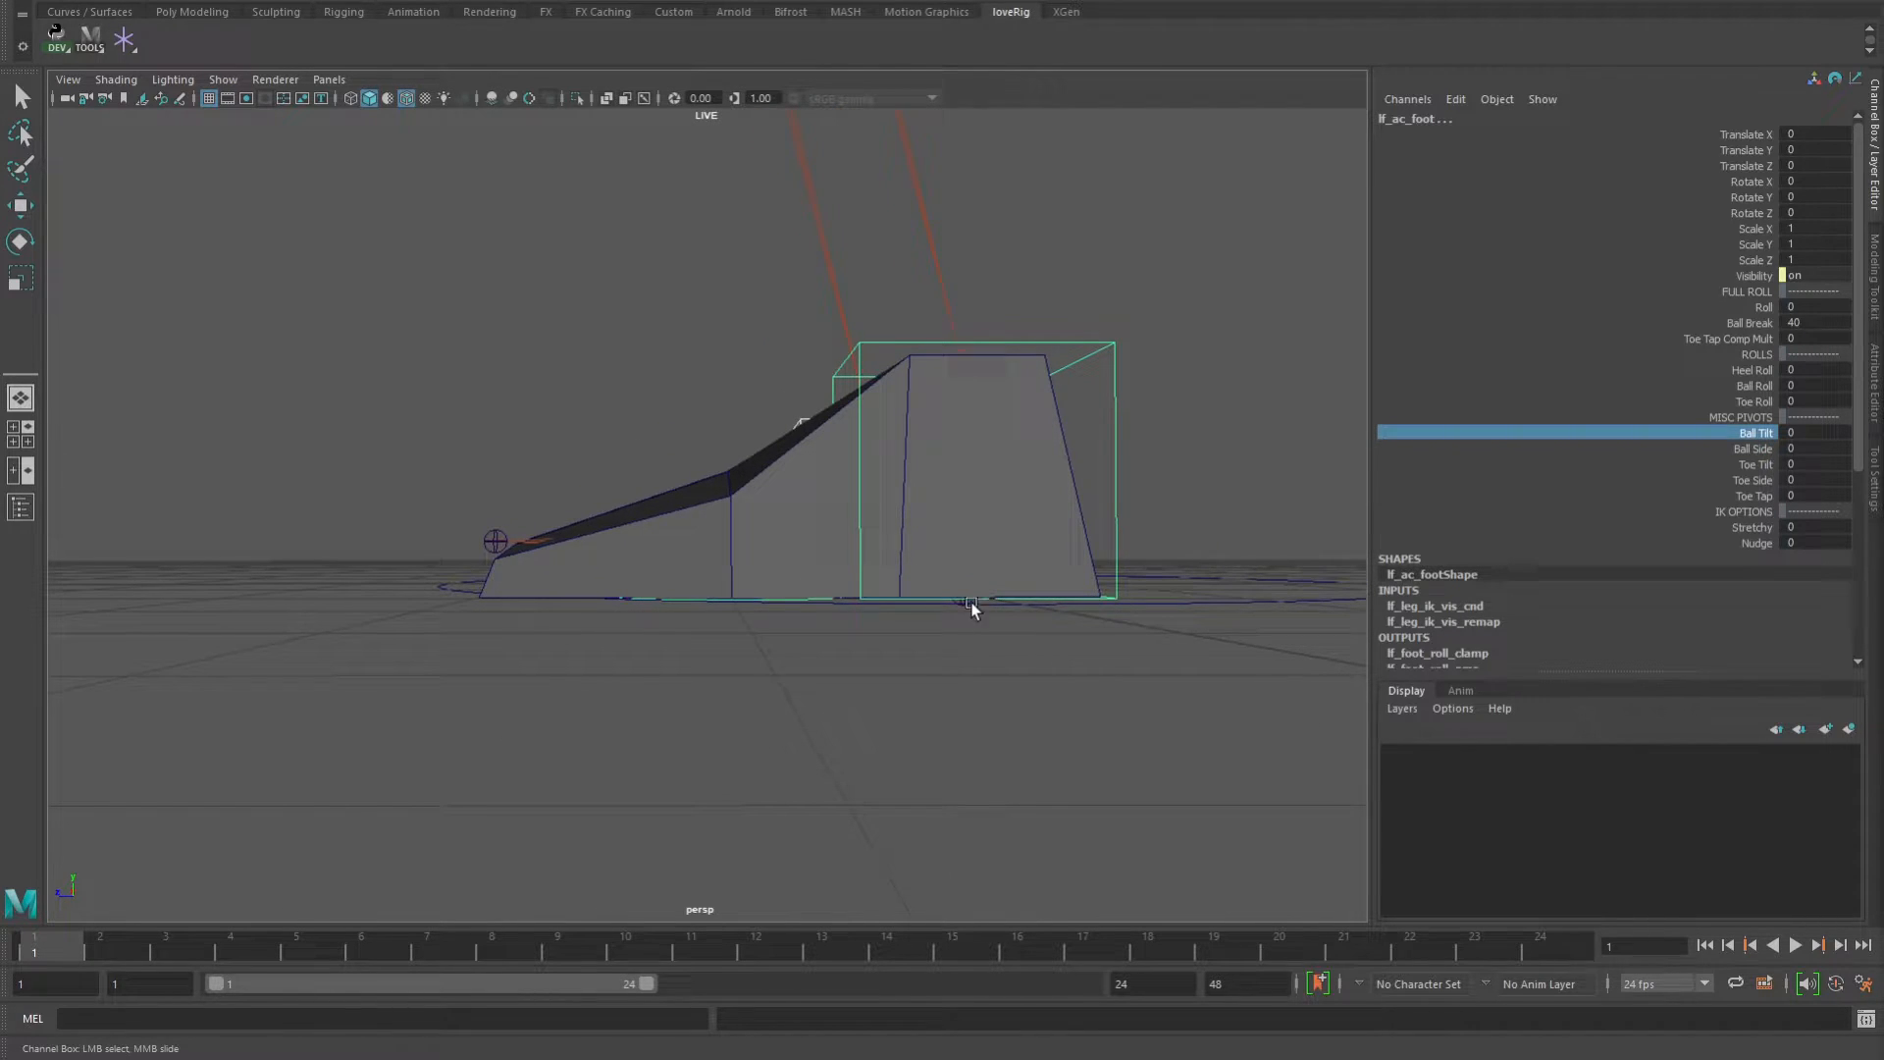
mouse_move(688, 612)
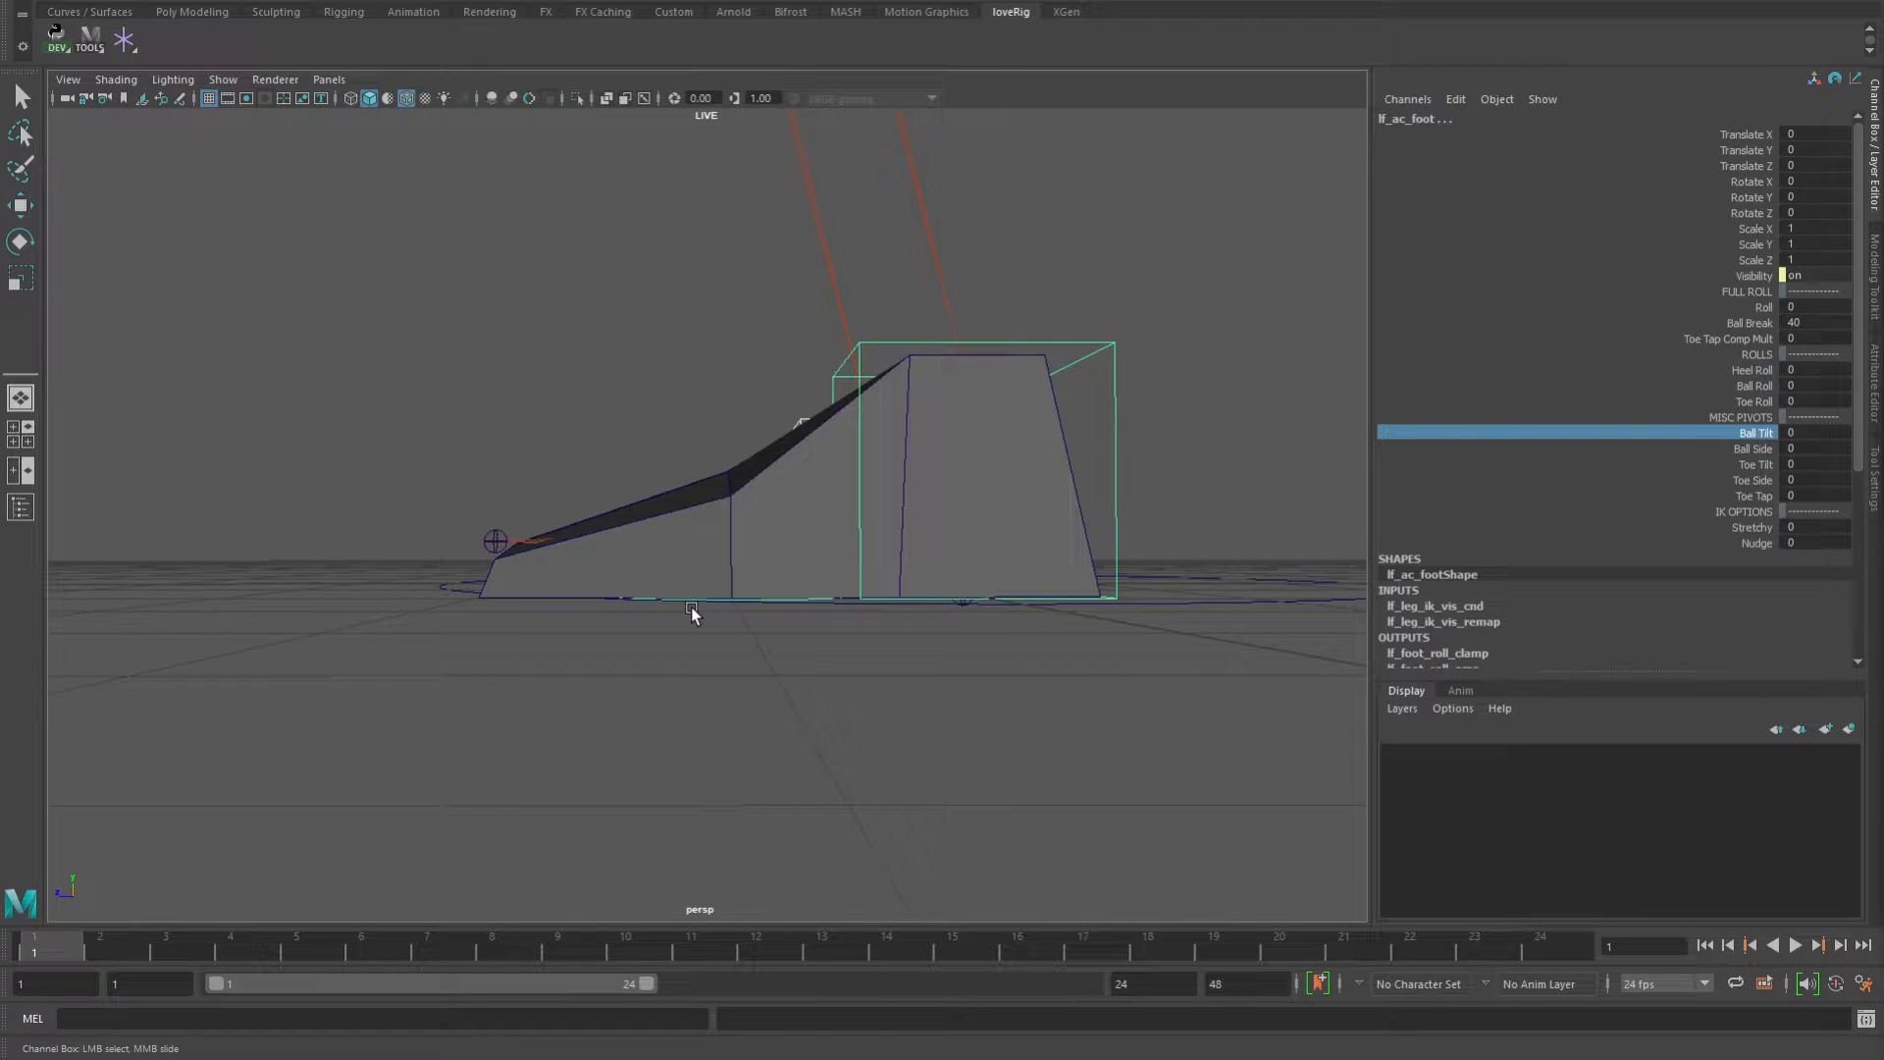
mouse_move(1144, 588)
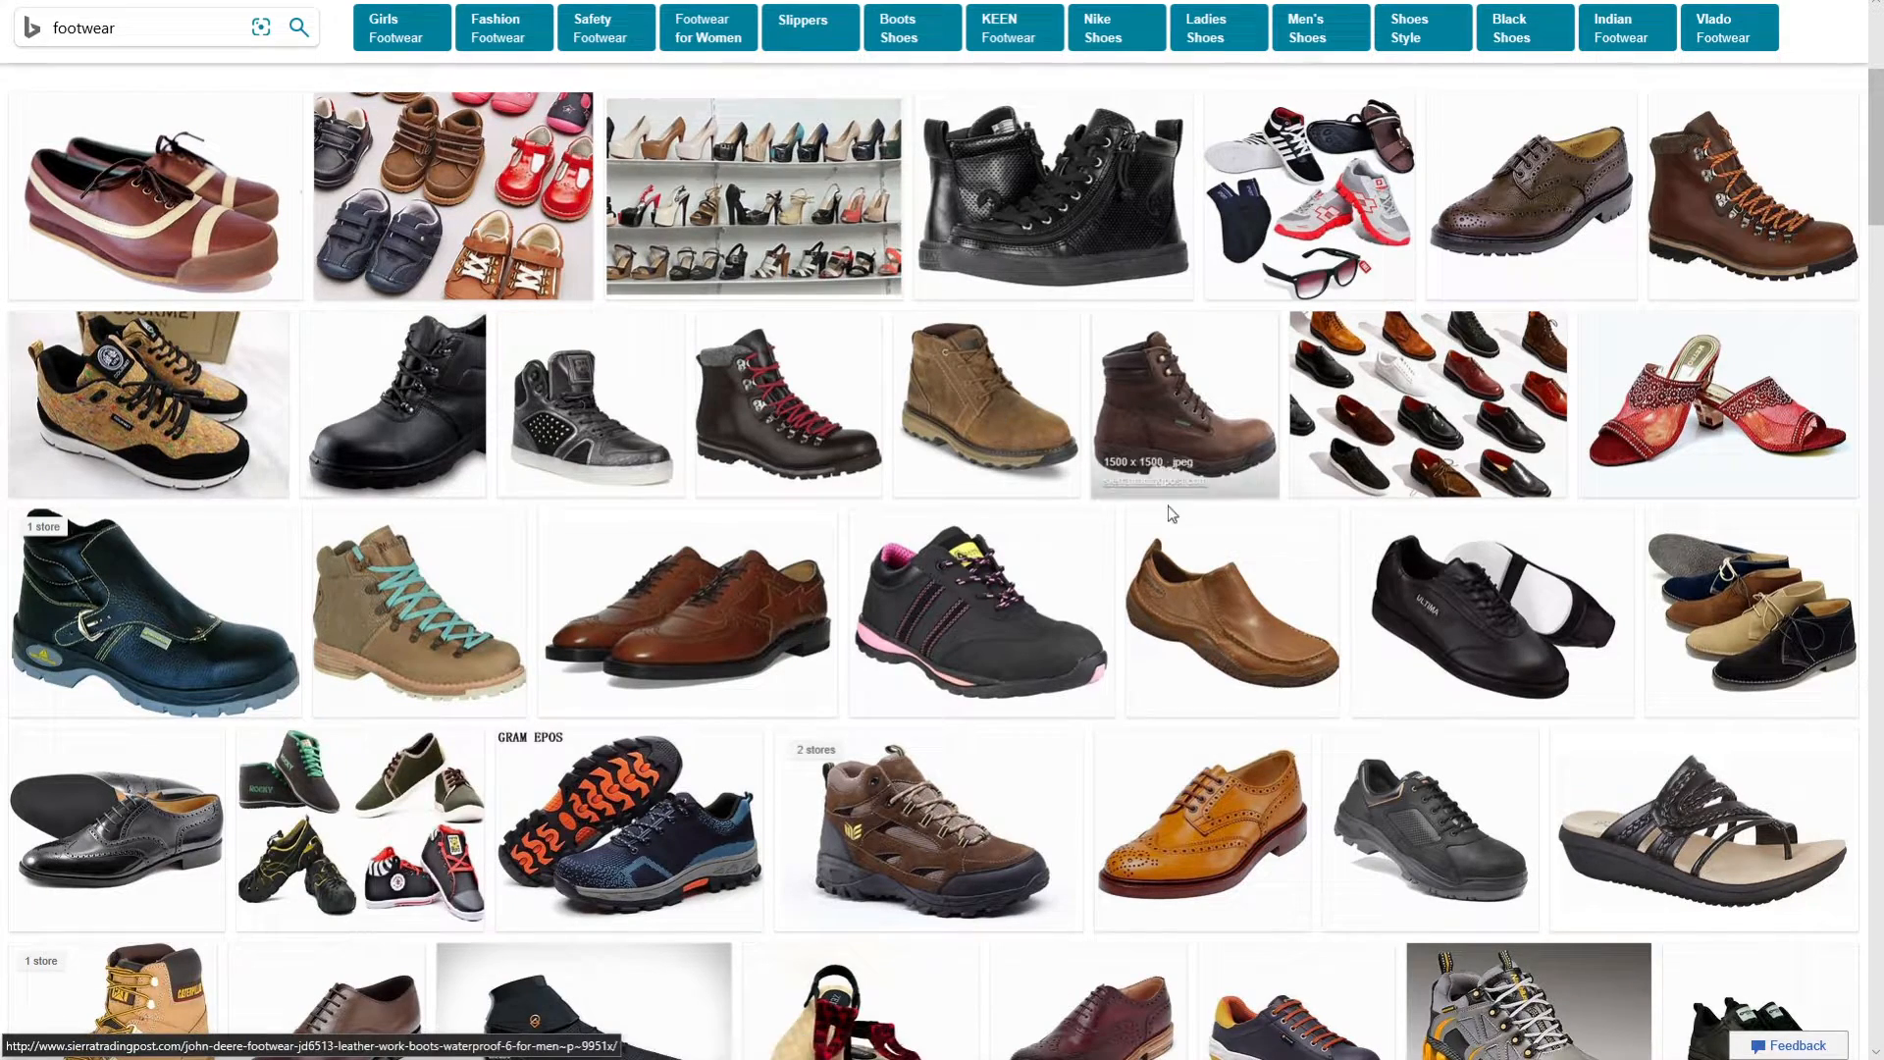
mouse_move(1220, 493)
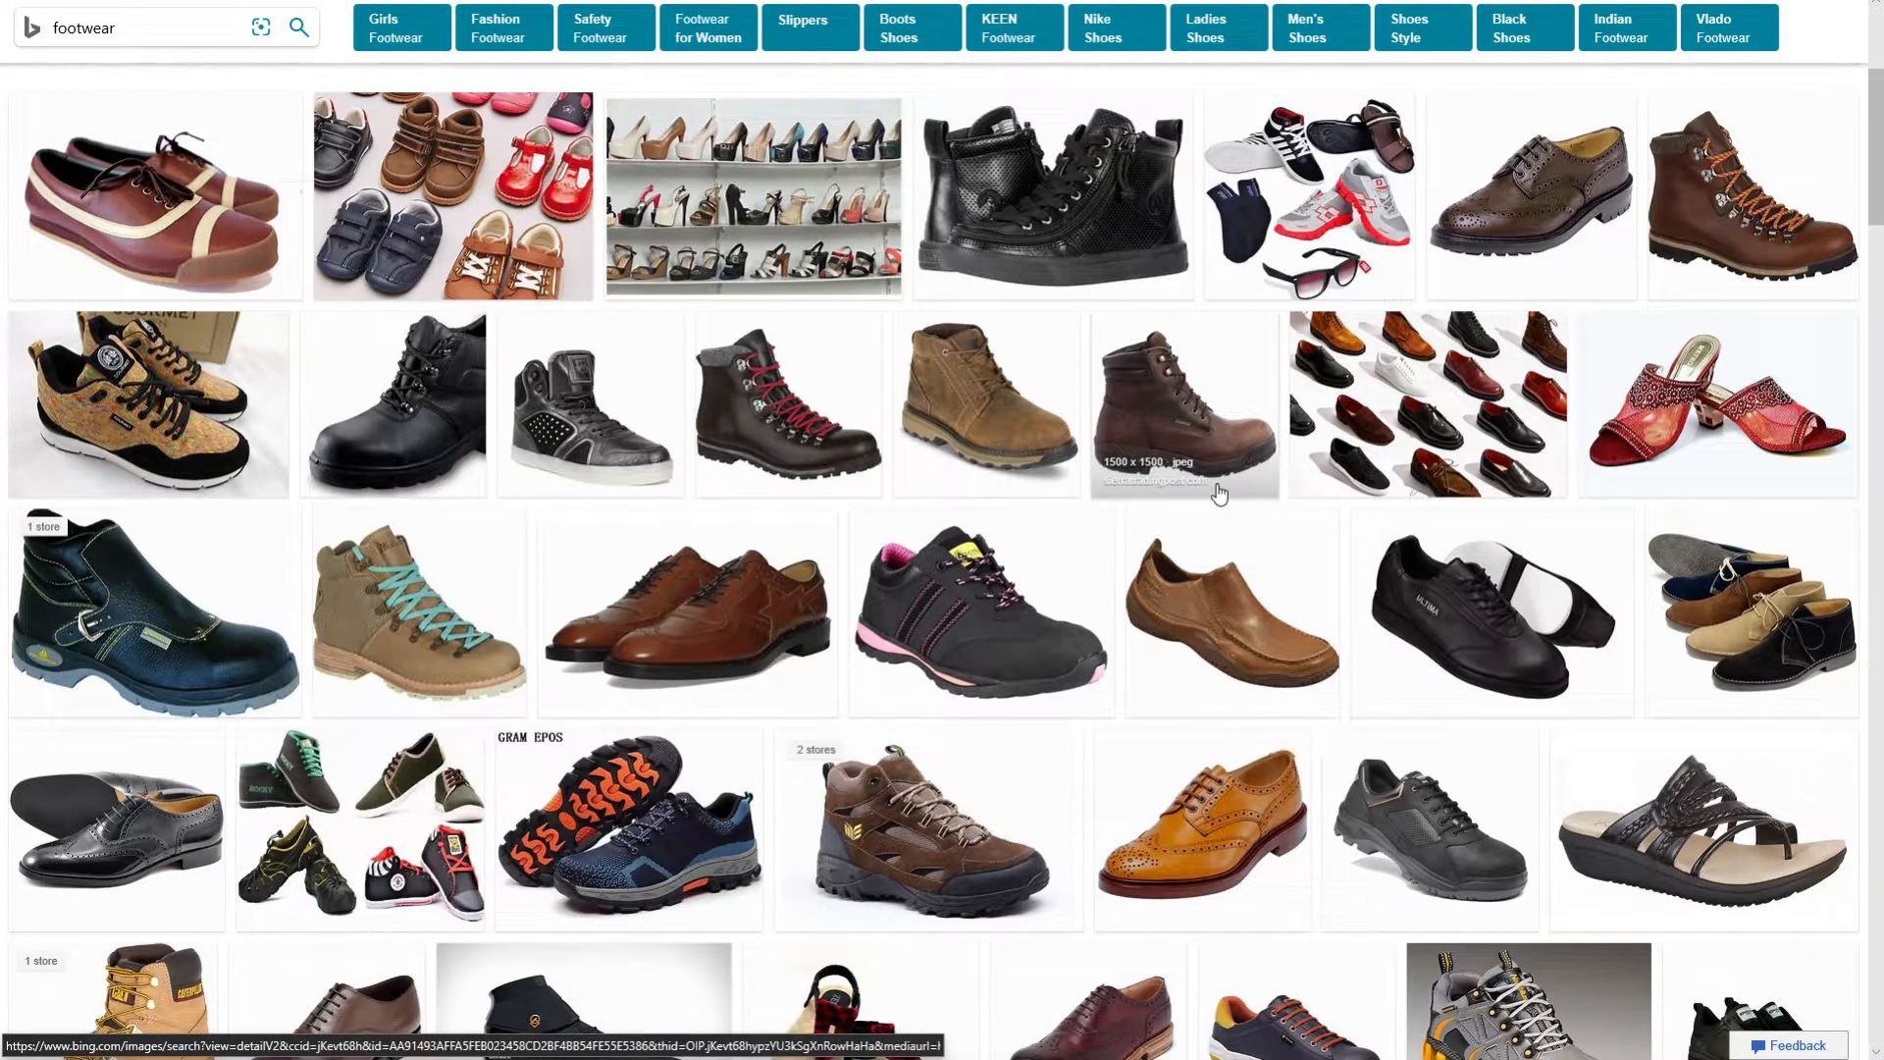
mouse_move(1235, 490)
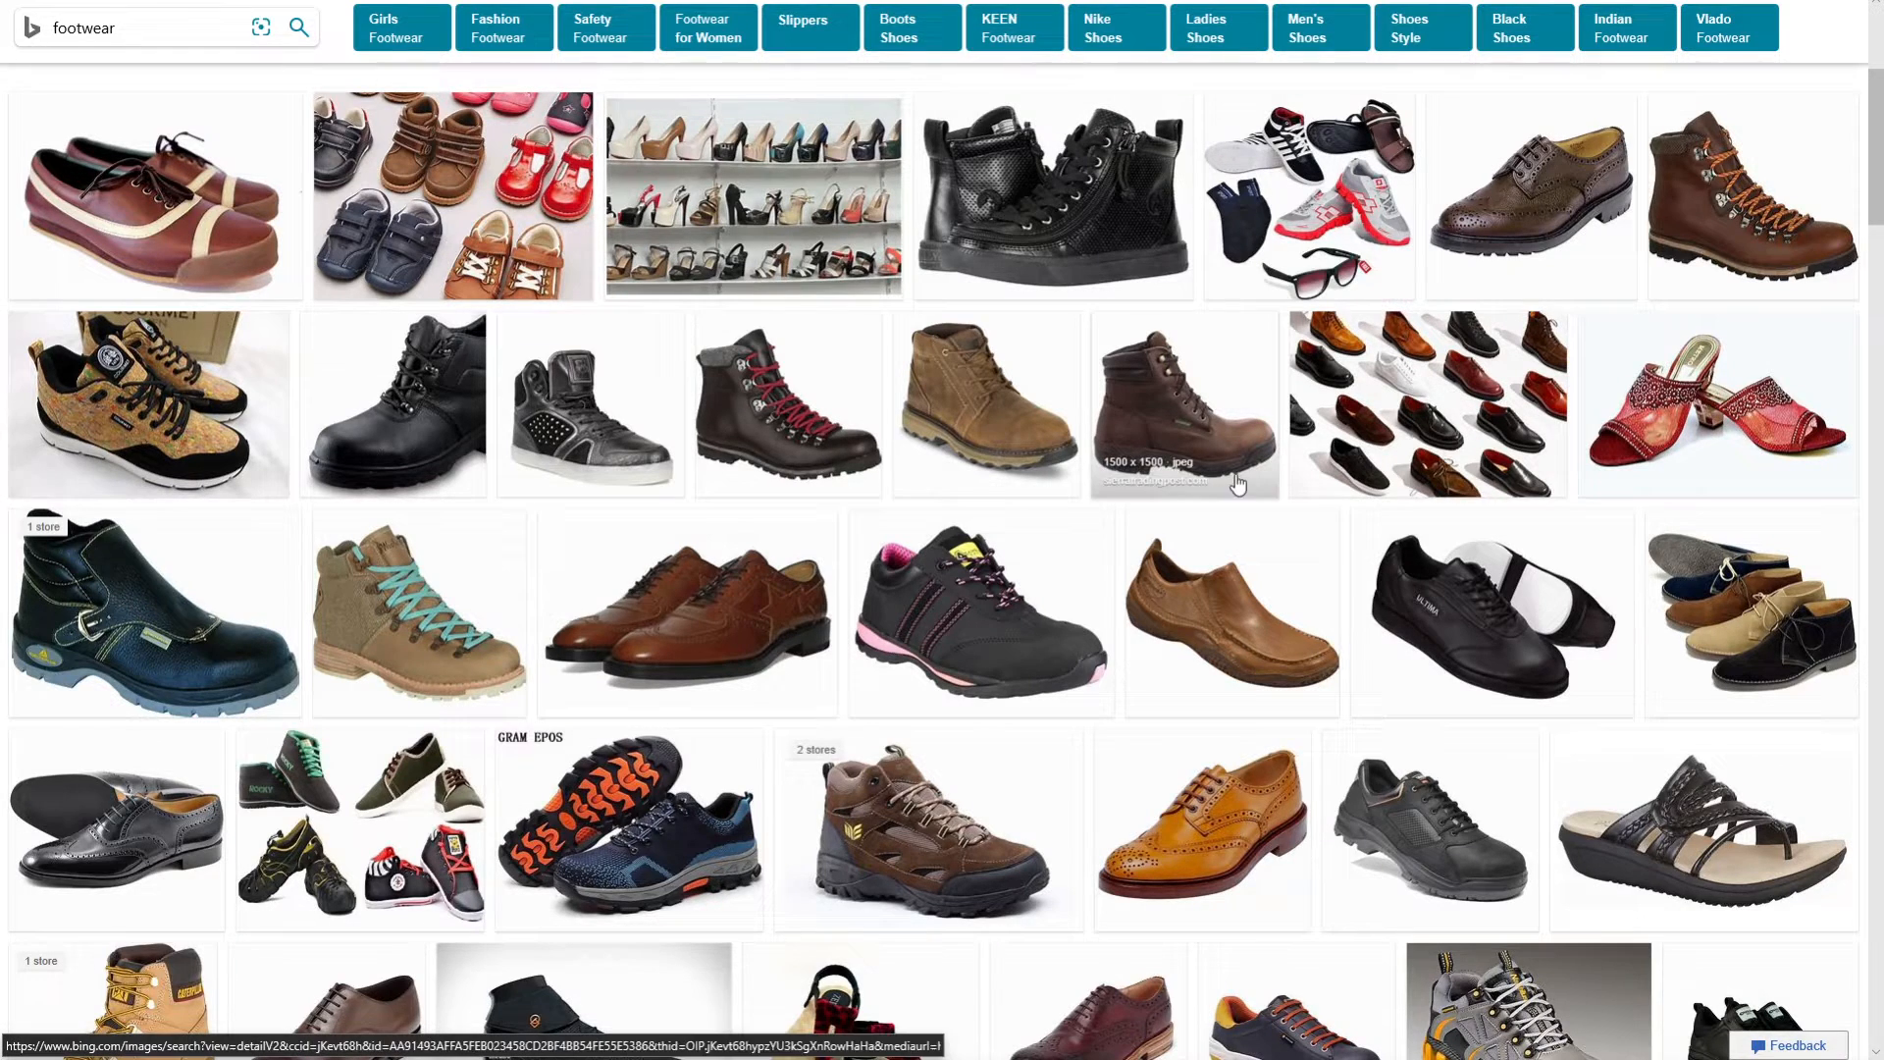
mouse_move(943, 270)
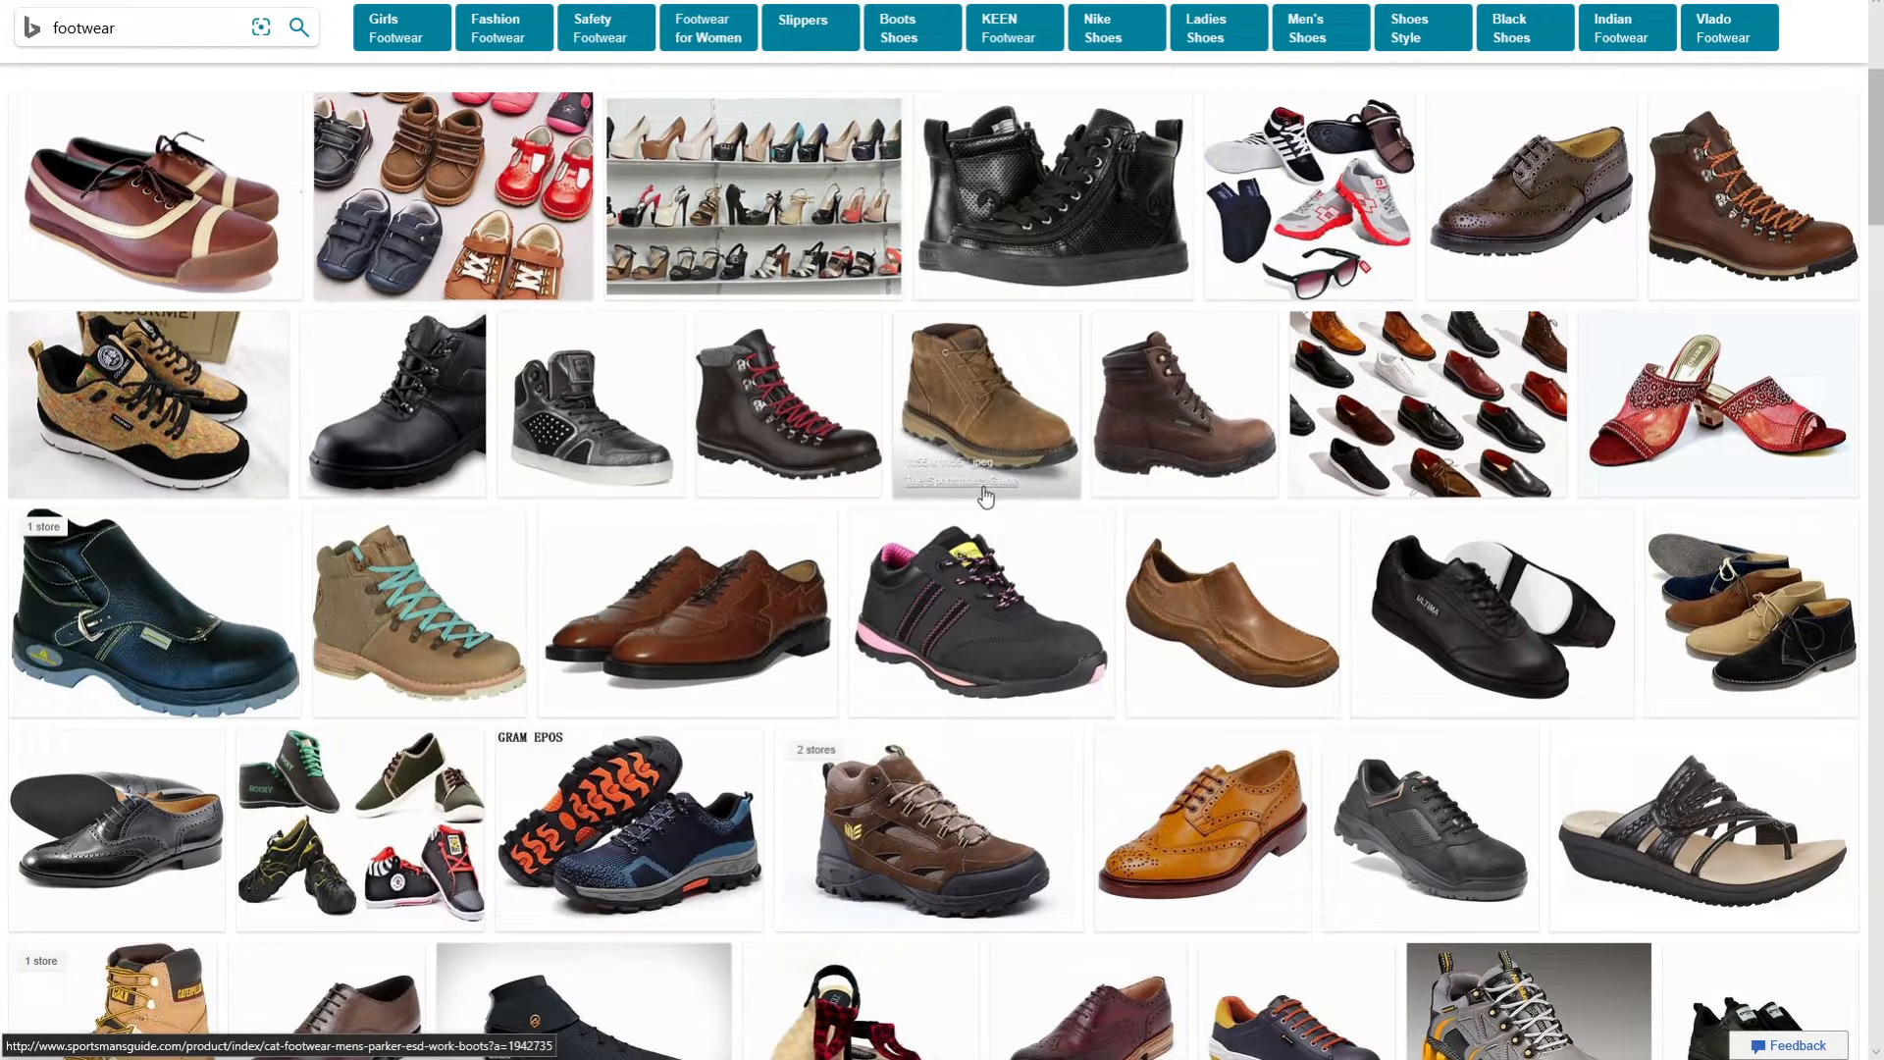
mouse_move(1777, 464)
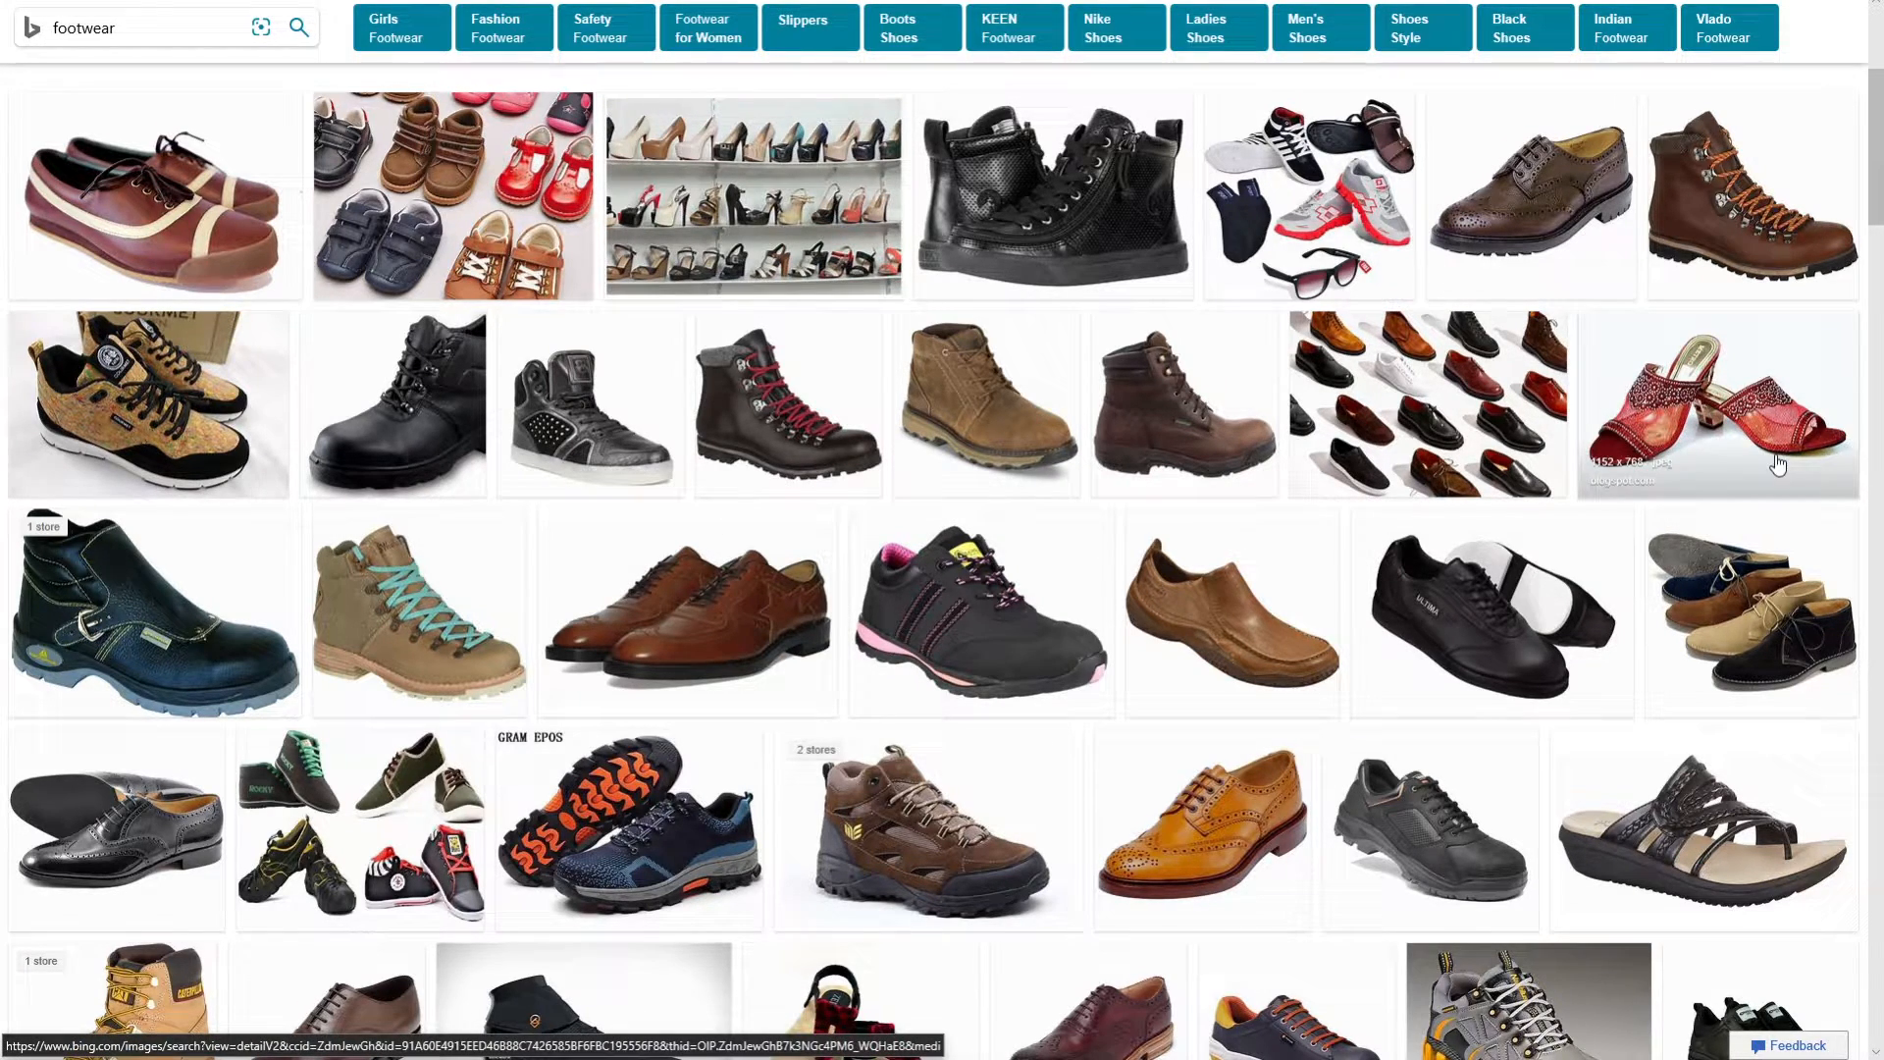
mouse_move(1823, 466)
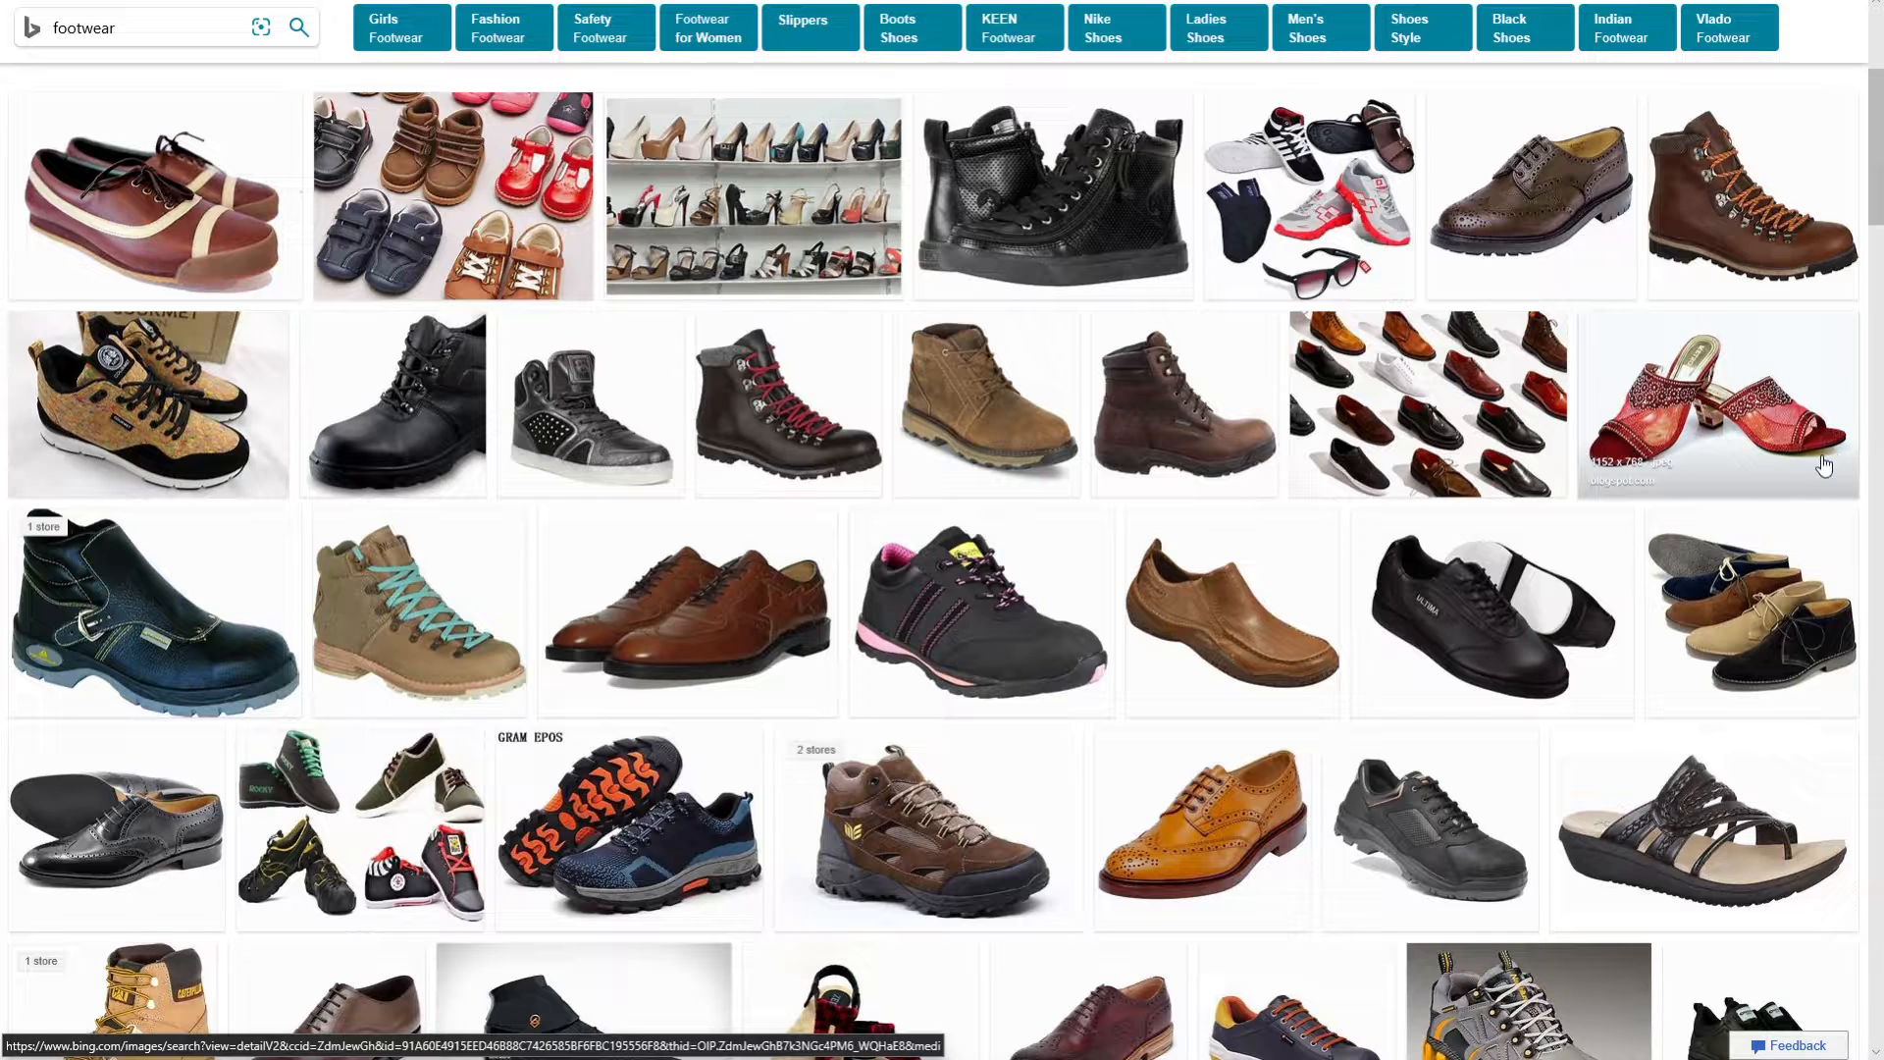
mouse_move(423, 543)
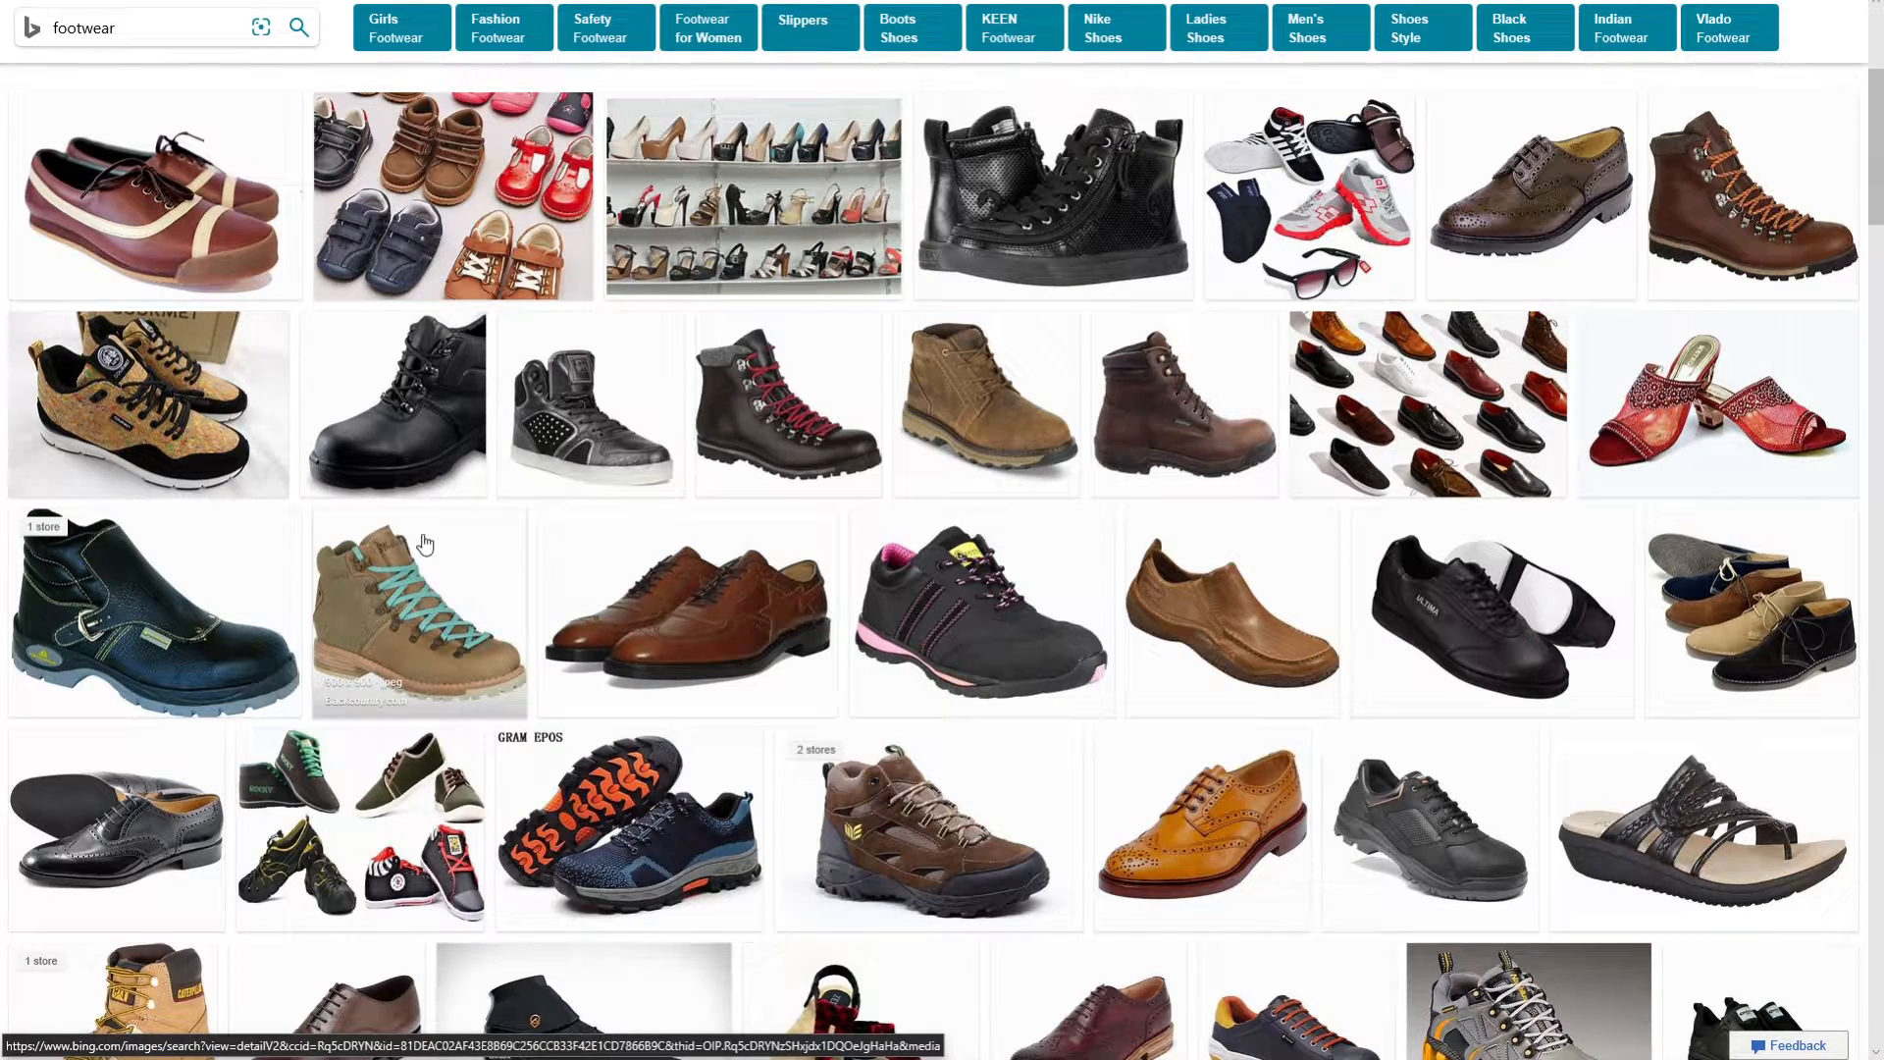
mouse_move(1112, 915)
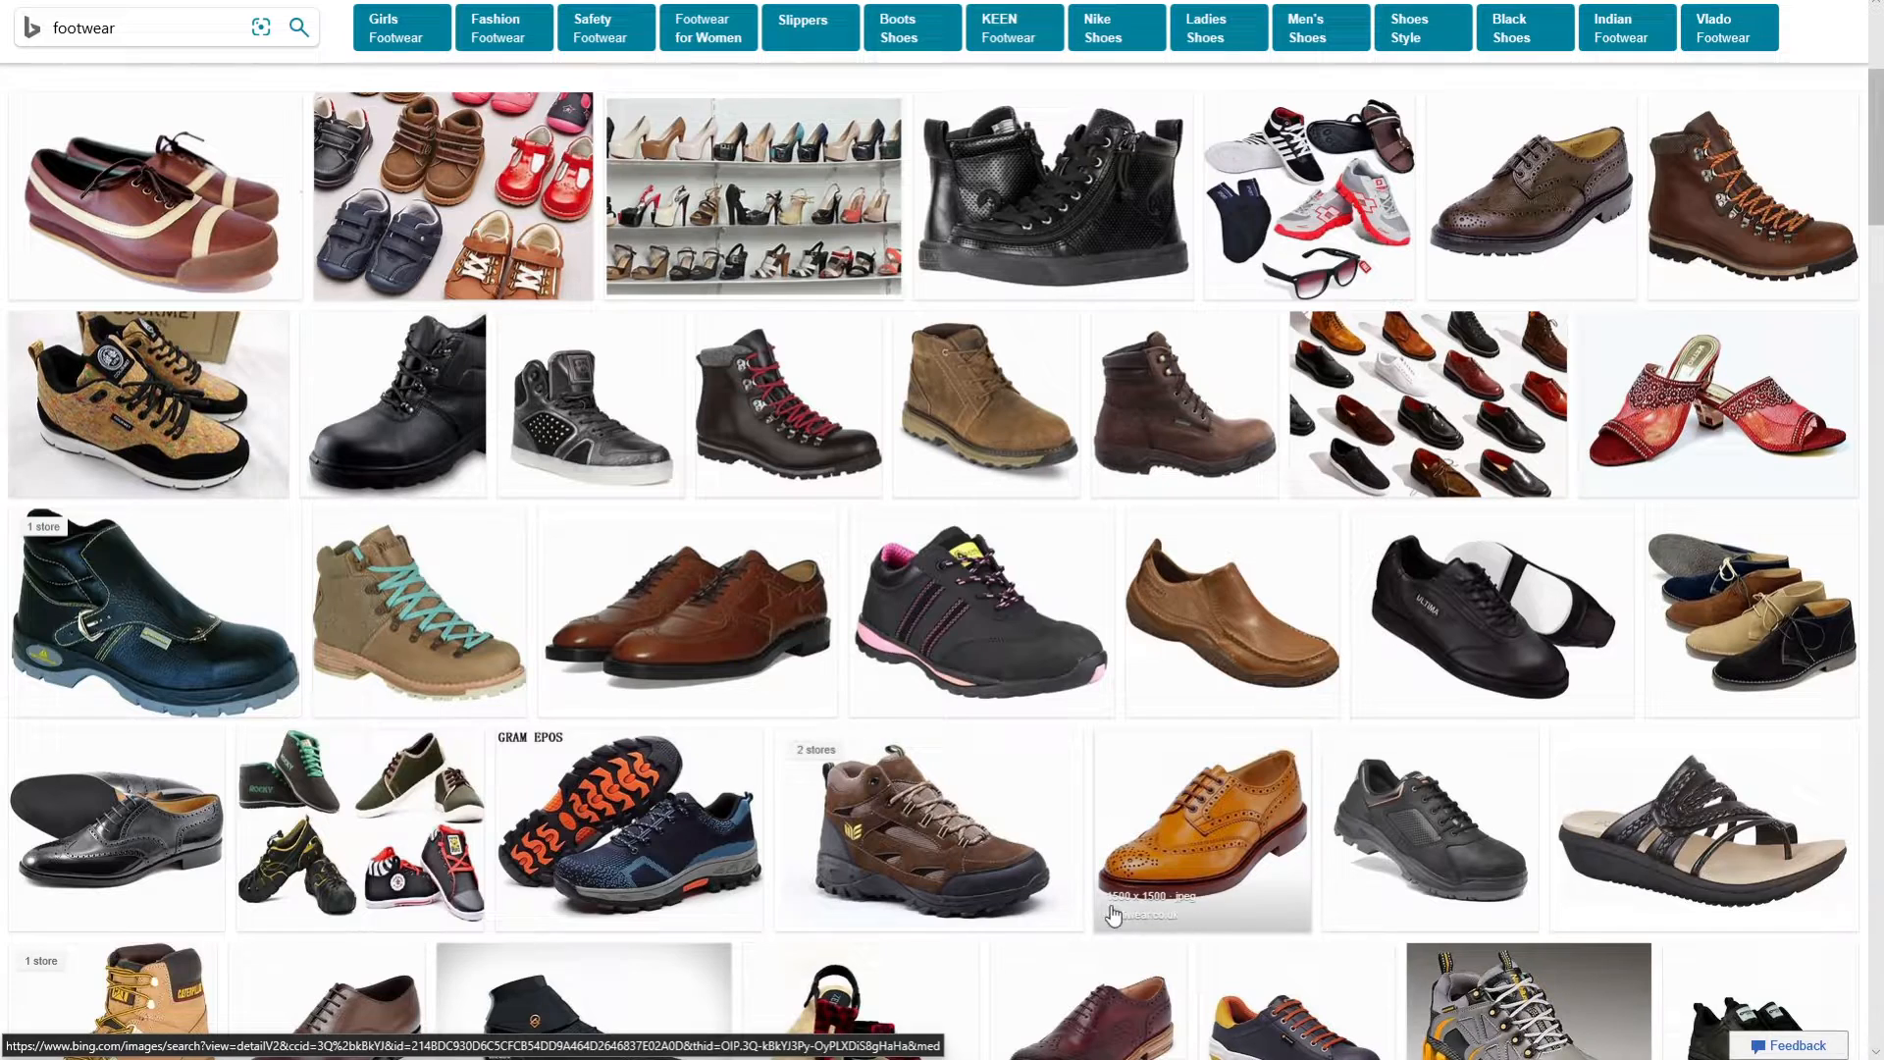
mouse_move(664, 492)
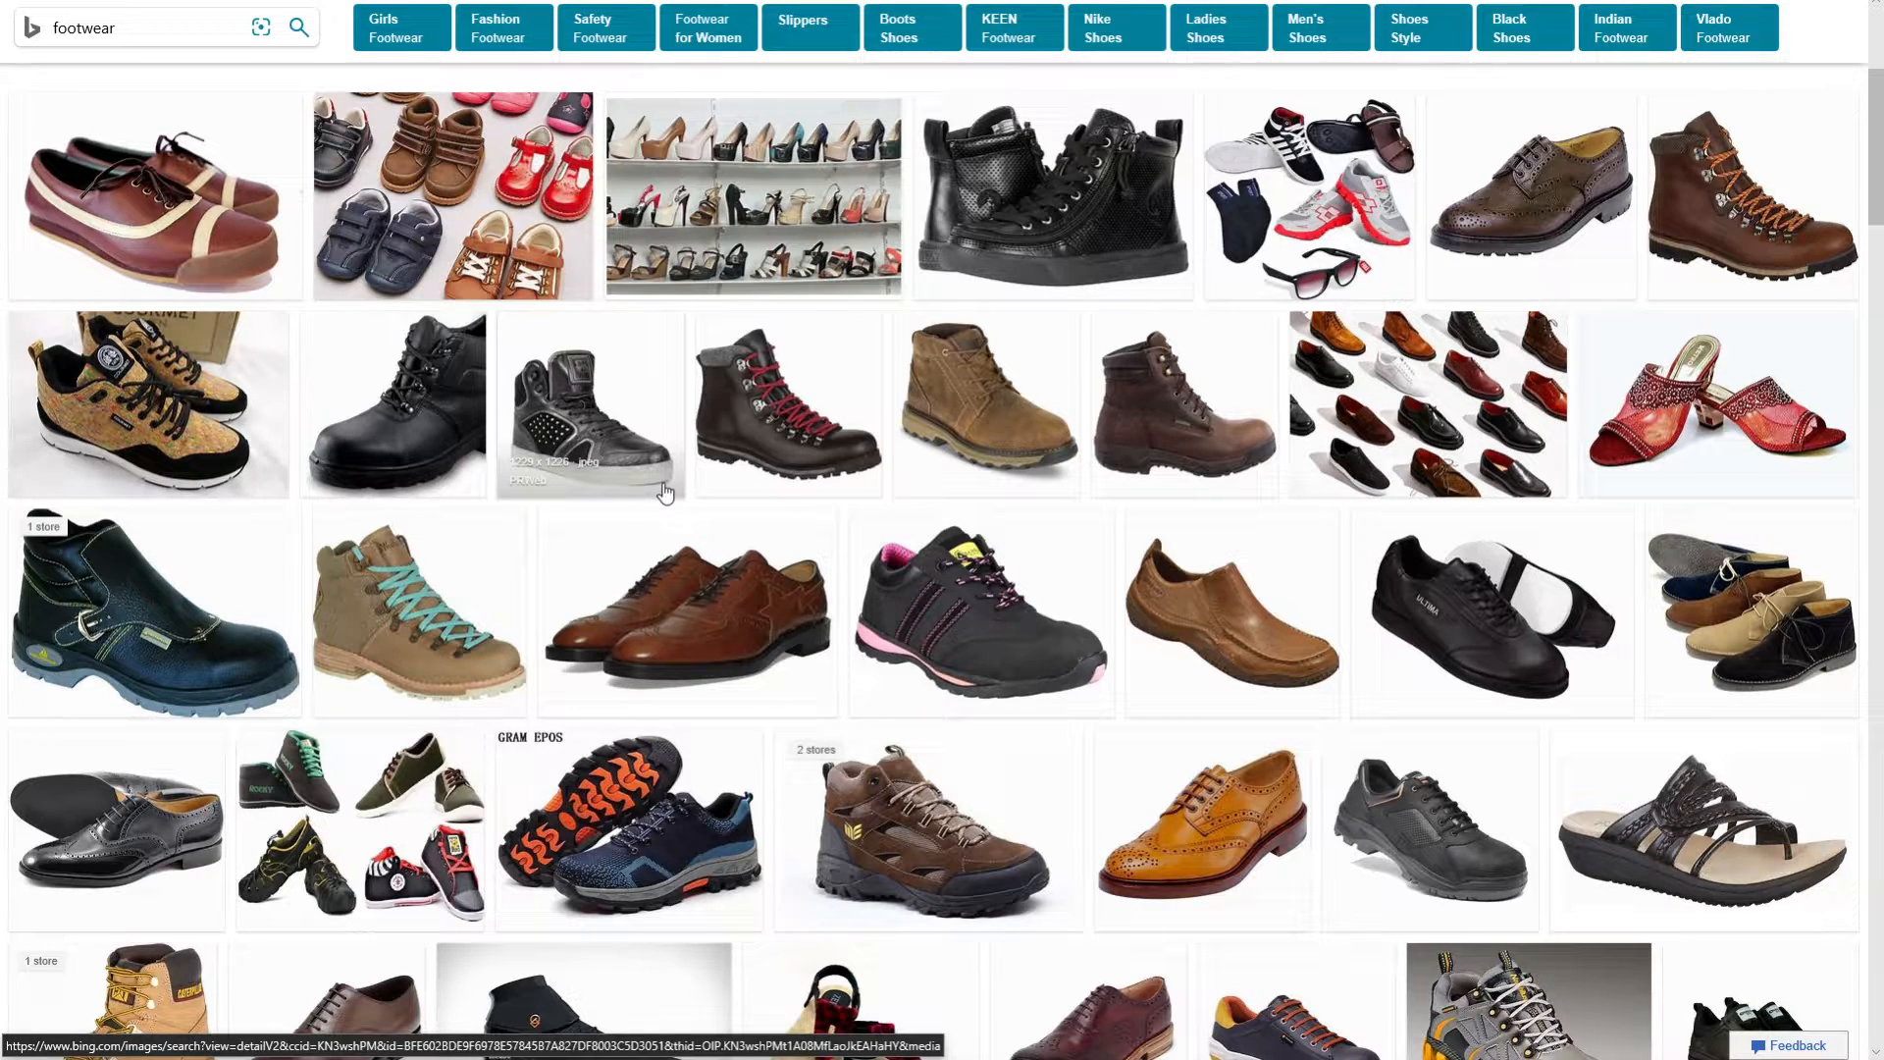
mouse_move(519, 471)
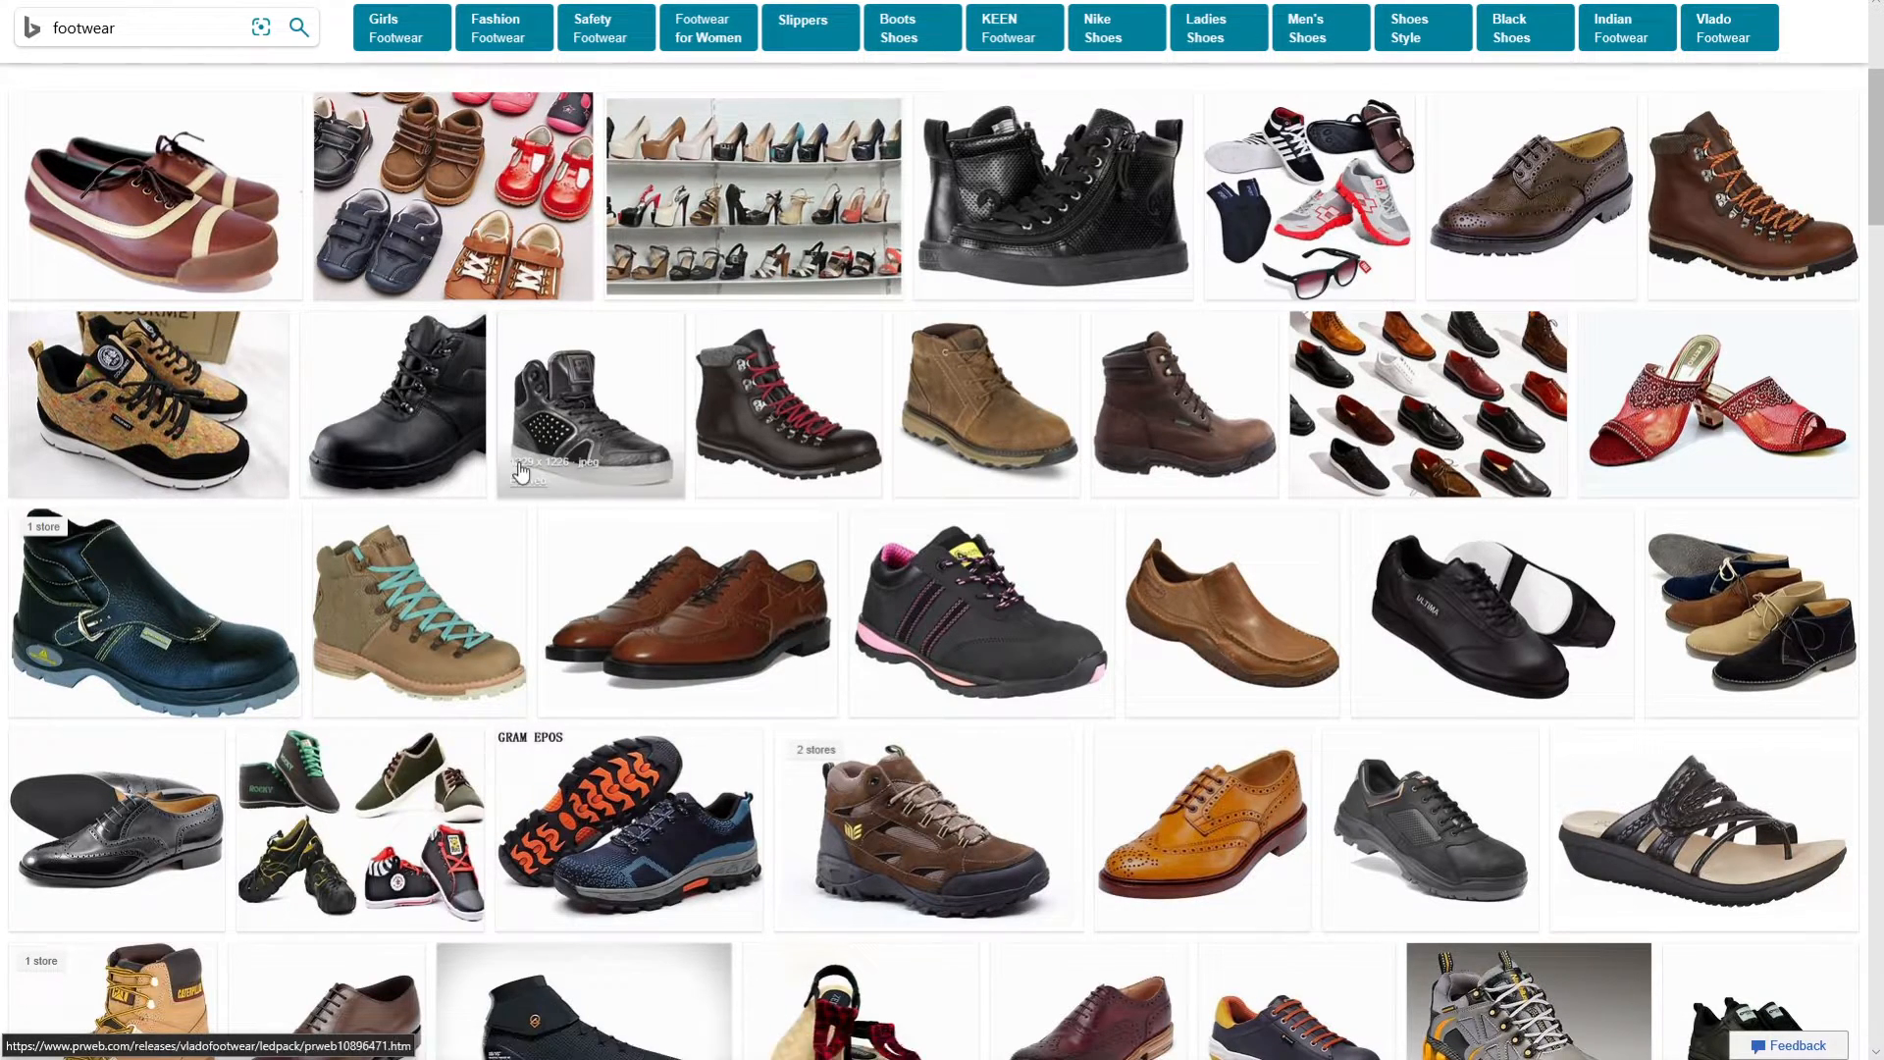
mouse_move(873, 536)
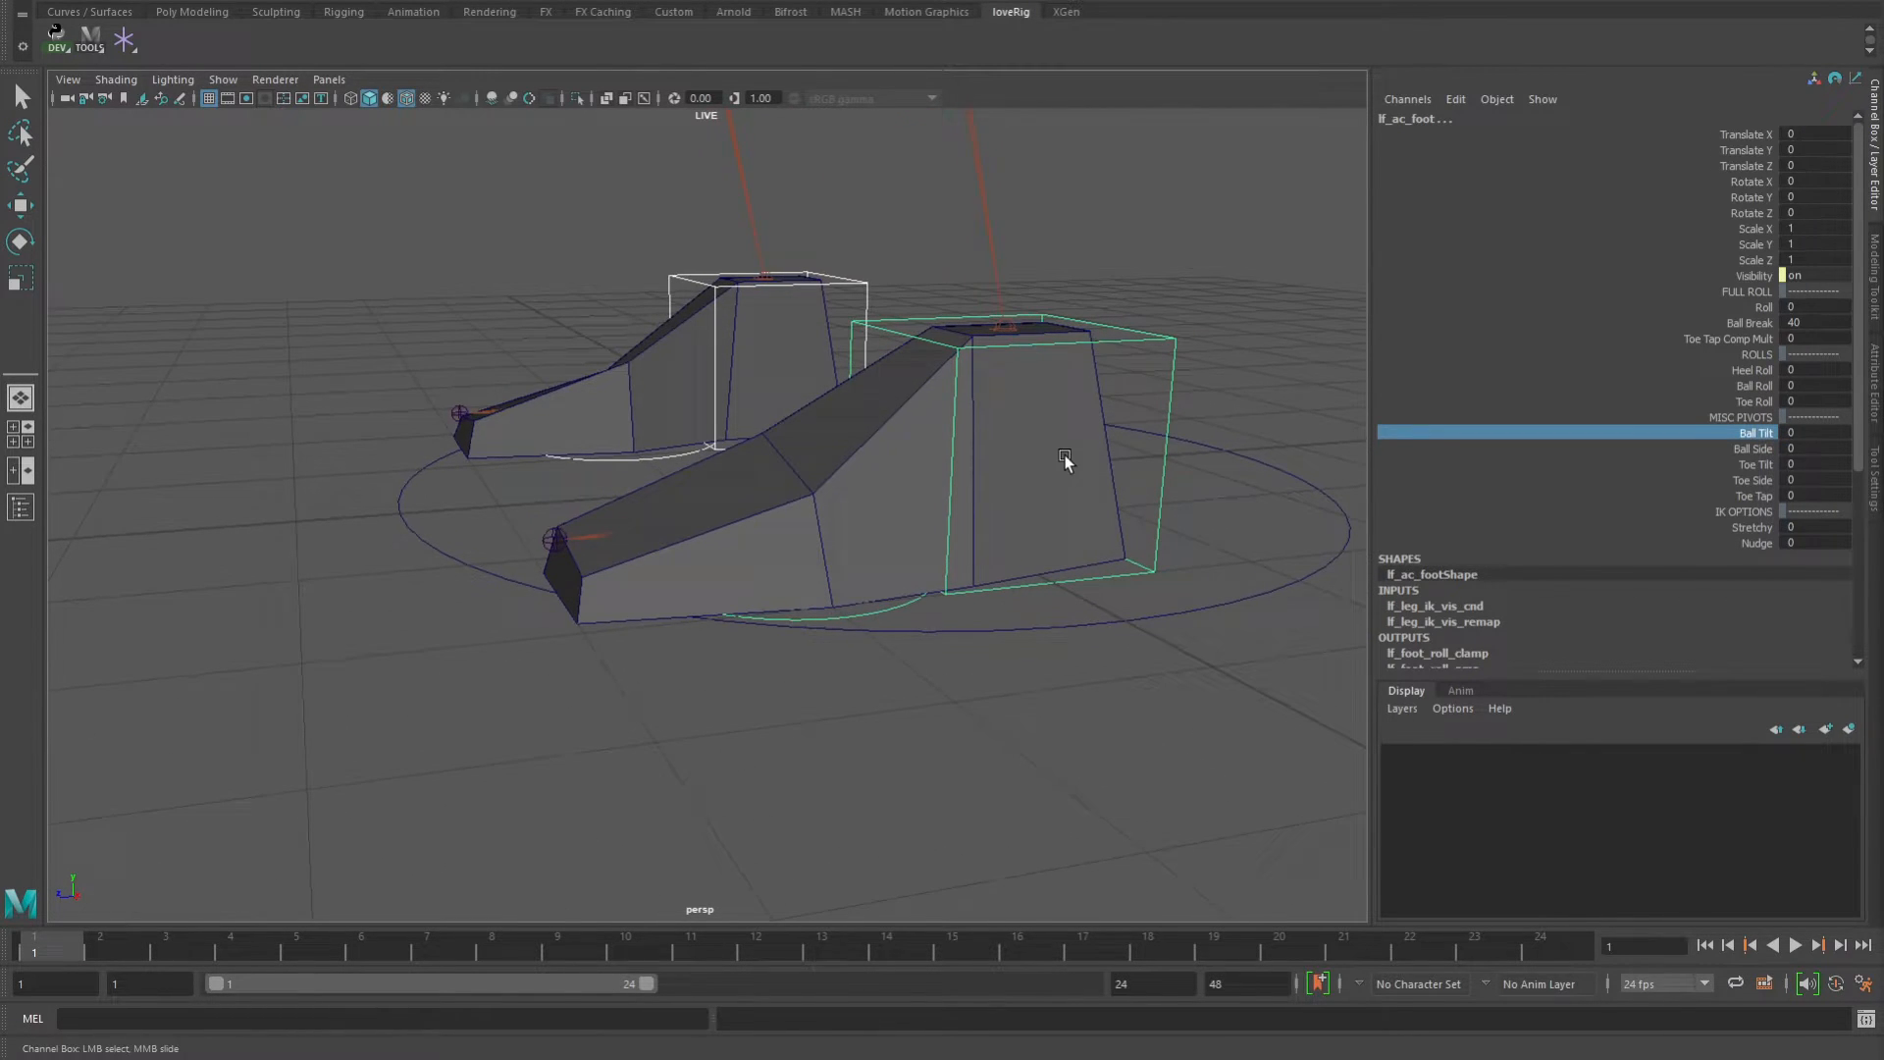
mouse_move(1072, 541)
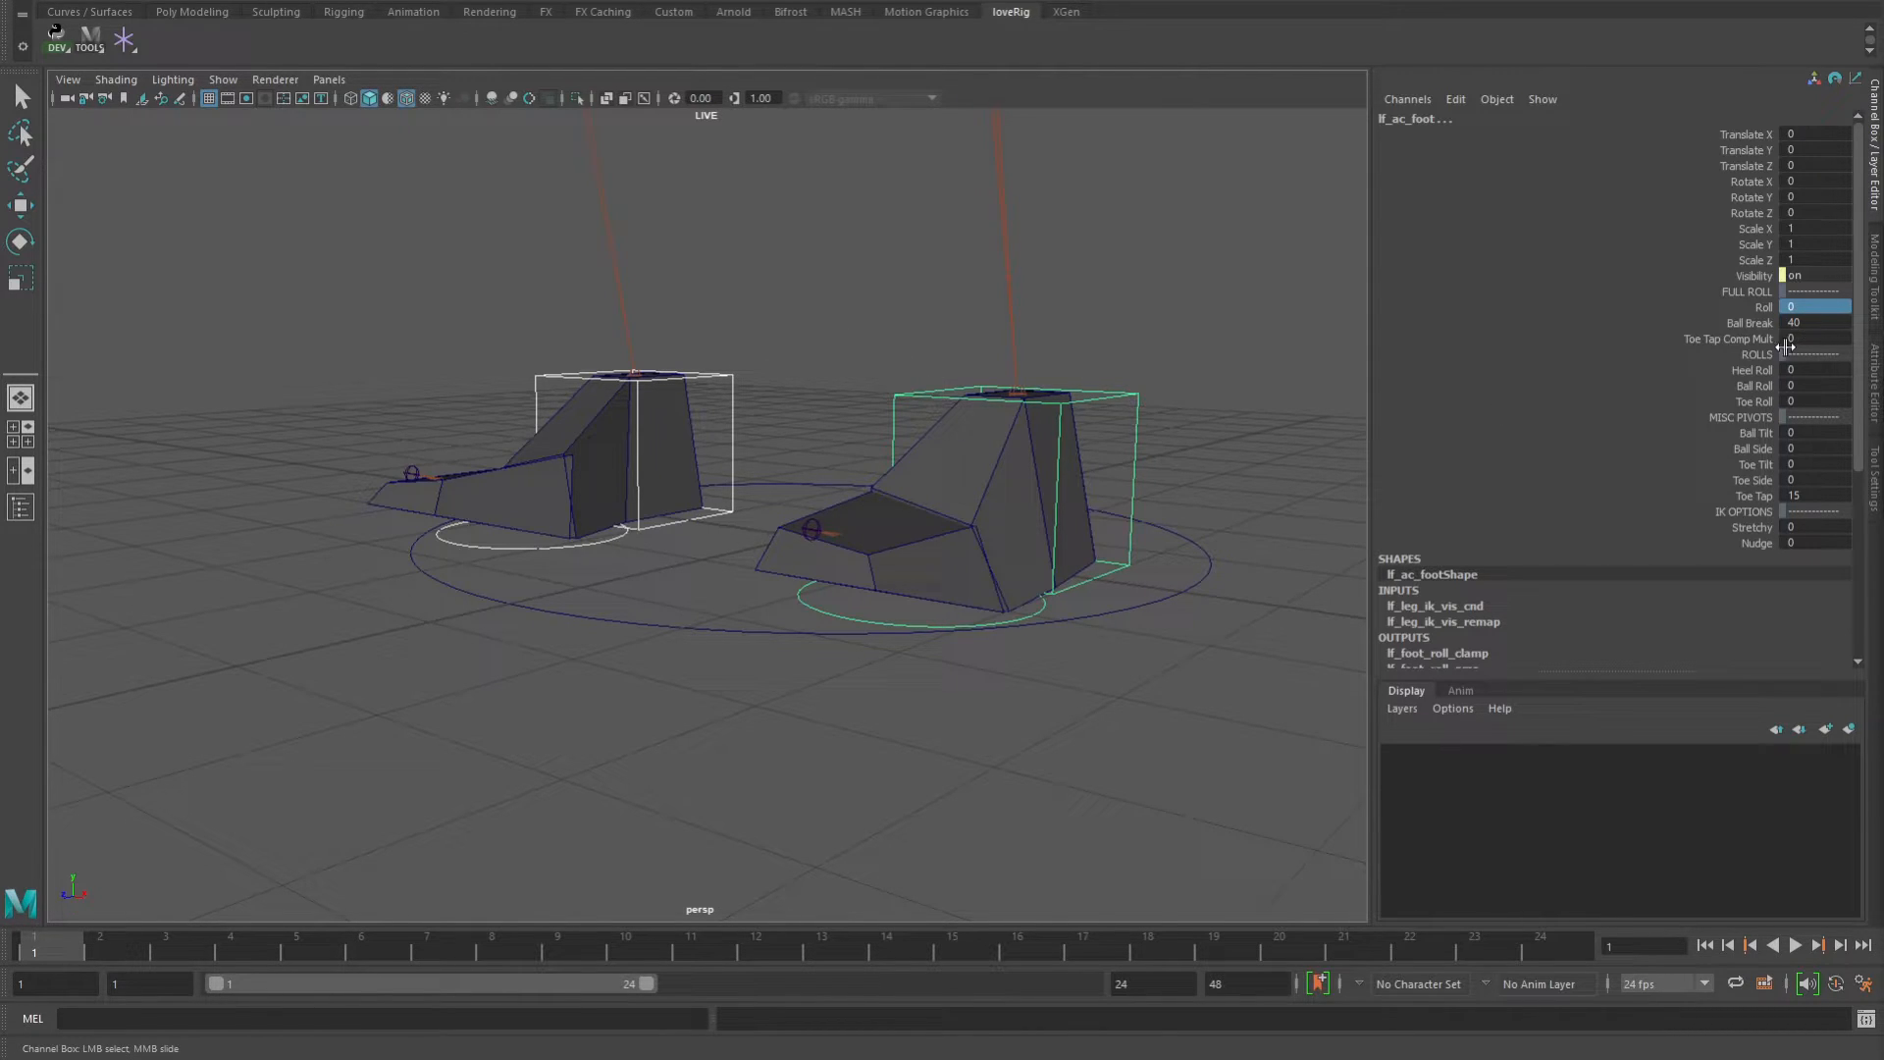
Enter 1 for Toe Tap Comp Mult on the foot control.
left_click(1727, 338)
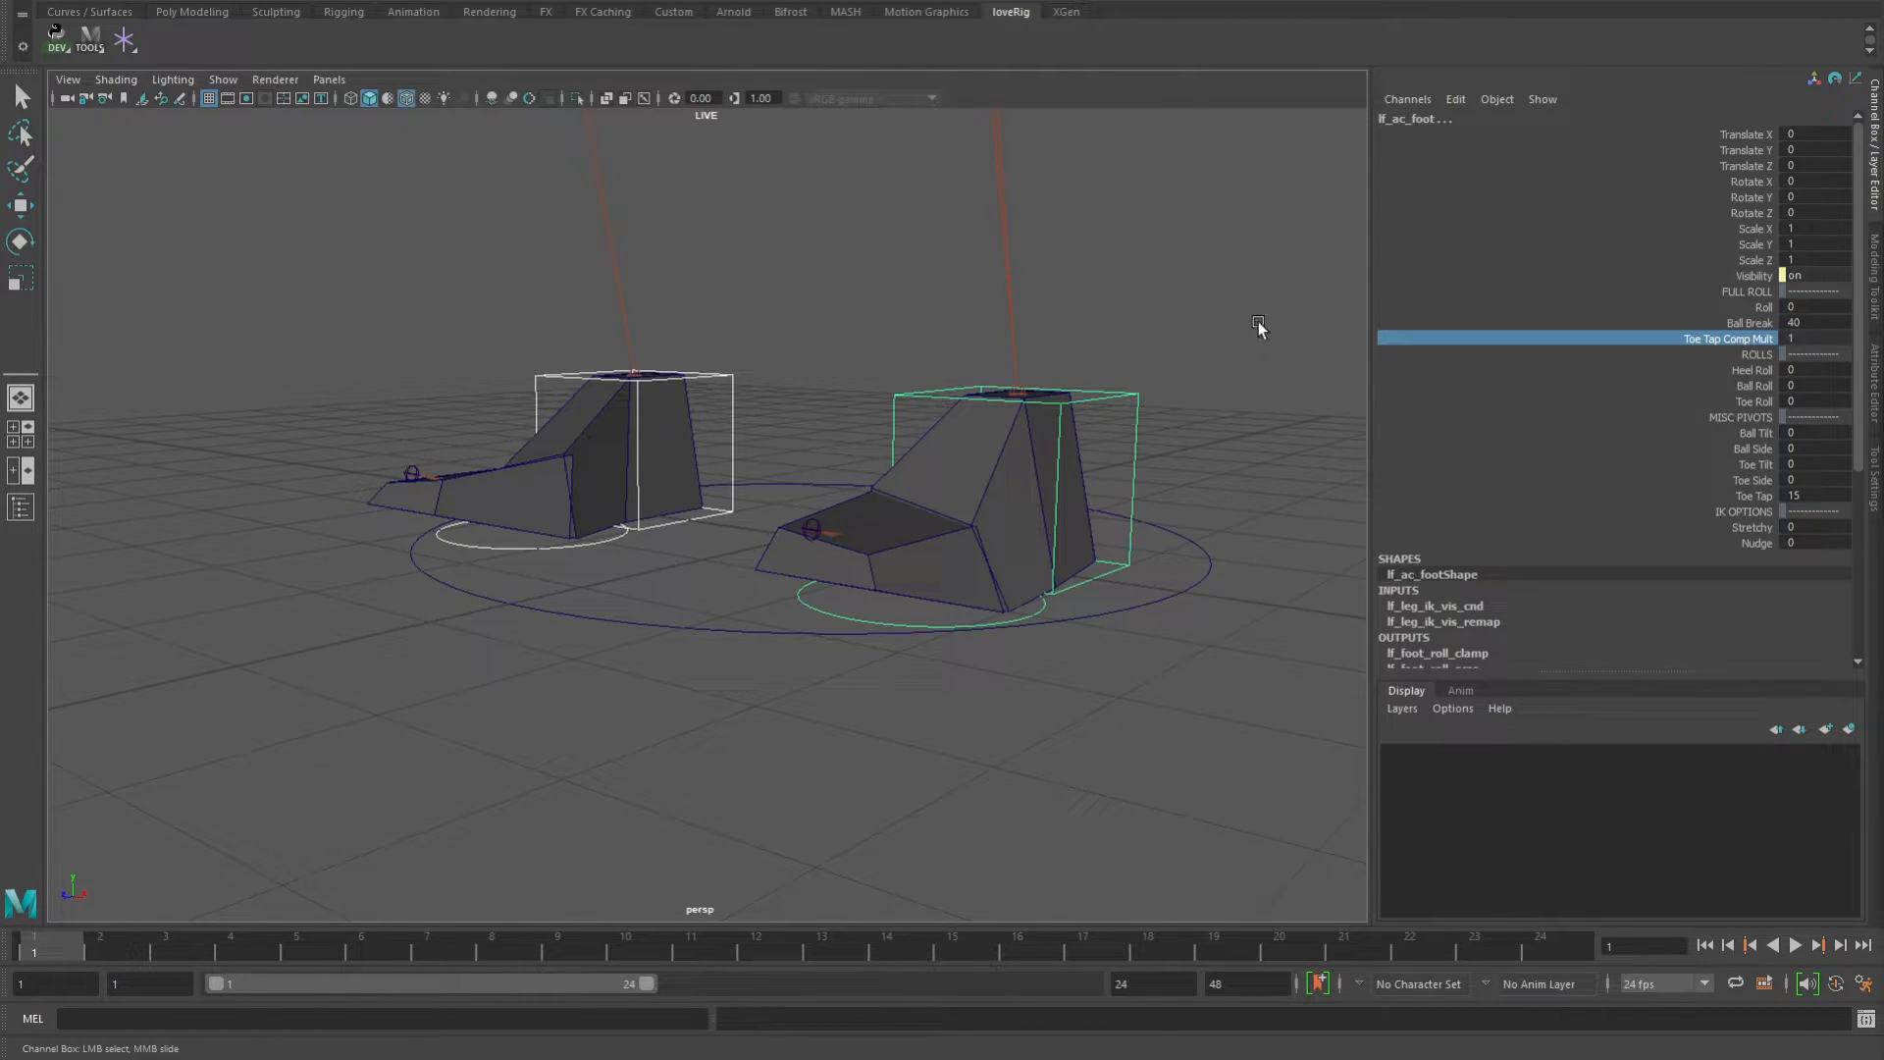
mouse_move(1039, 460)
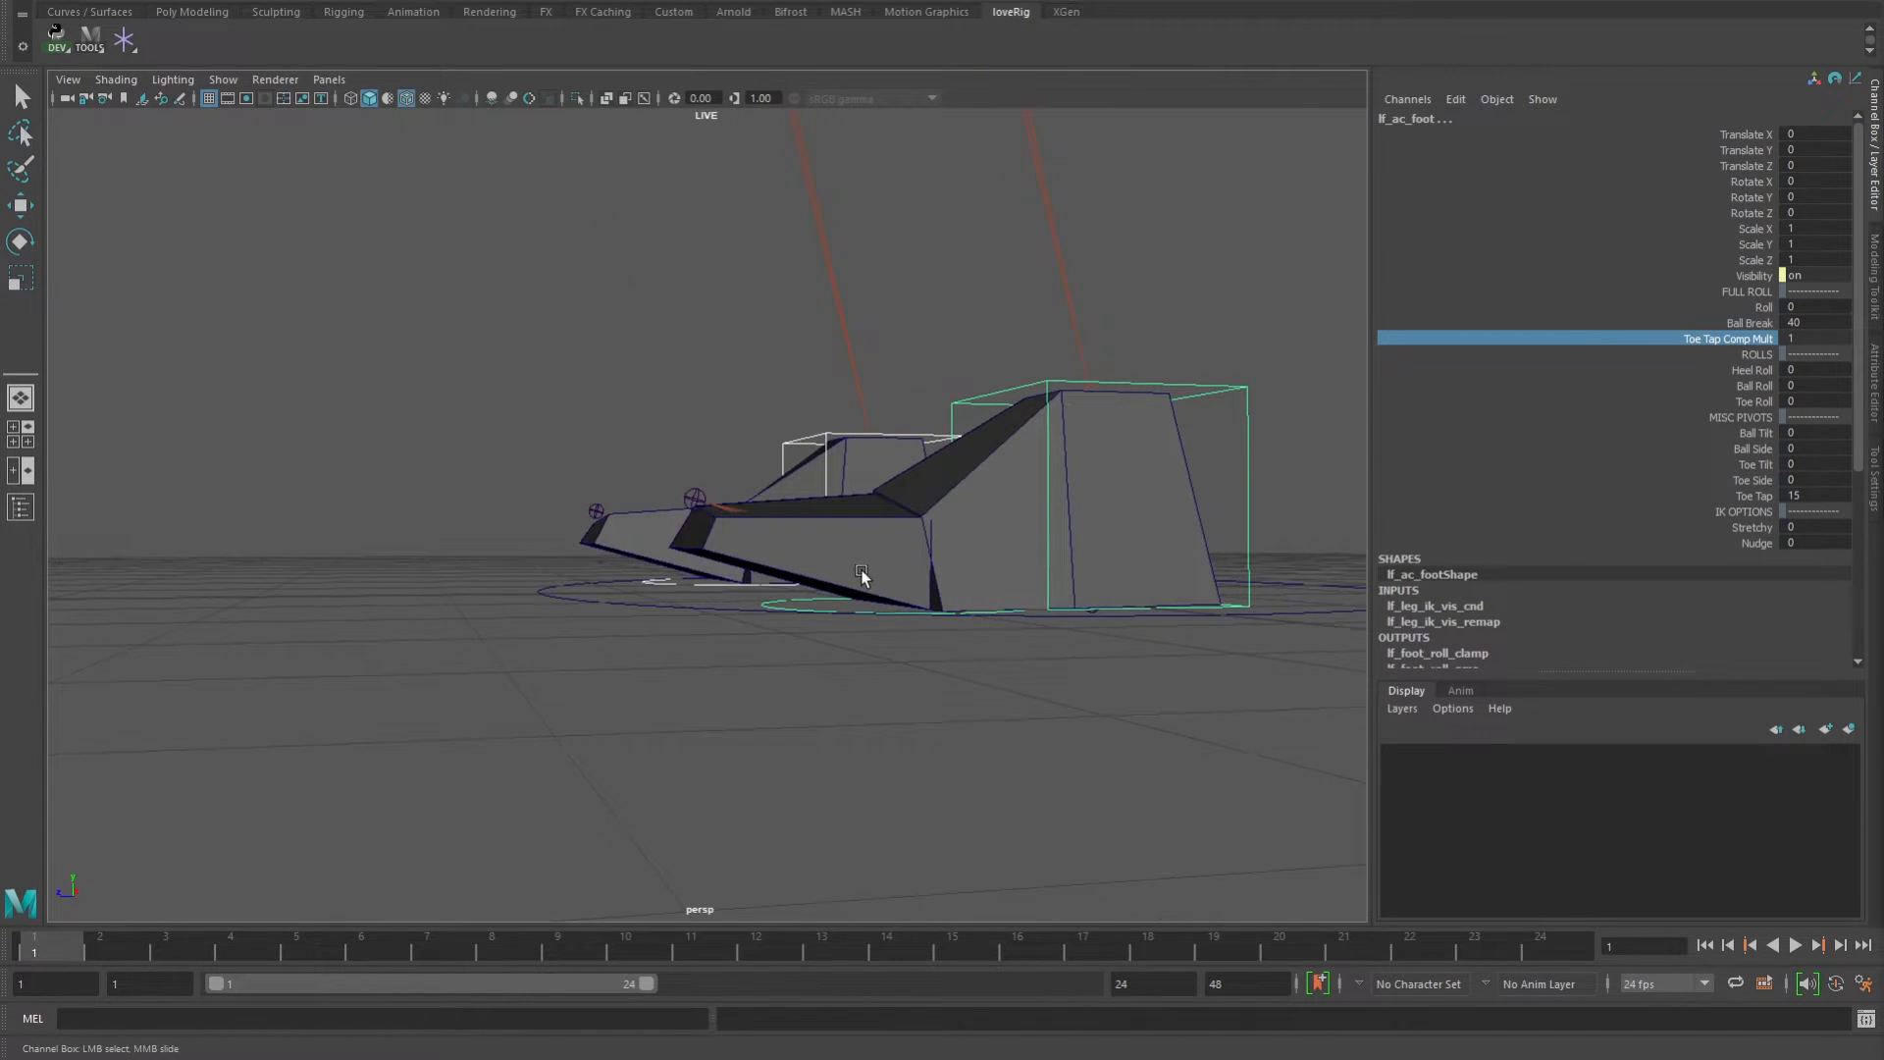
mouse_move(845, 571)
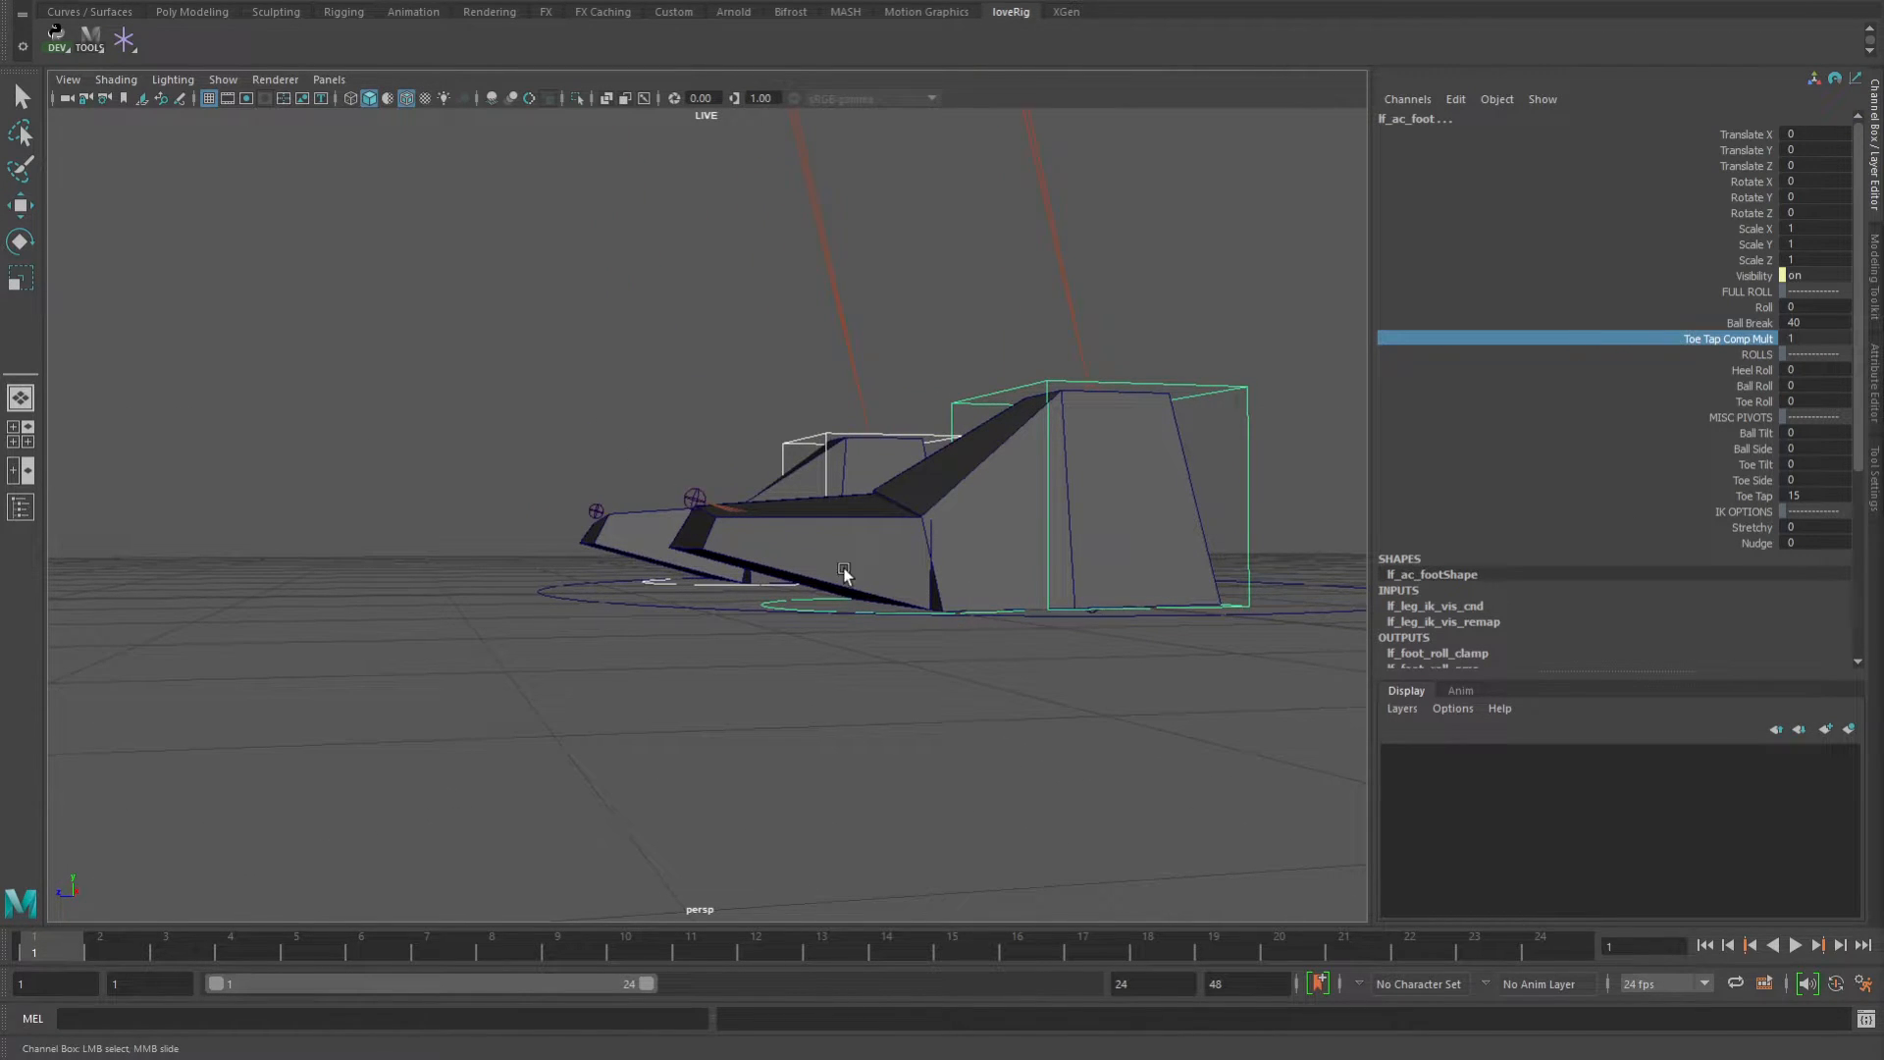
mouse_move(682, 519)
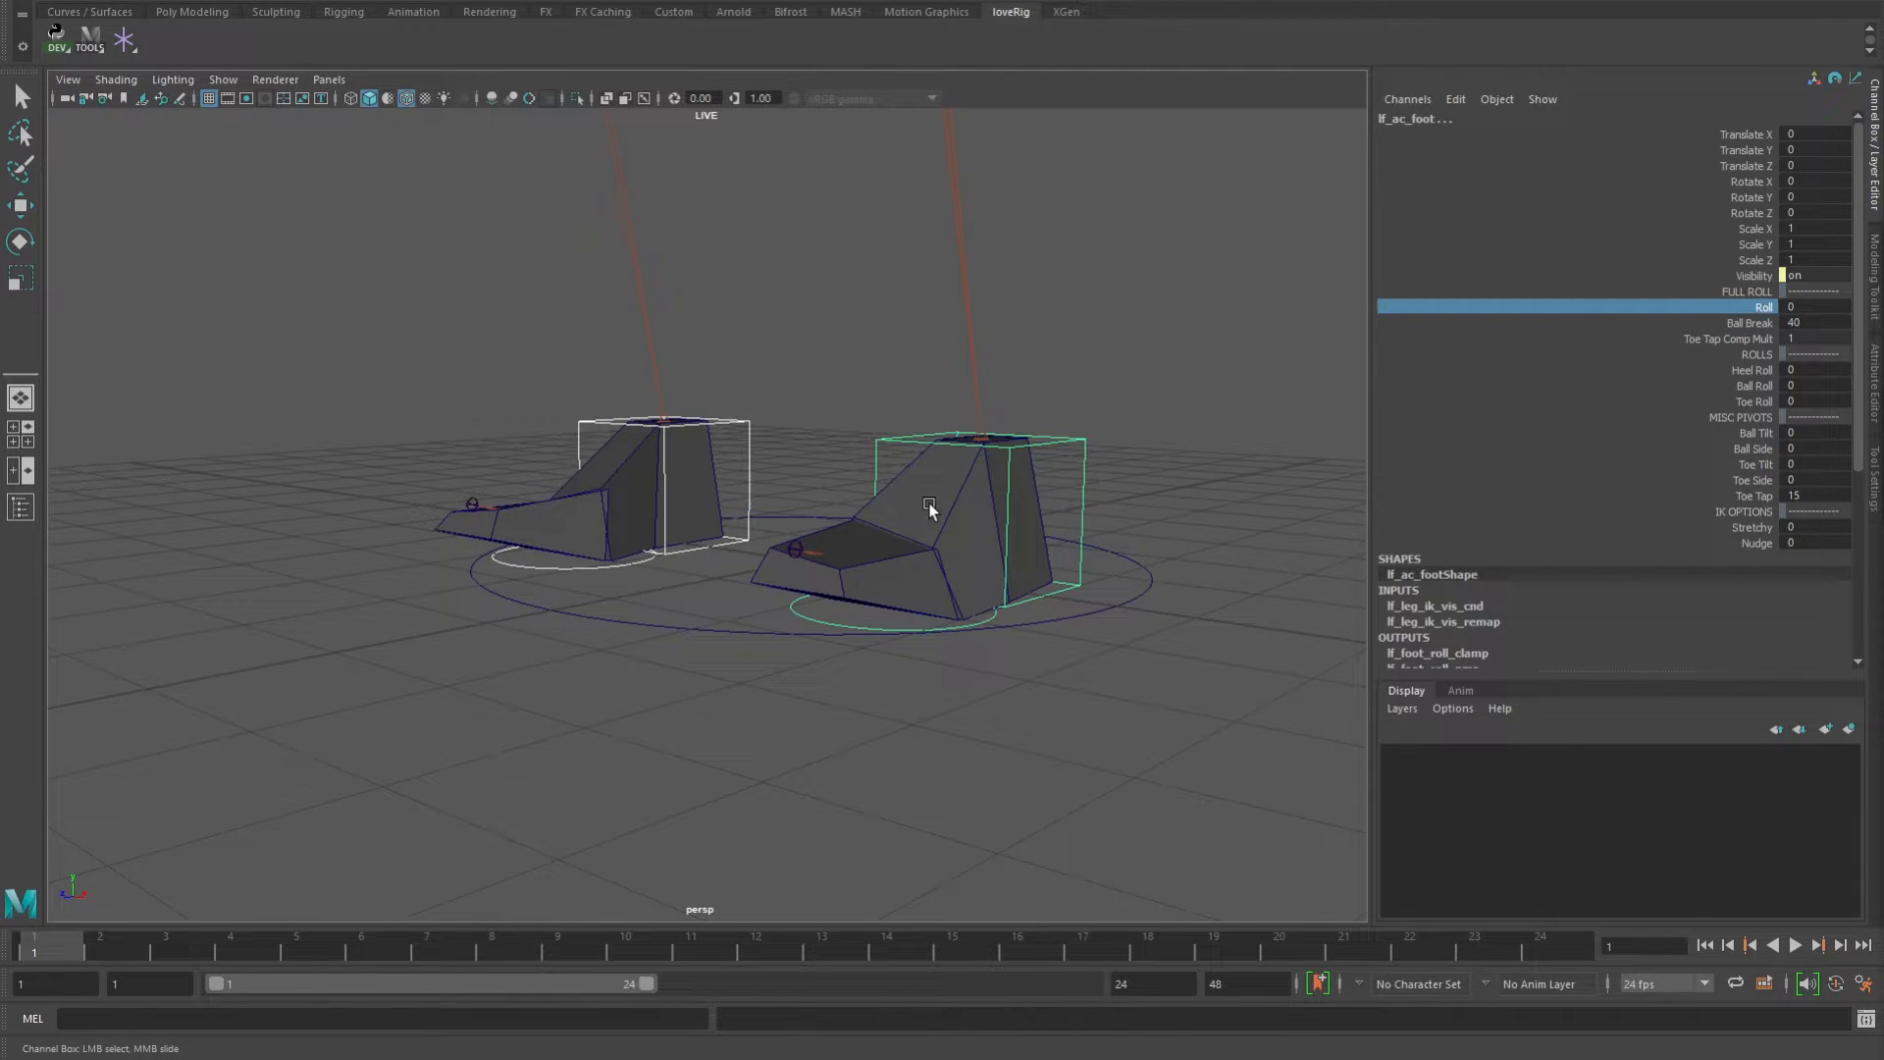
mouse_move(887, 588)
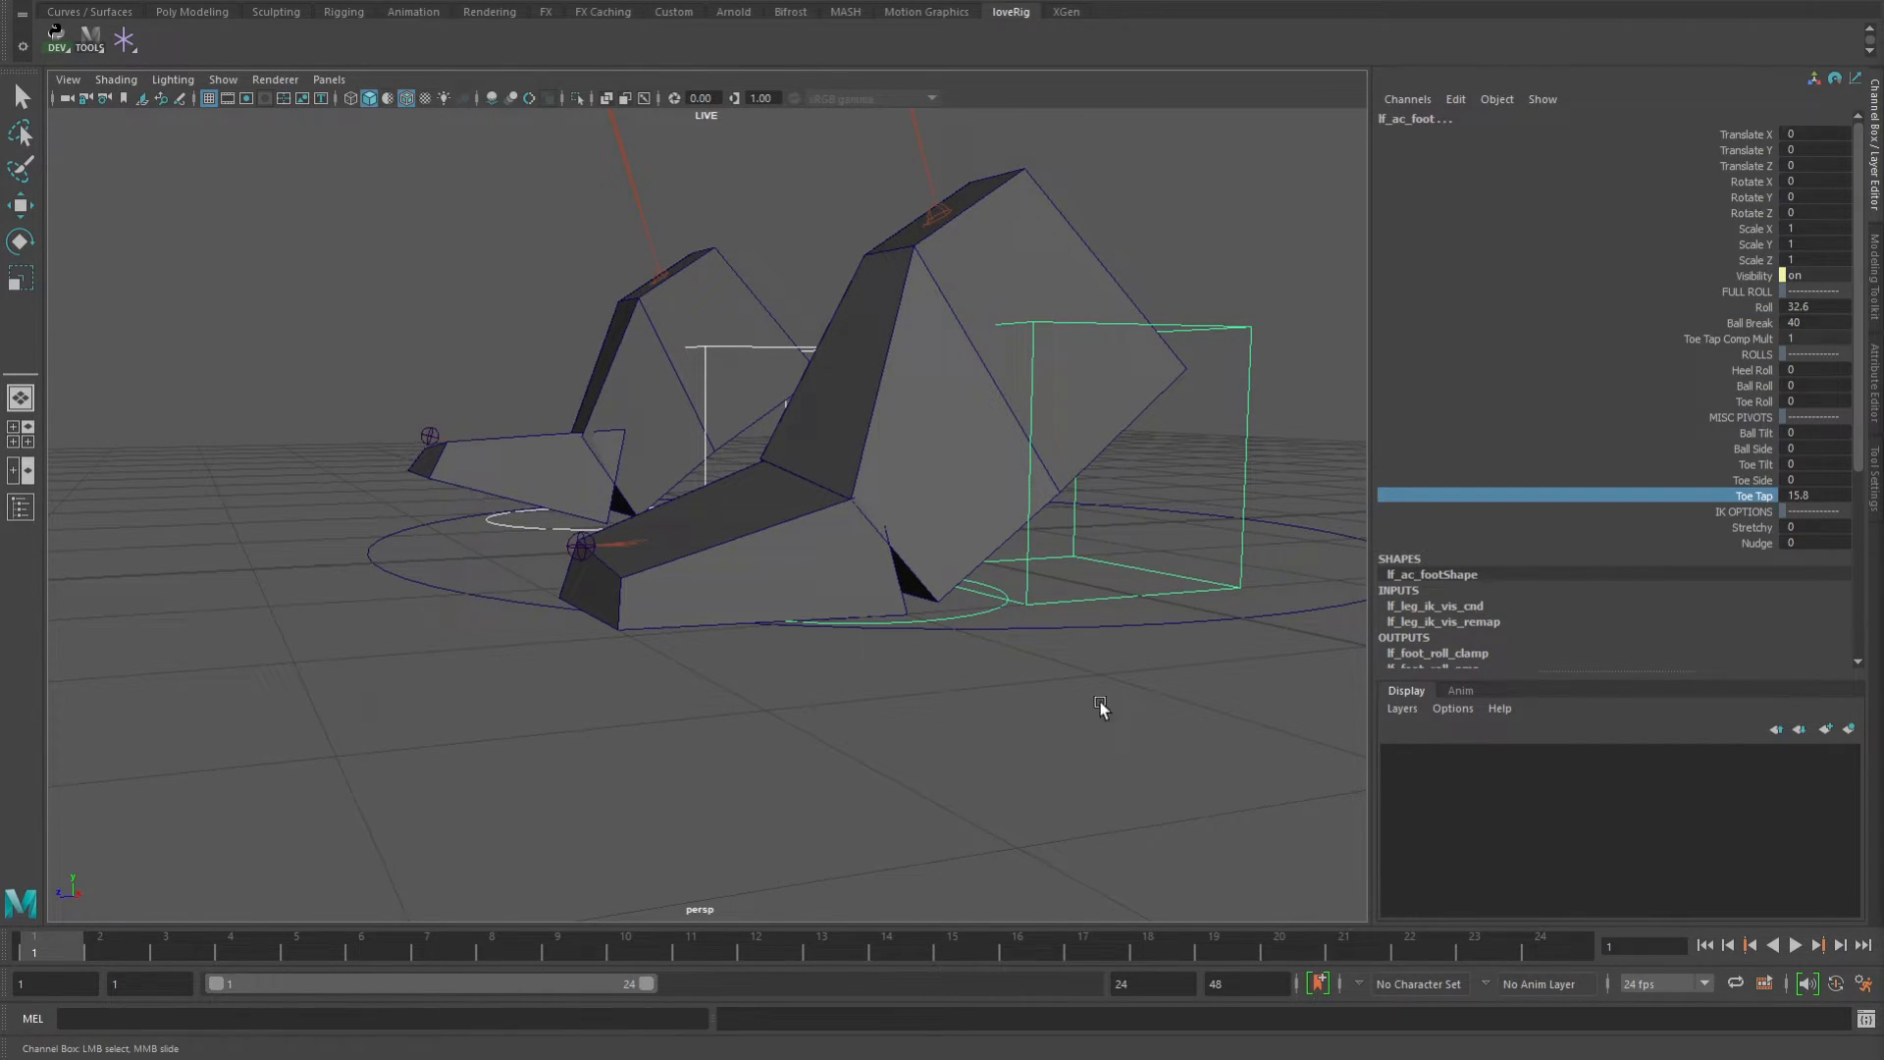
Undo the last change to the rolled foot with Roll at 32.6.
key("ctrl+z")
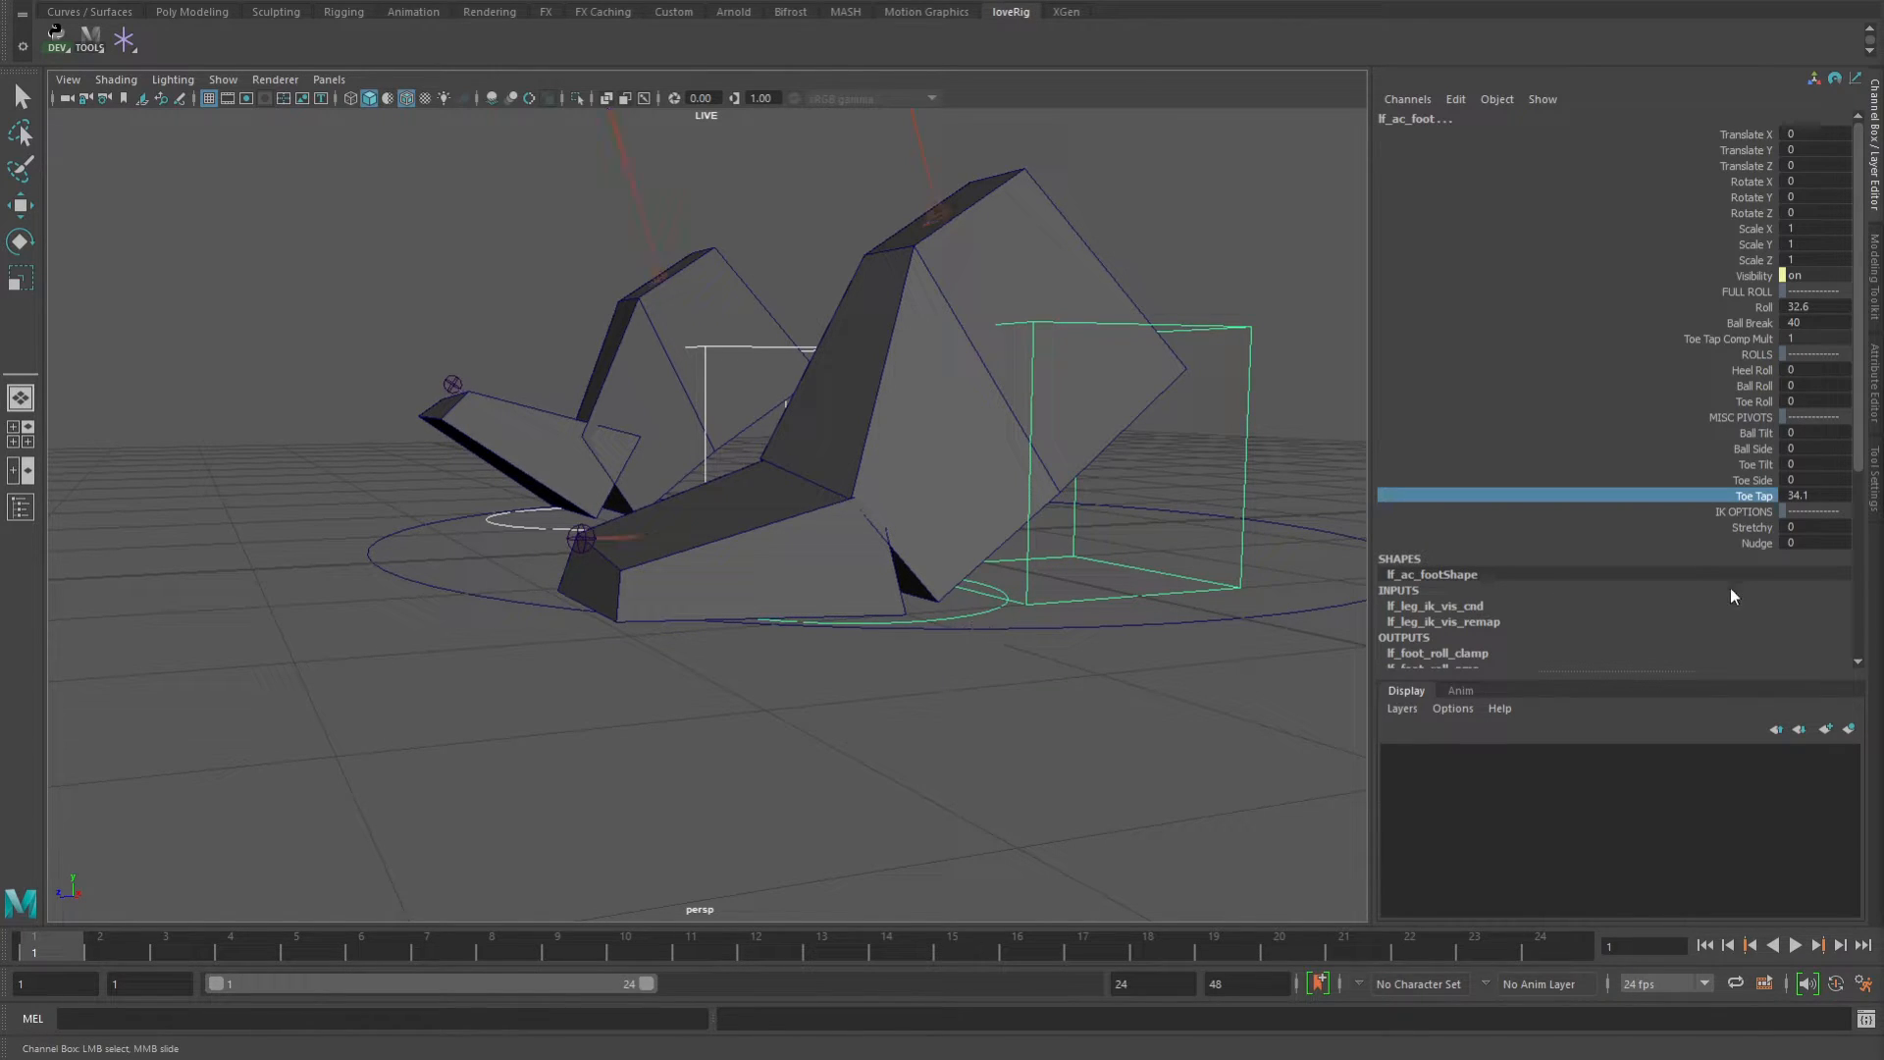
Select the Roll attribute to set Roll 36 with Toe Tap 15.
left_click(1762, 306)
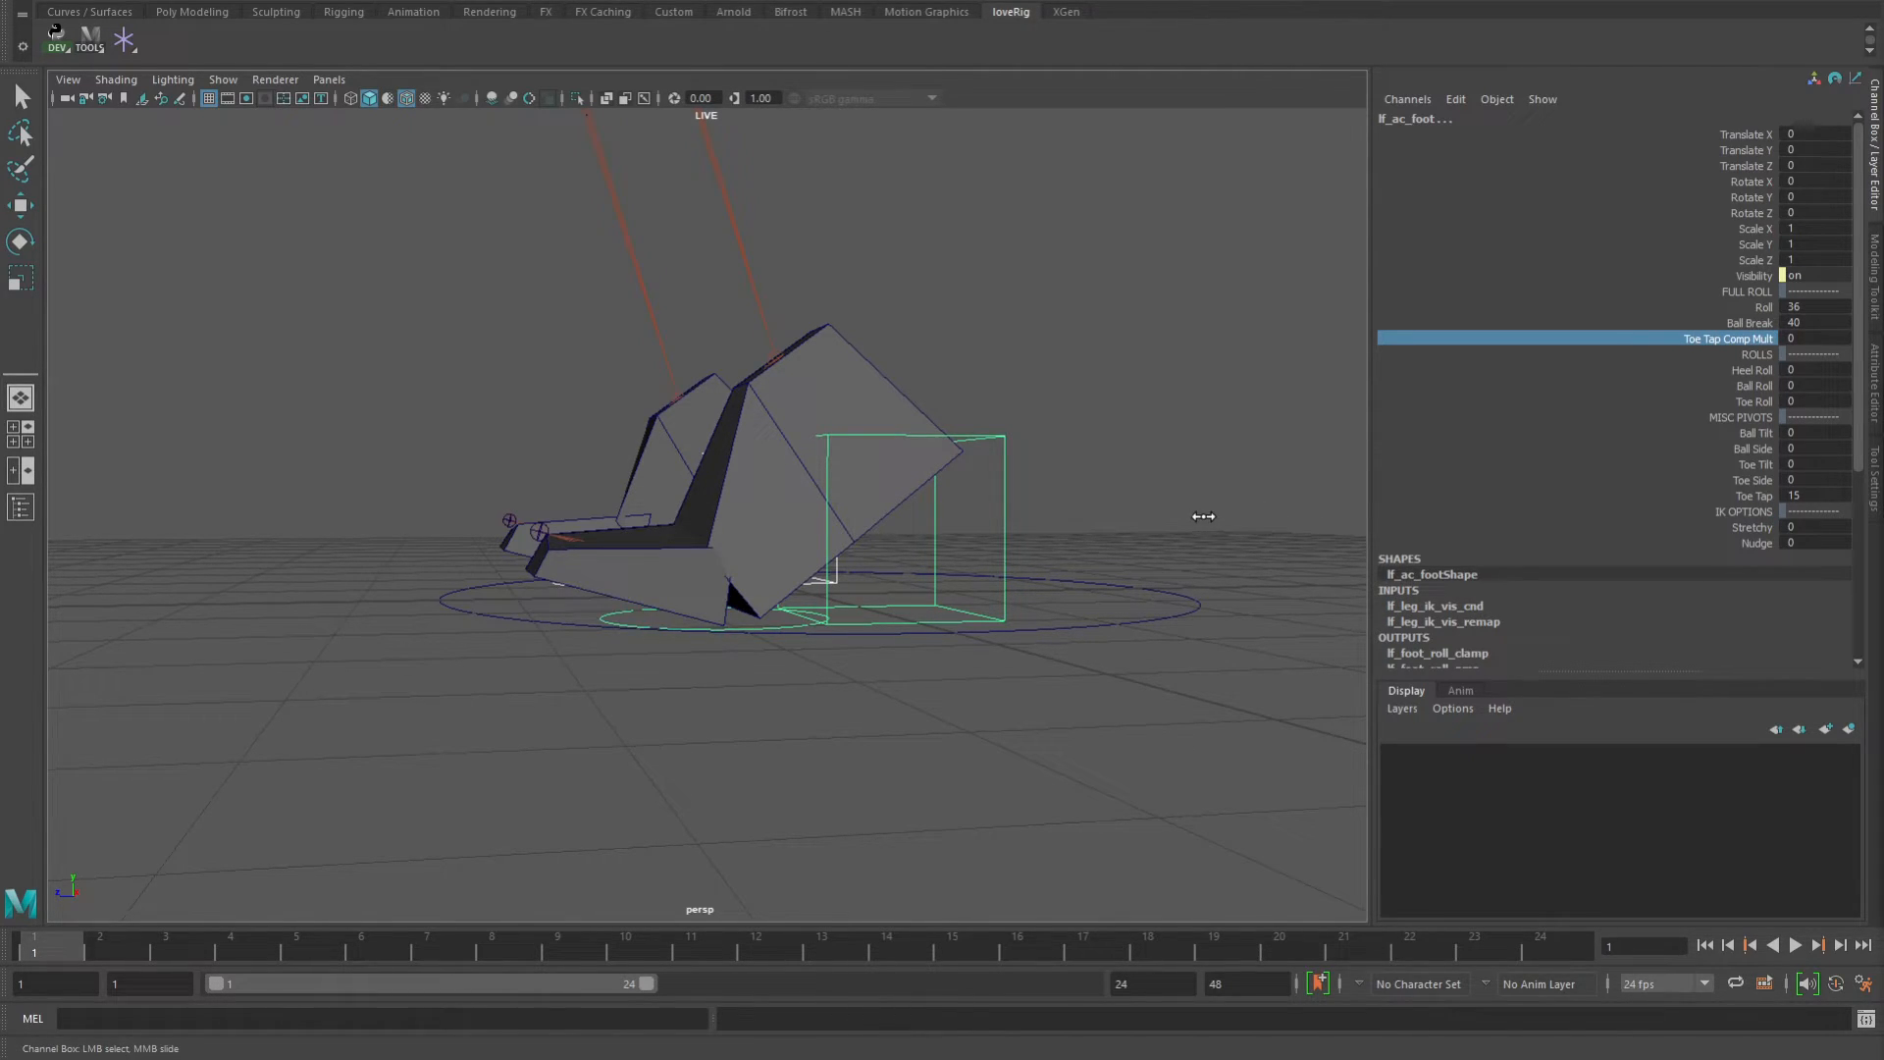
mouse_move(919, 662)
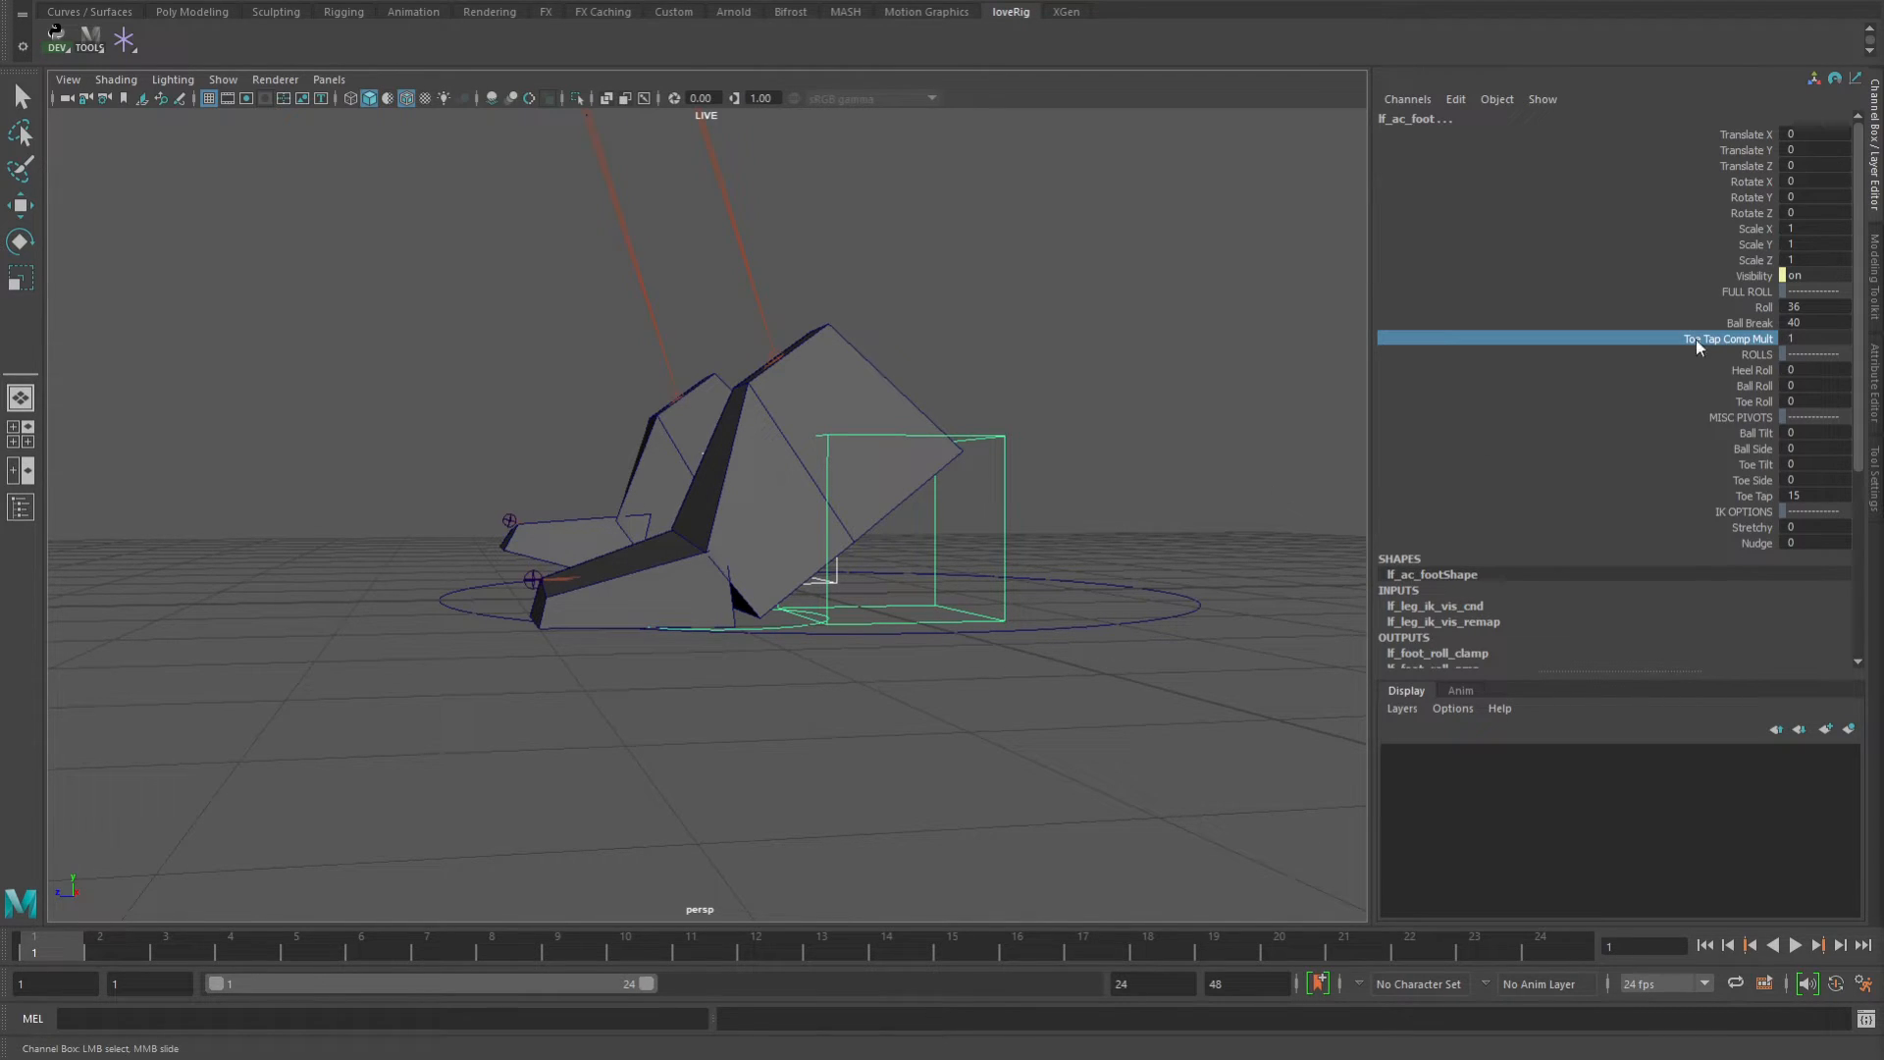
Select the Roll attribute on the left foot control to slide it to 9.3.
left_click(1762, 306)
type("0")
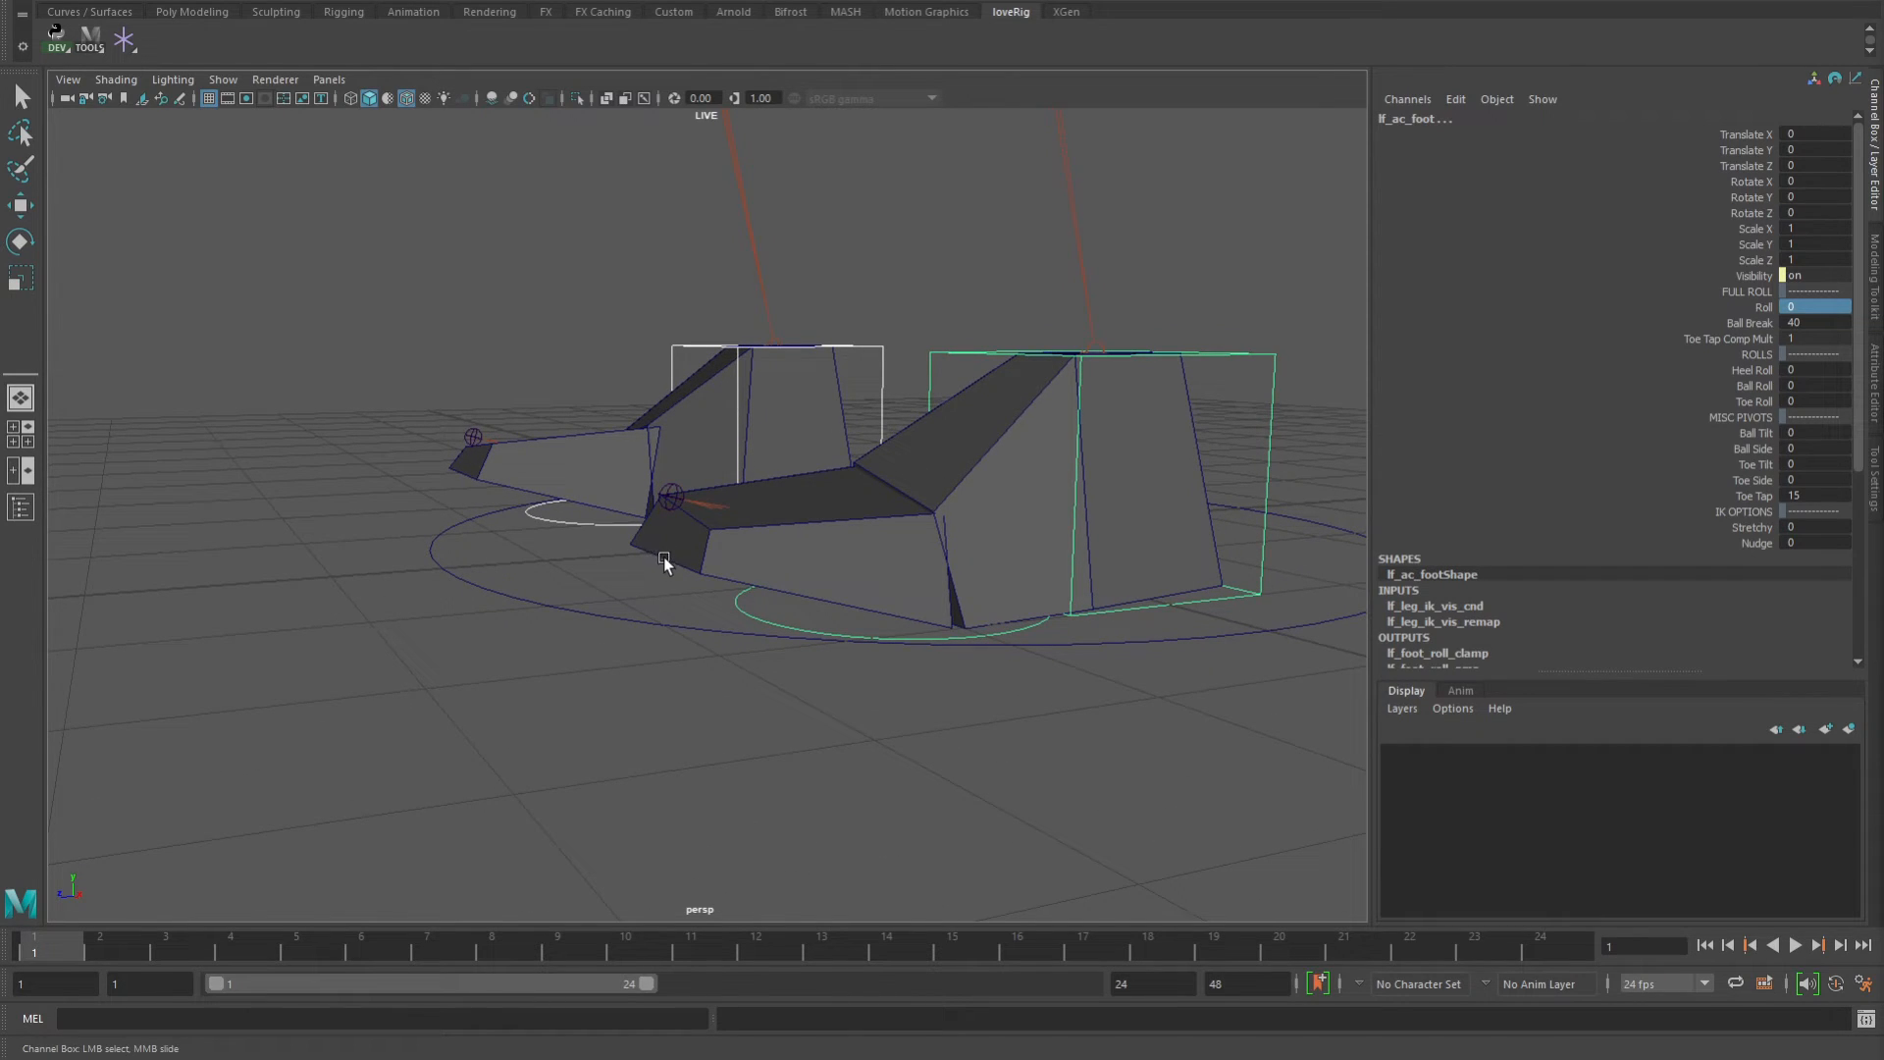
mouse_move(668, 562)
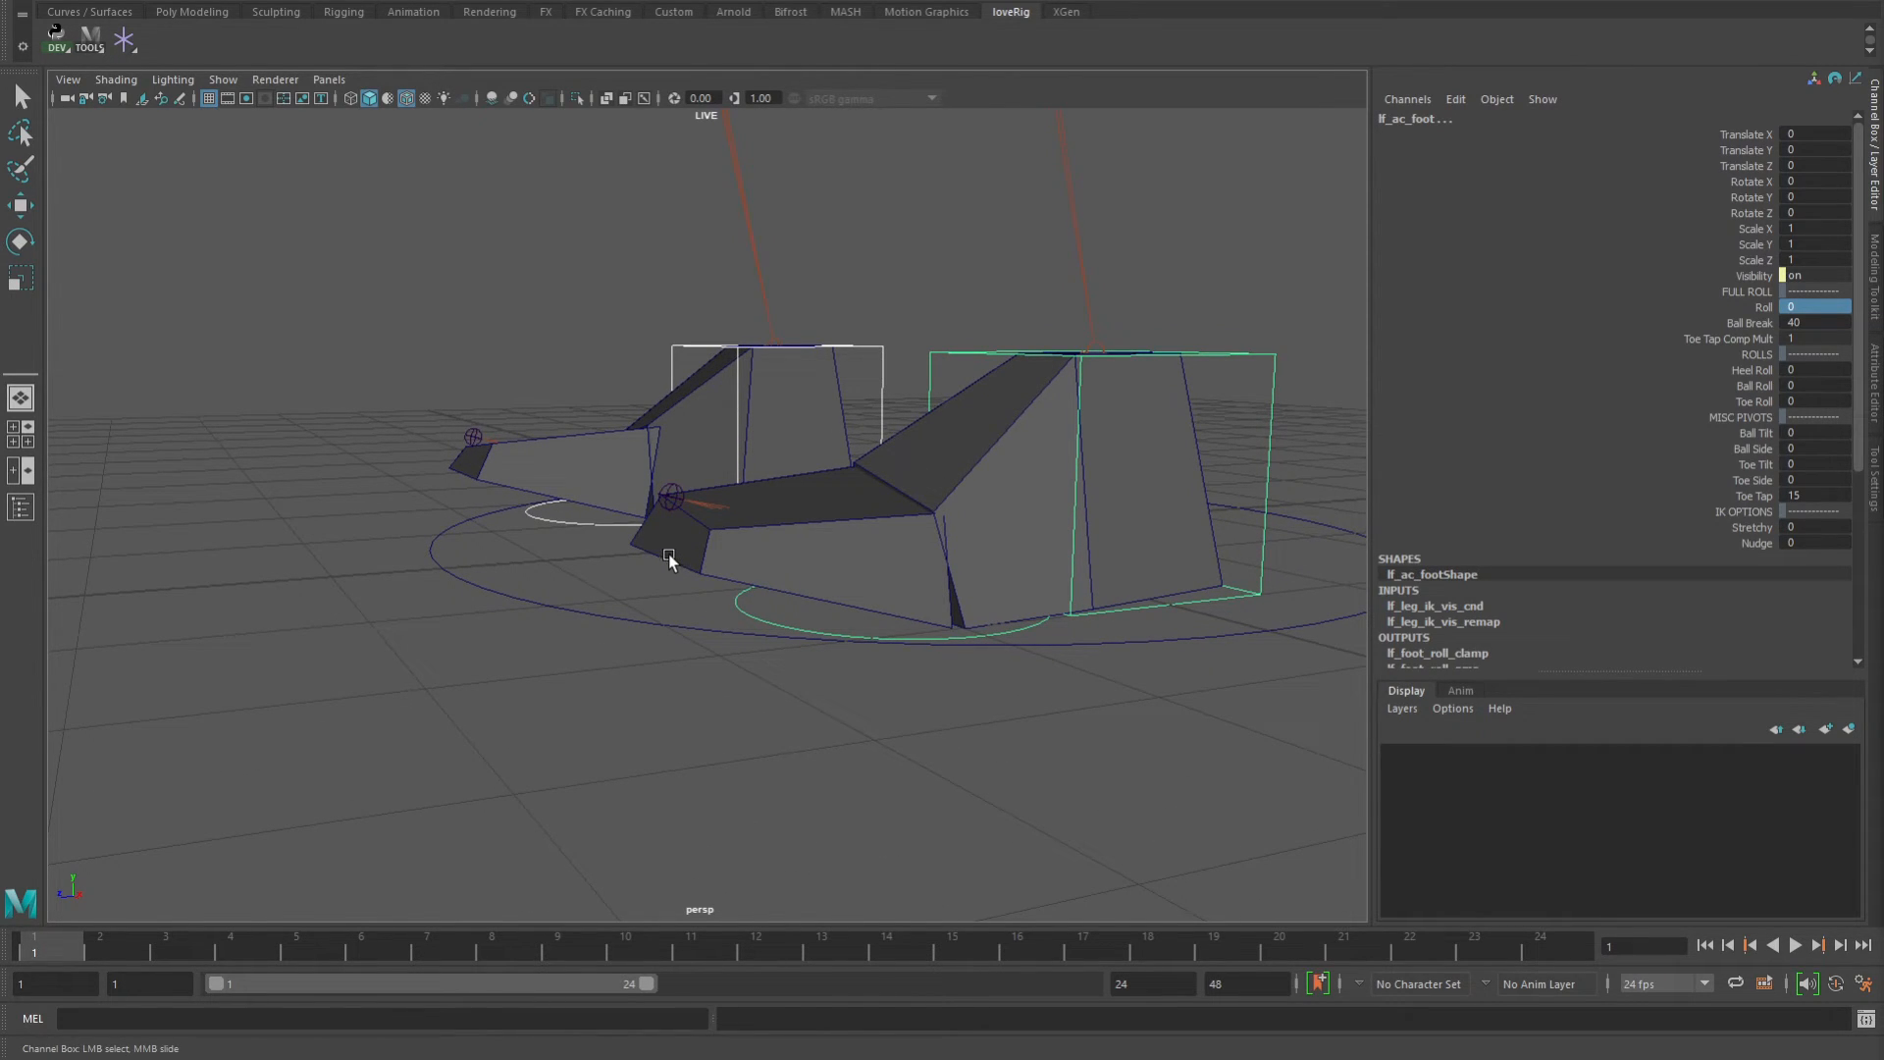
mouse_move(685, 502)
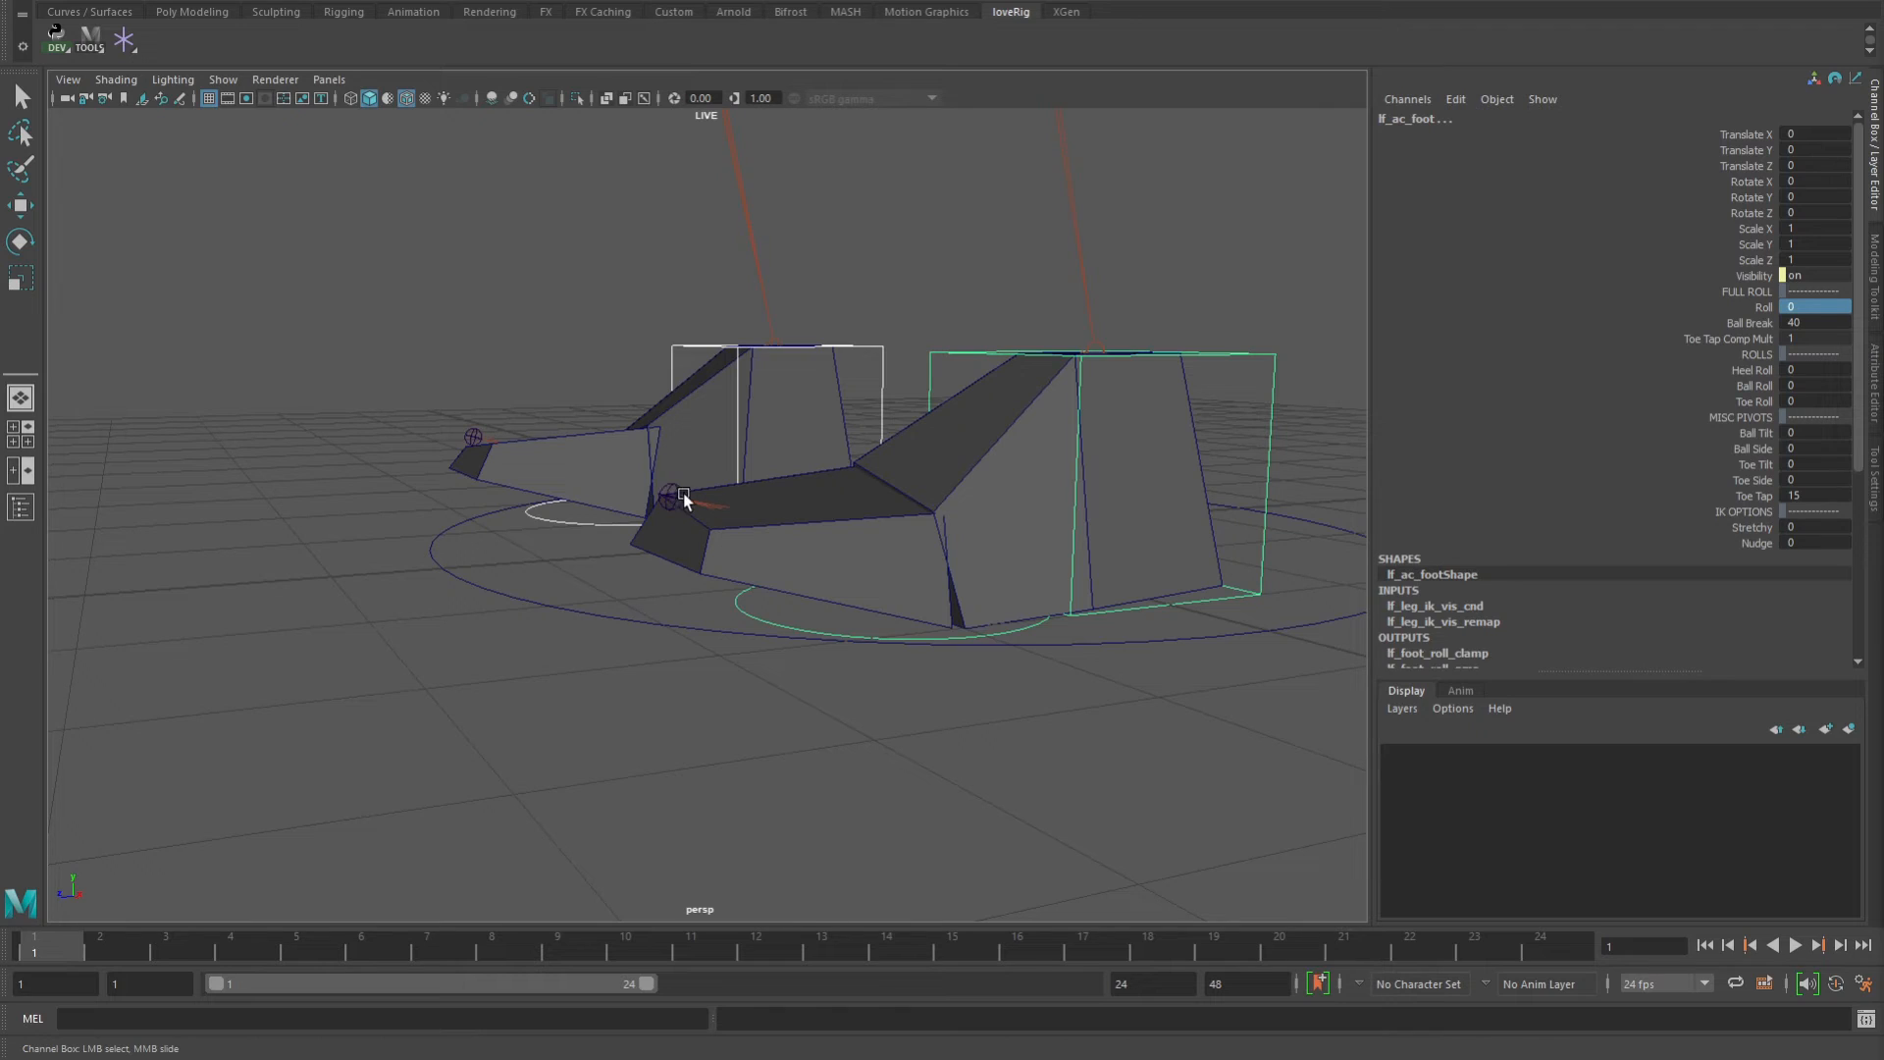
mouse_move(654, 603)
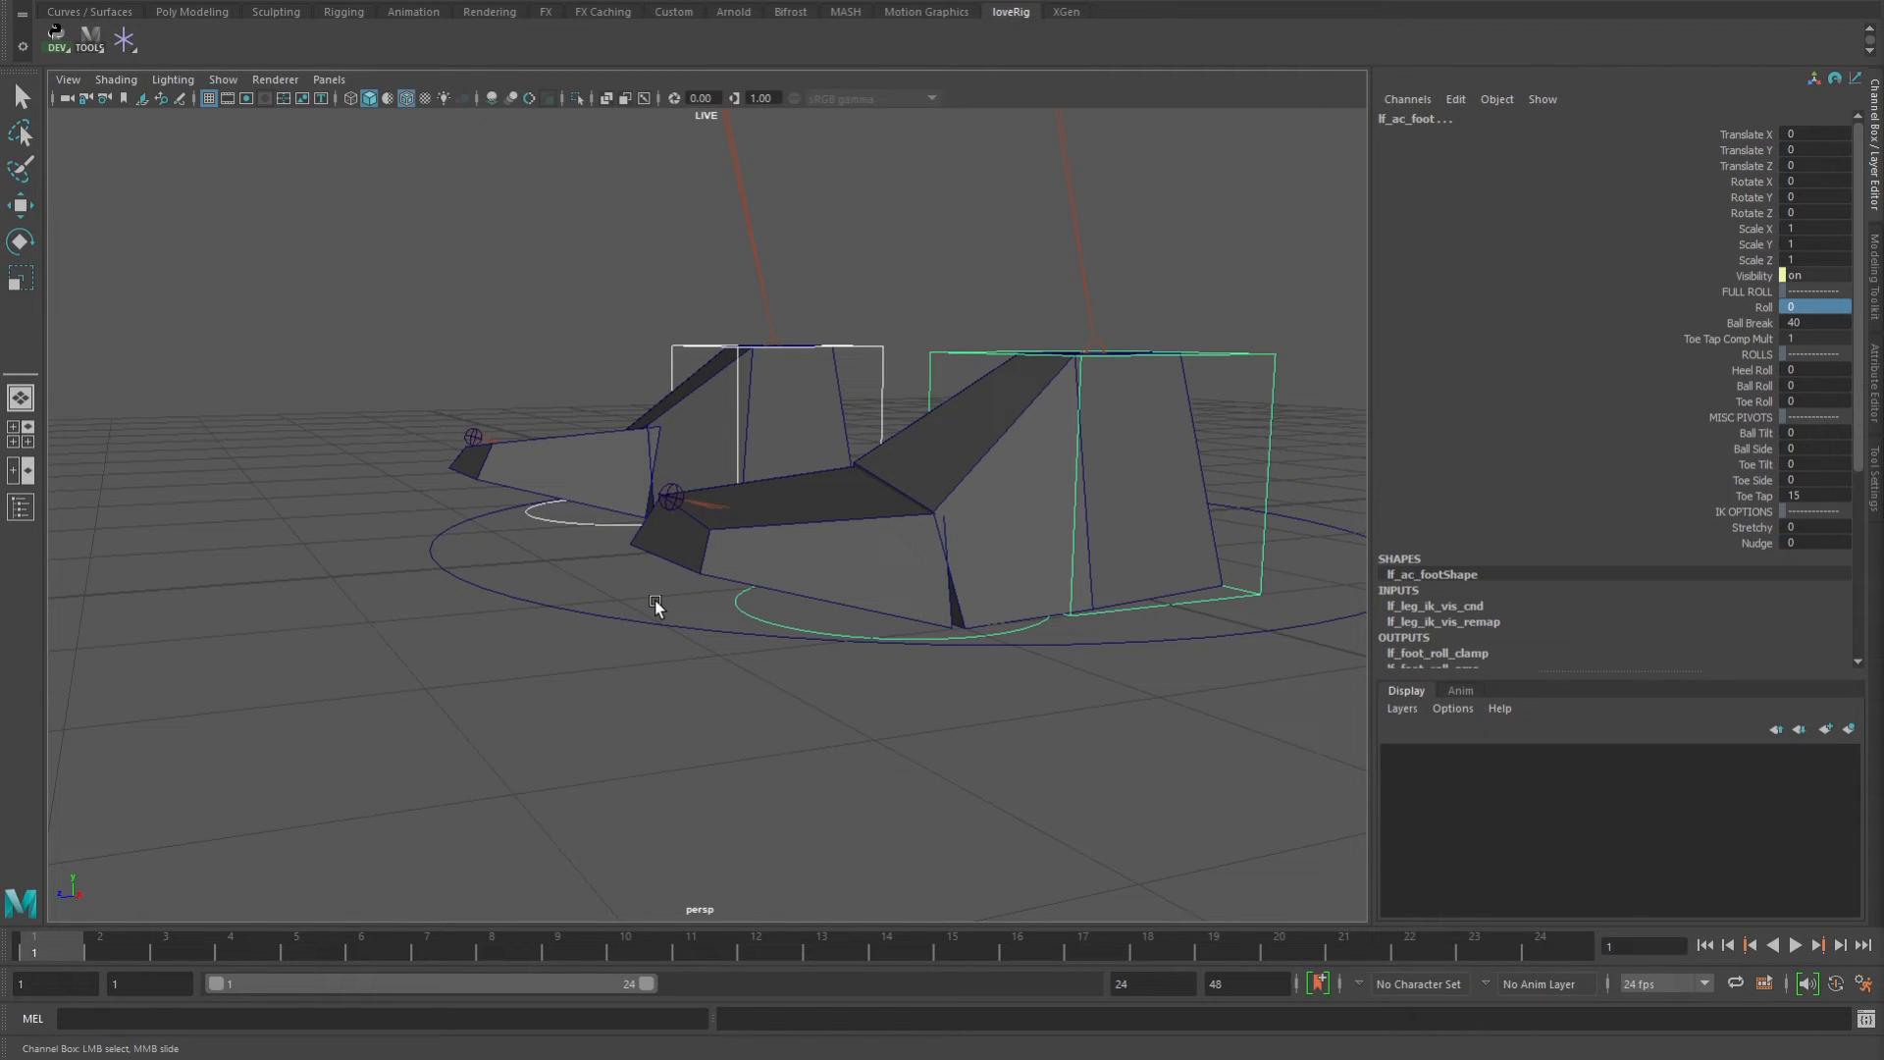
mouse_move(706, 562)
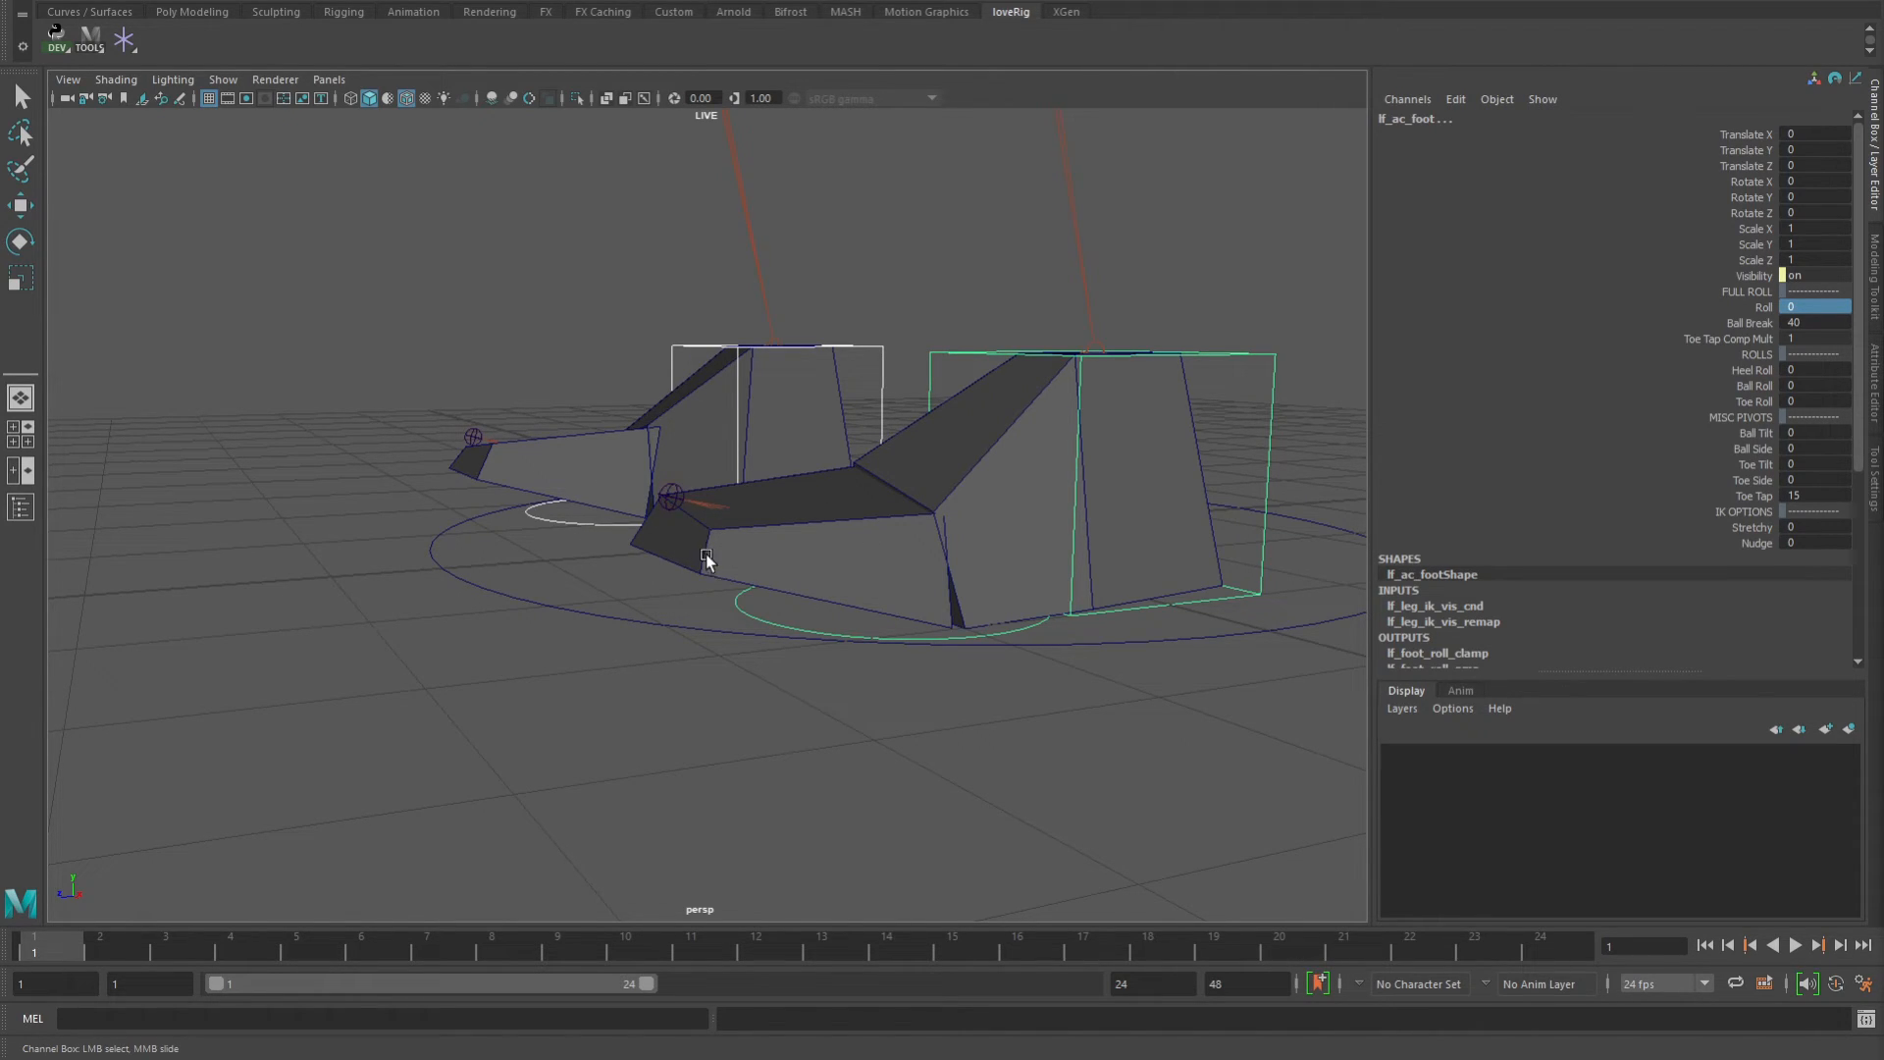
mouse_move(685, 502)
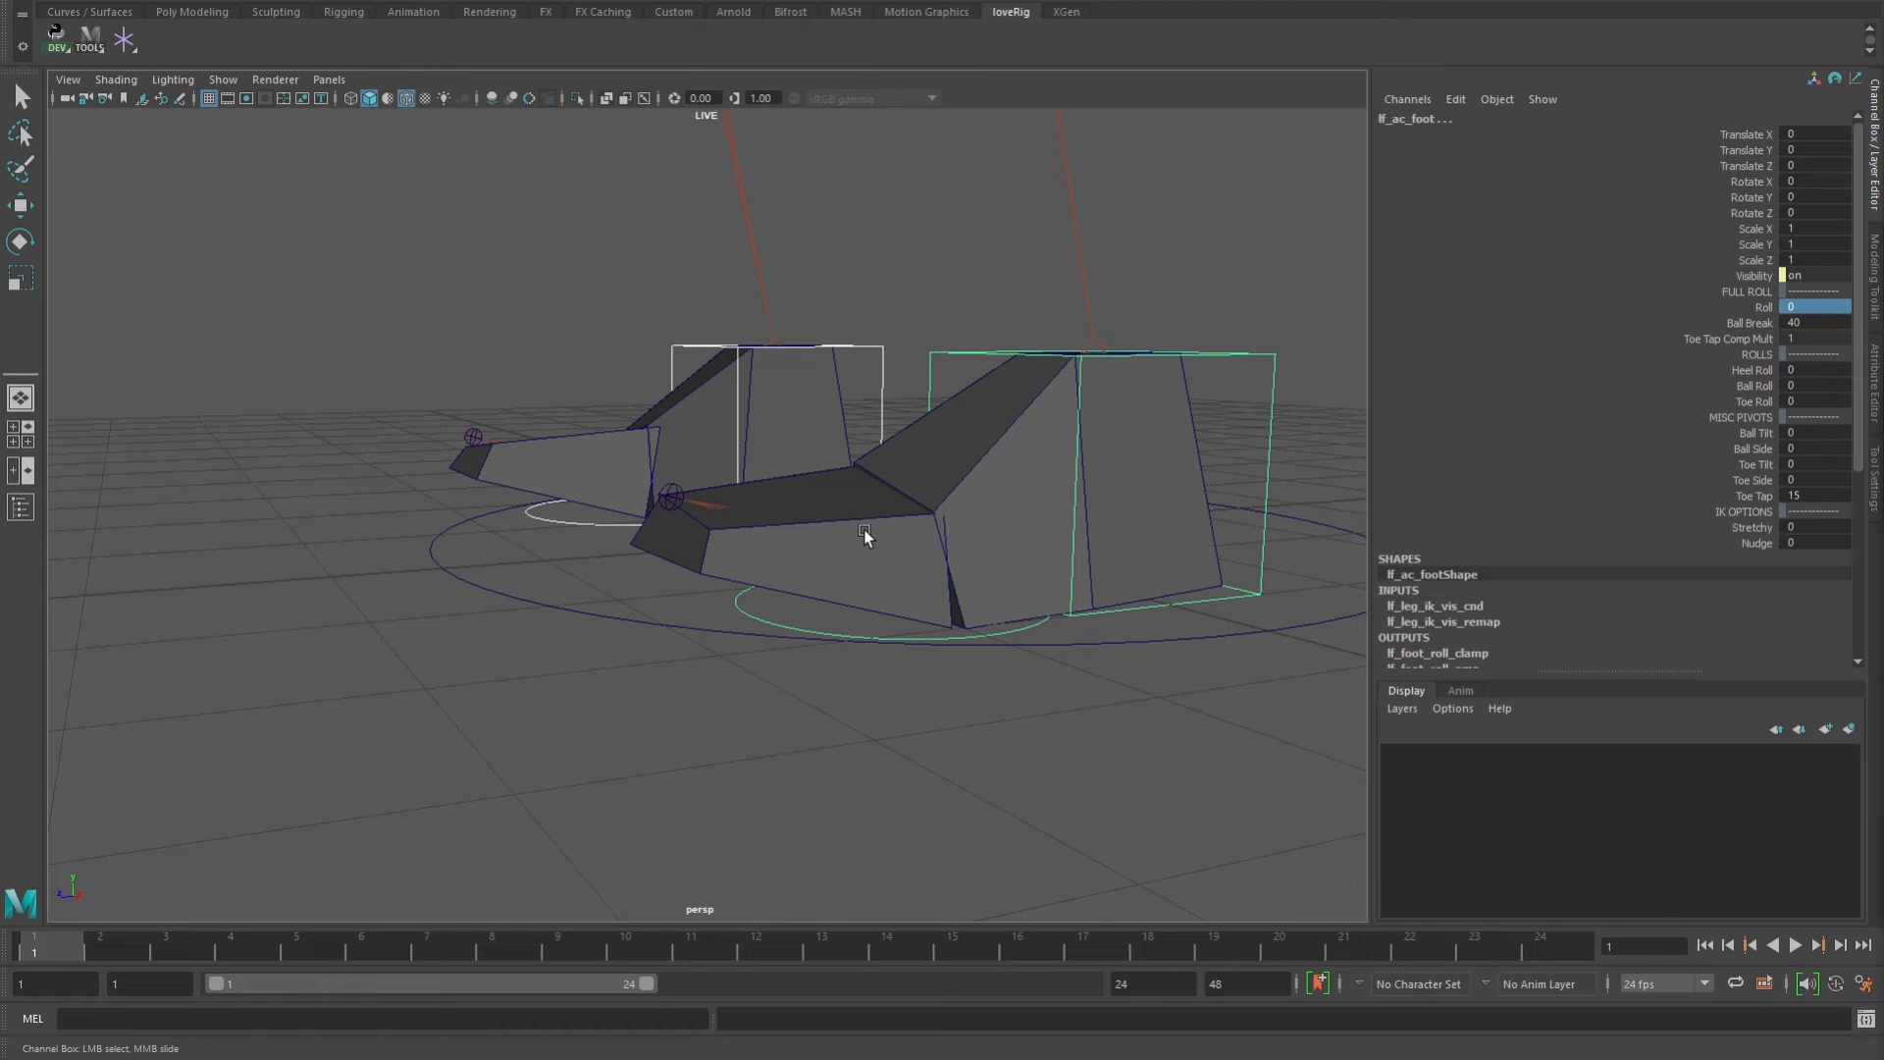
mouse_move(706, 519)
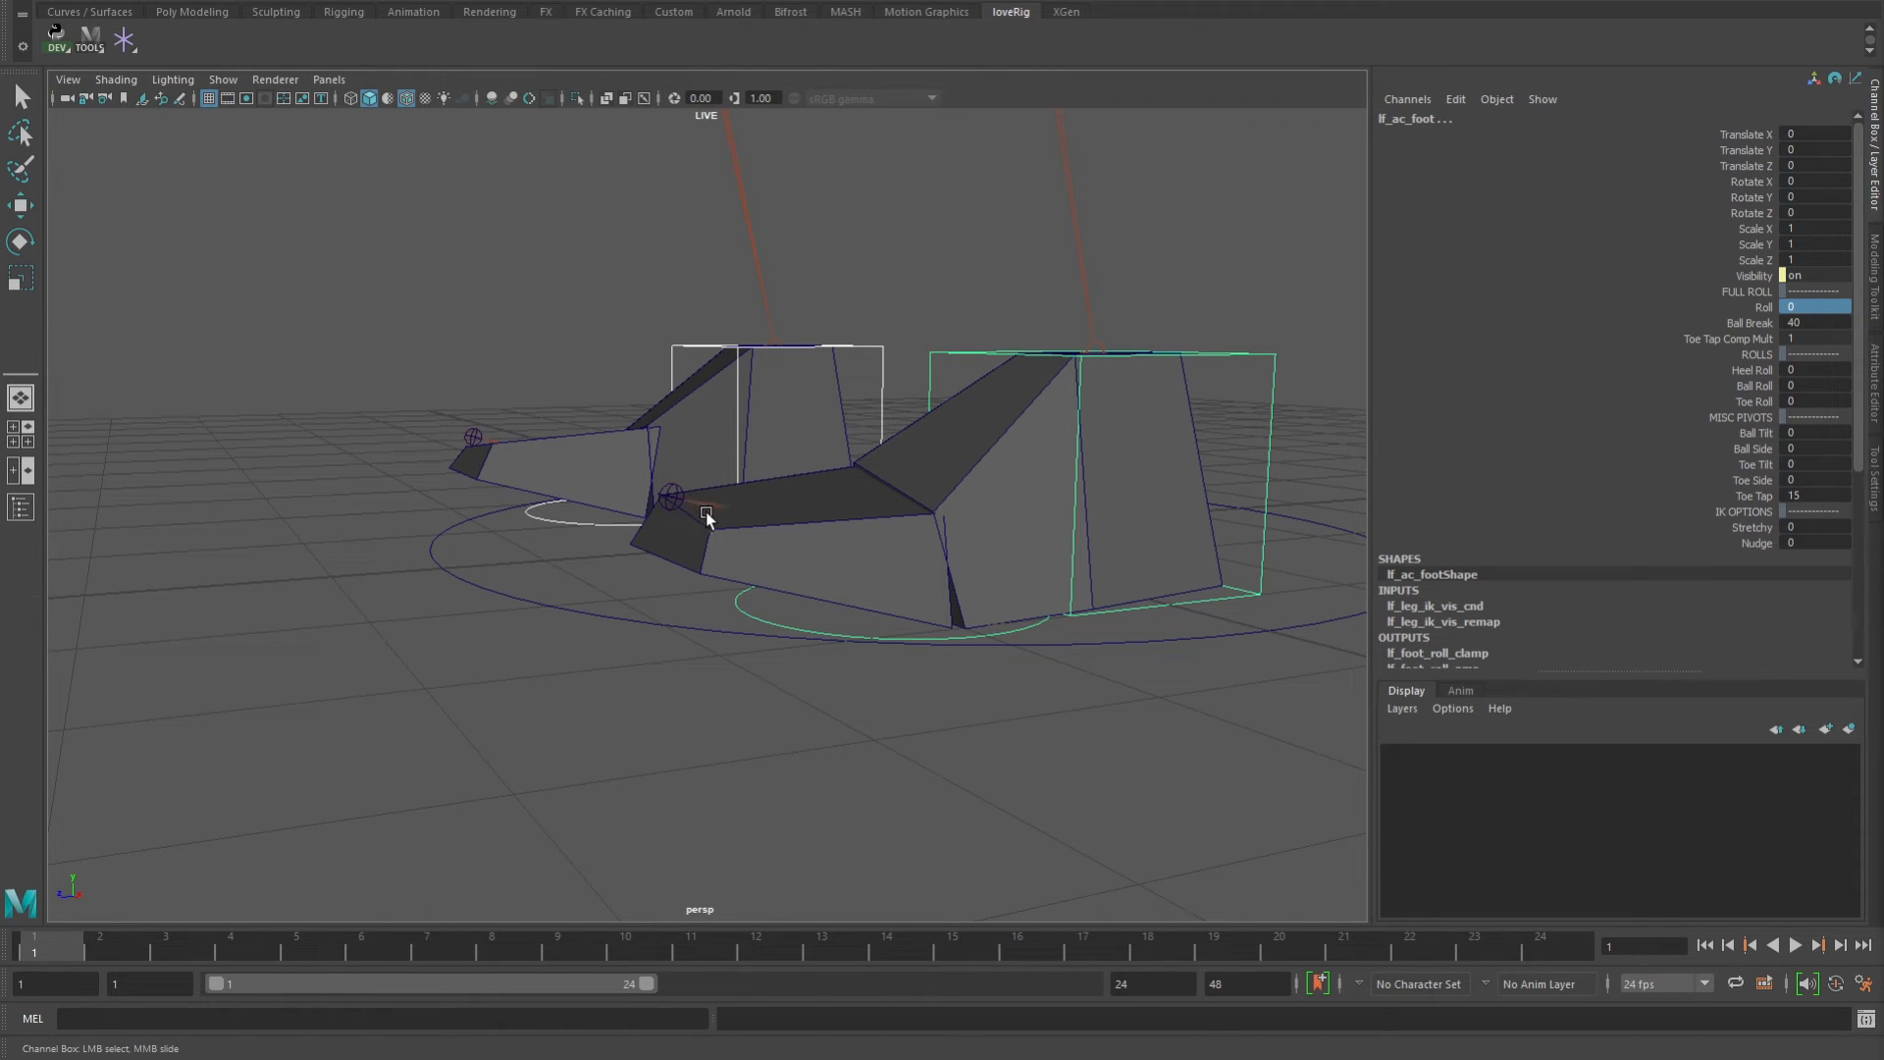
mouse_move(846, 499)
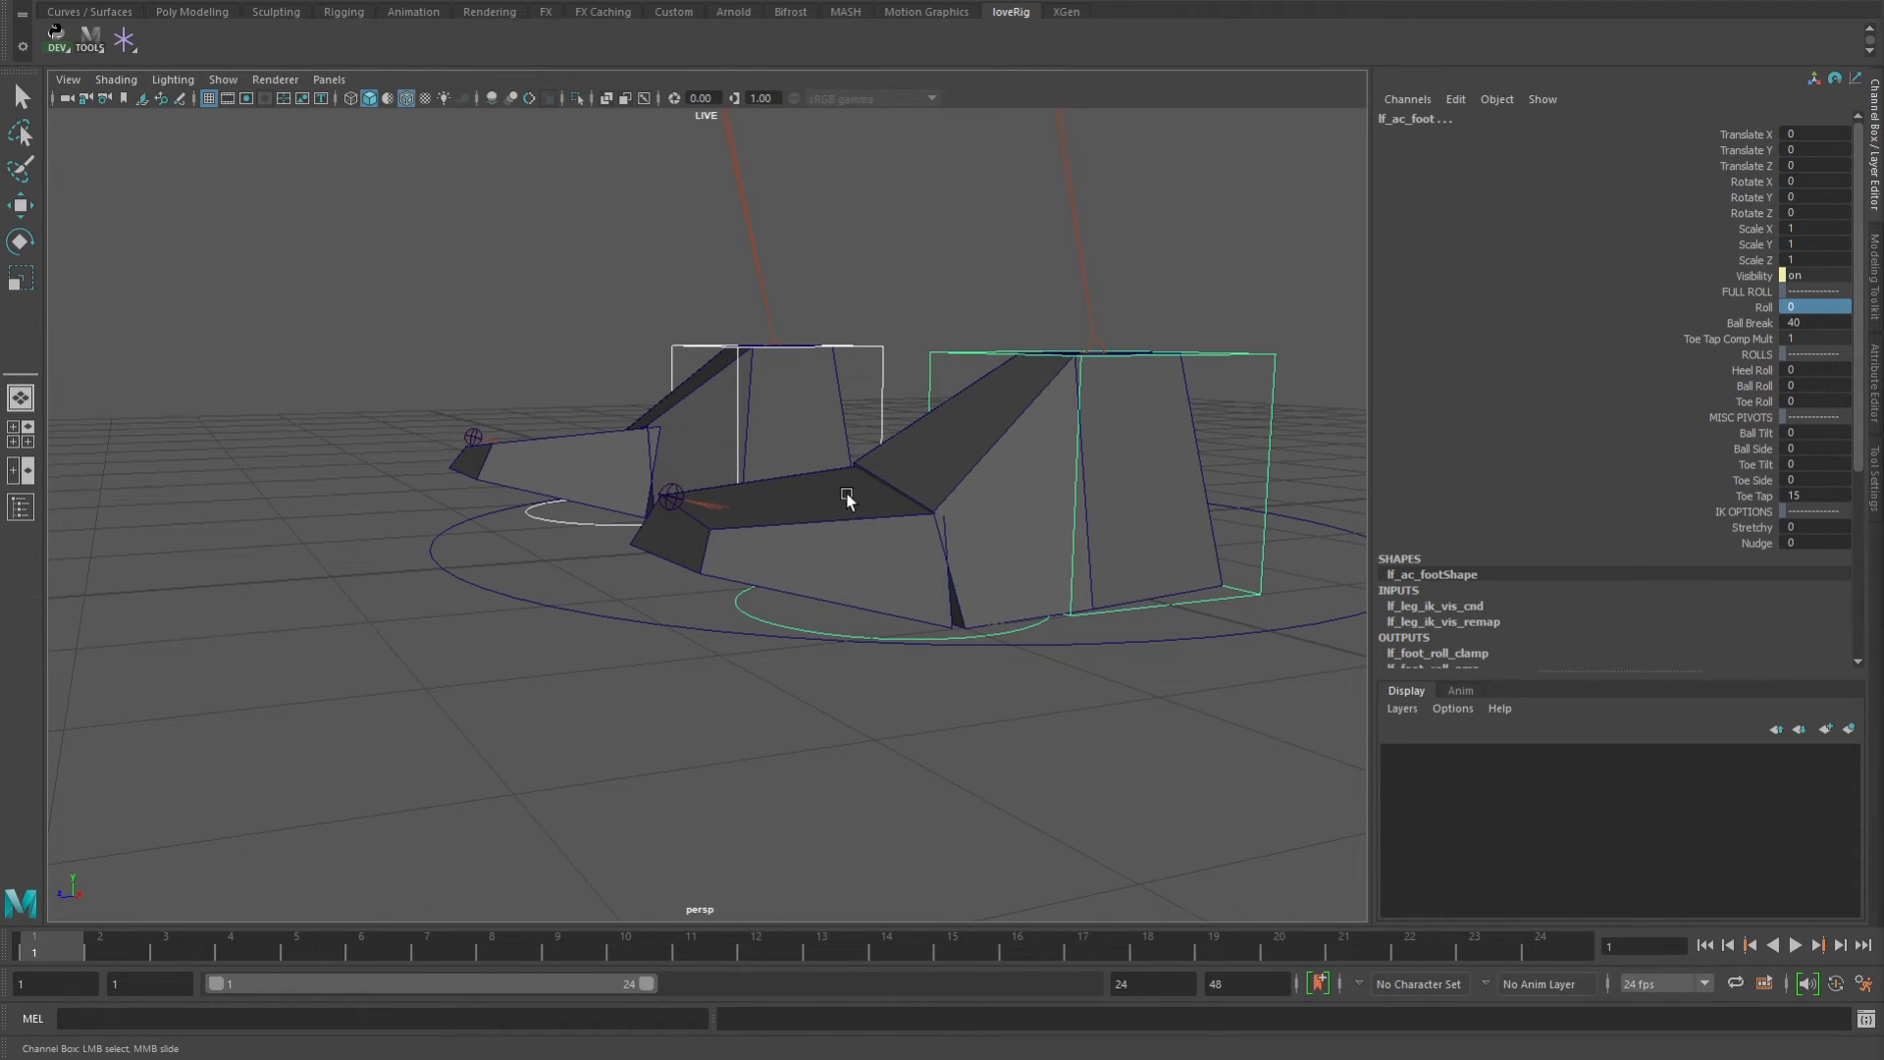
mouse_move(655, 591)
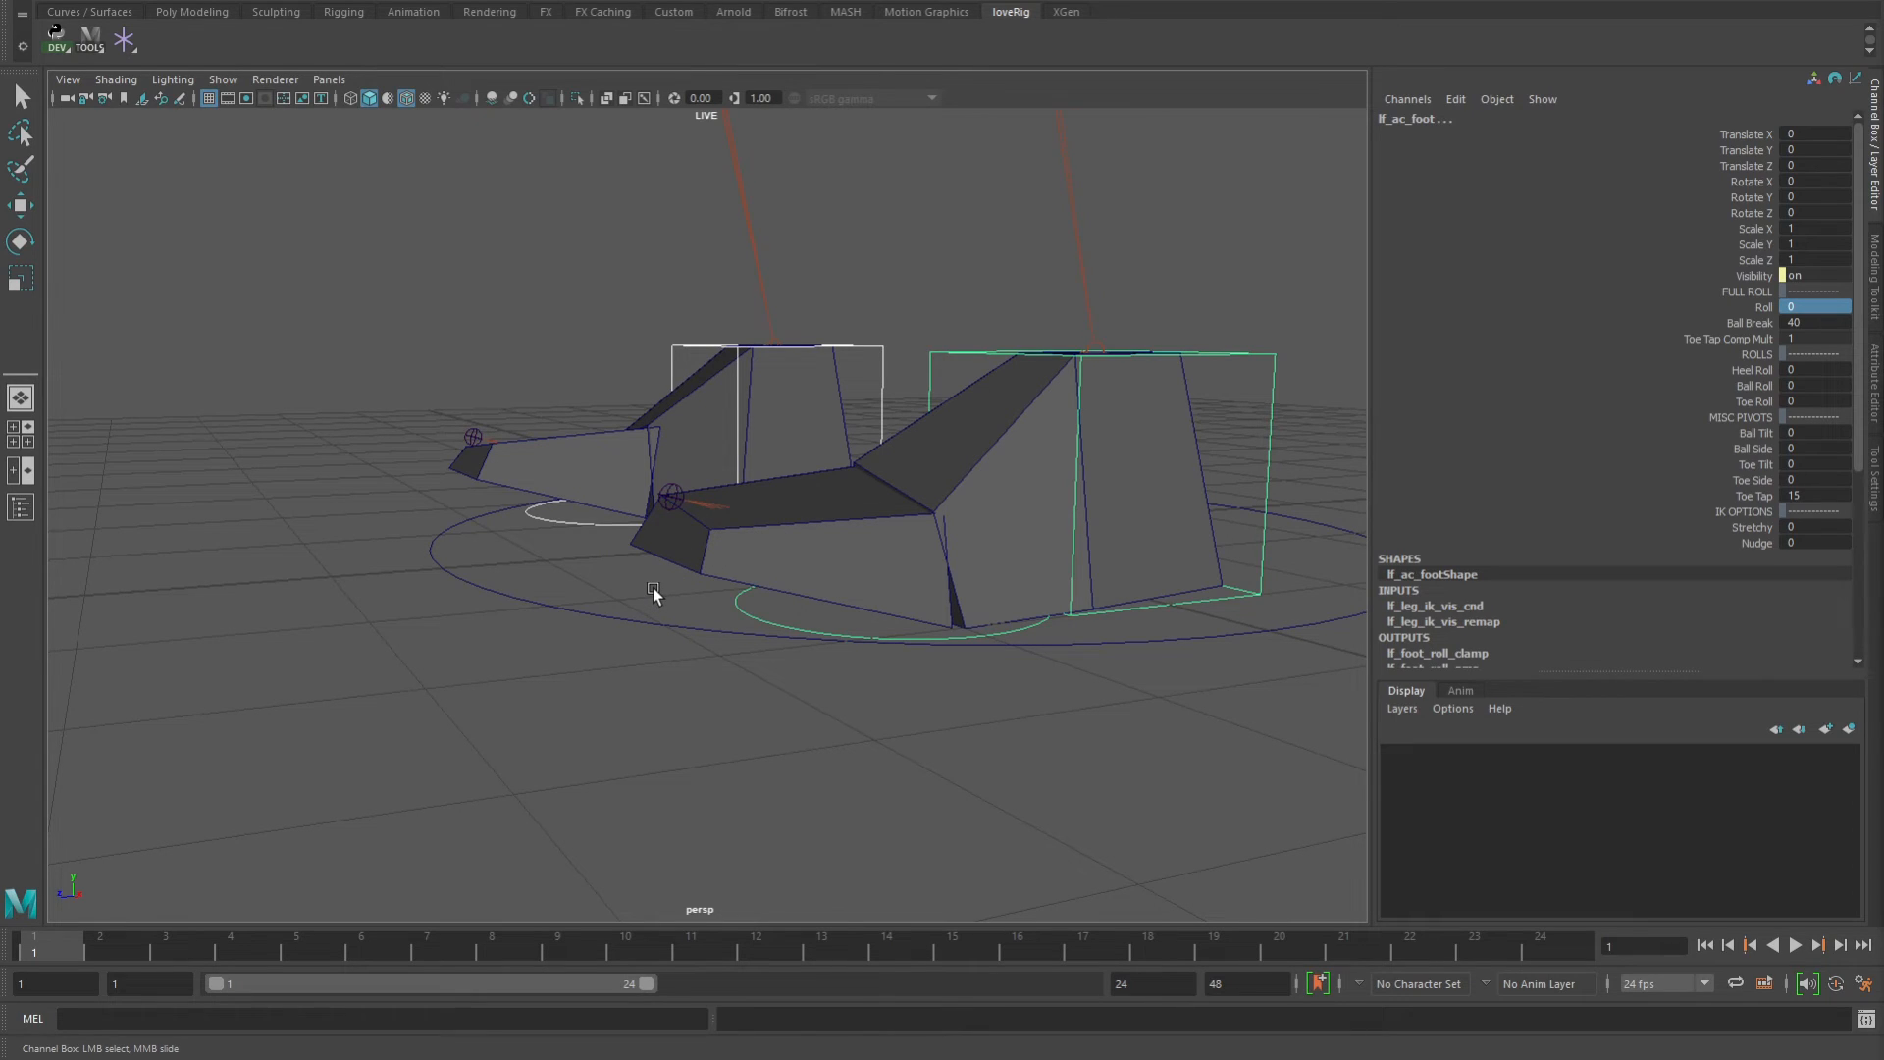
mouse_move(652, 603)
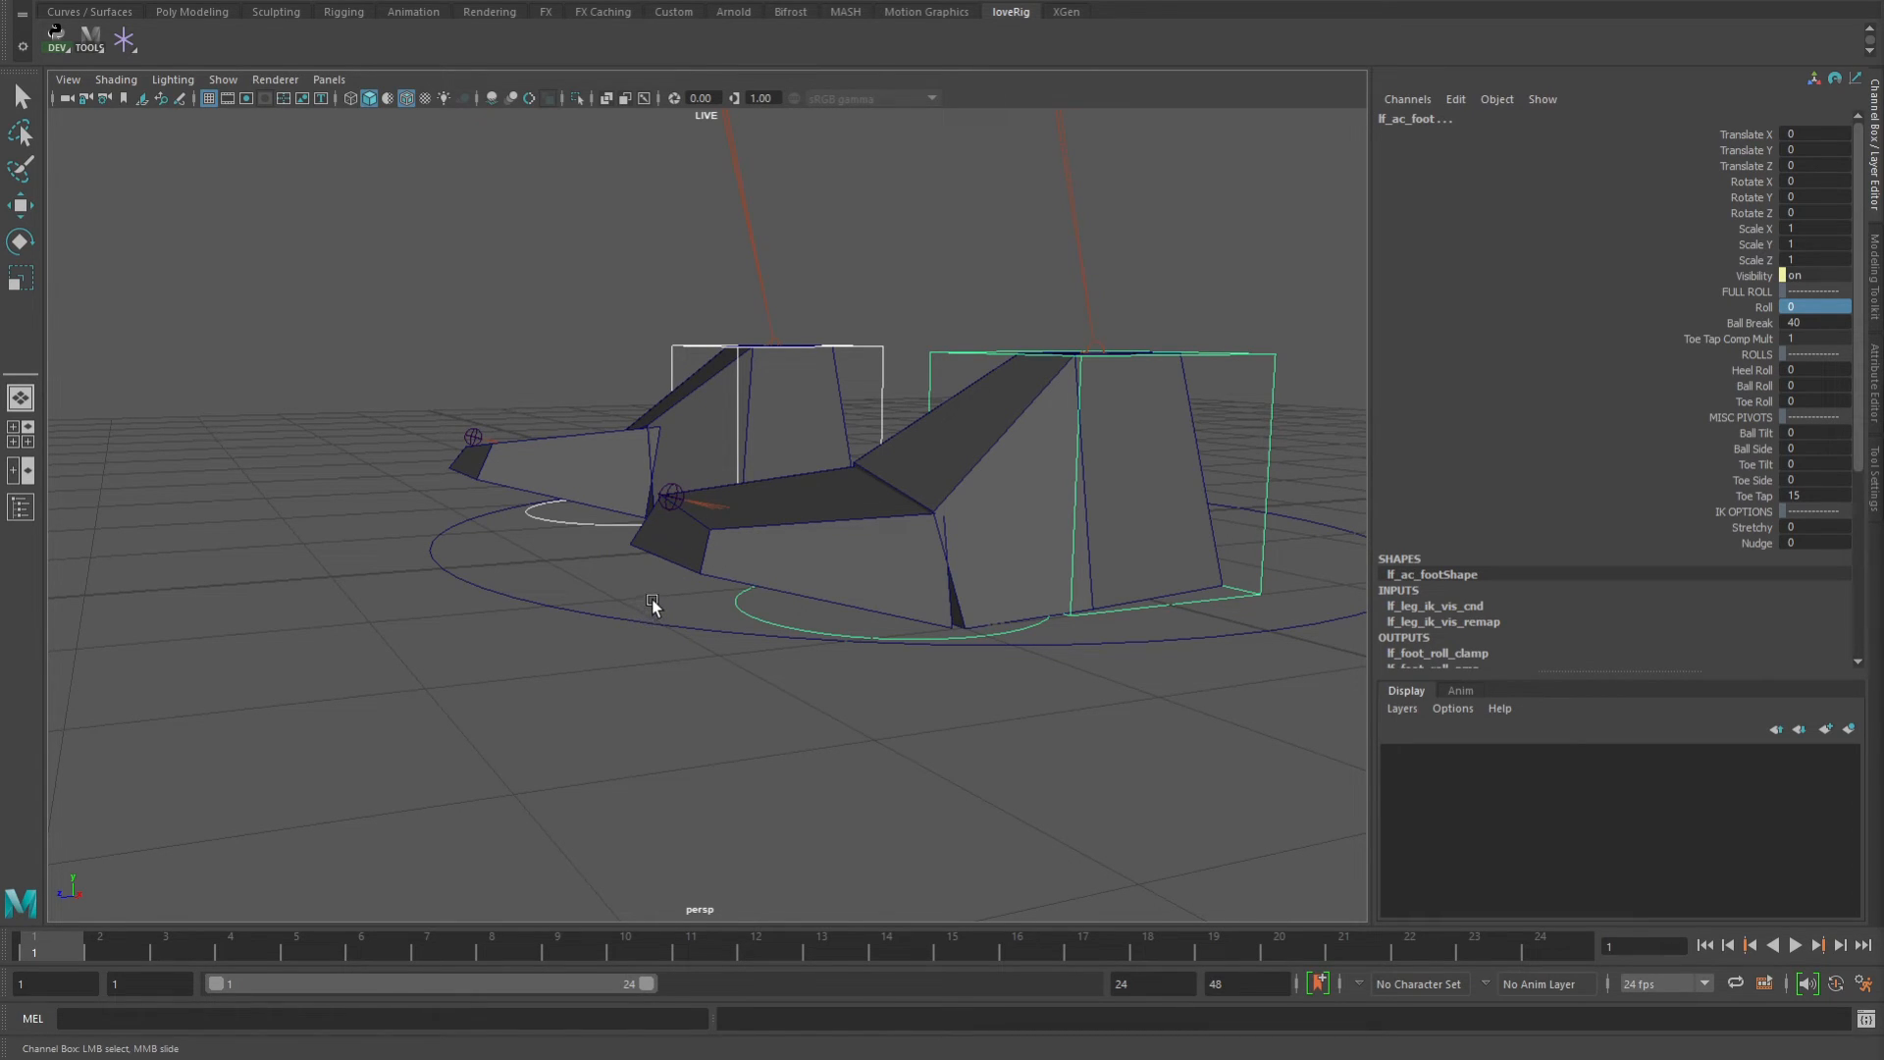
mouse_move(658, 556)
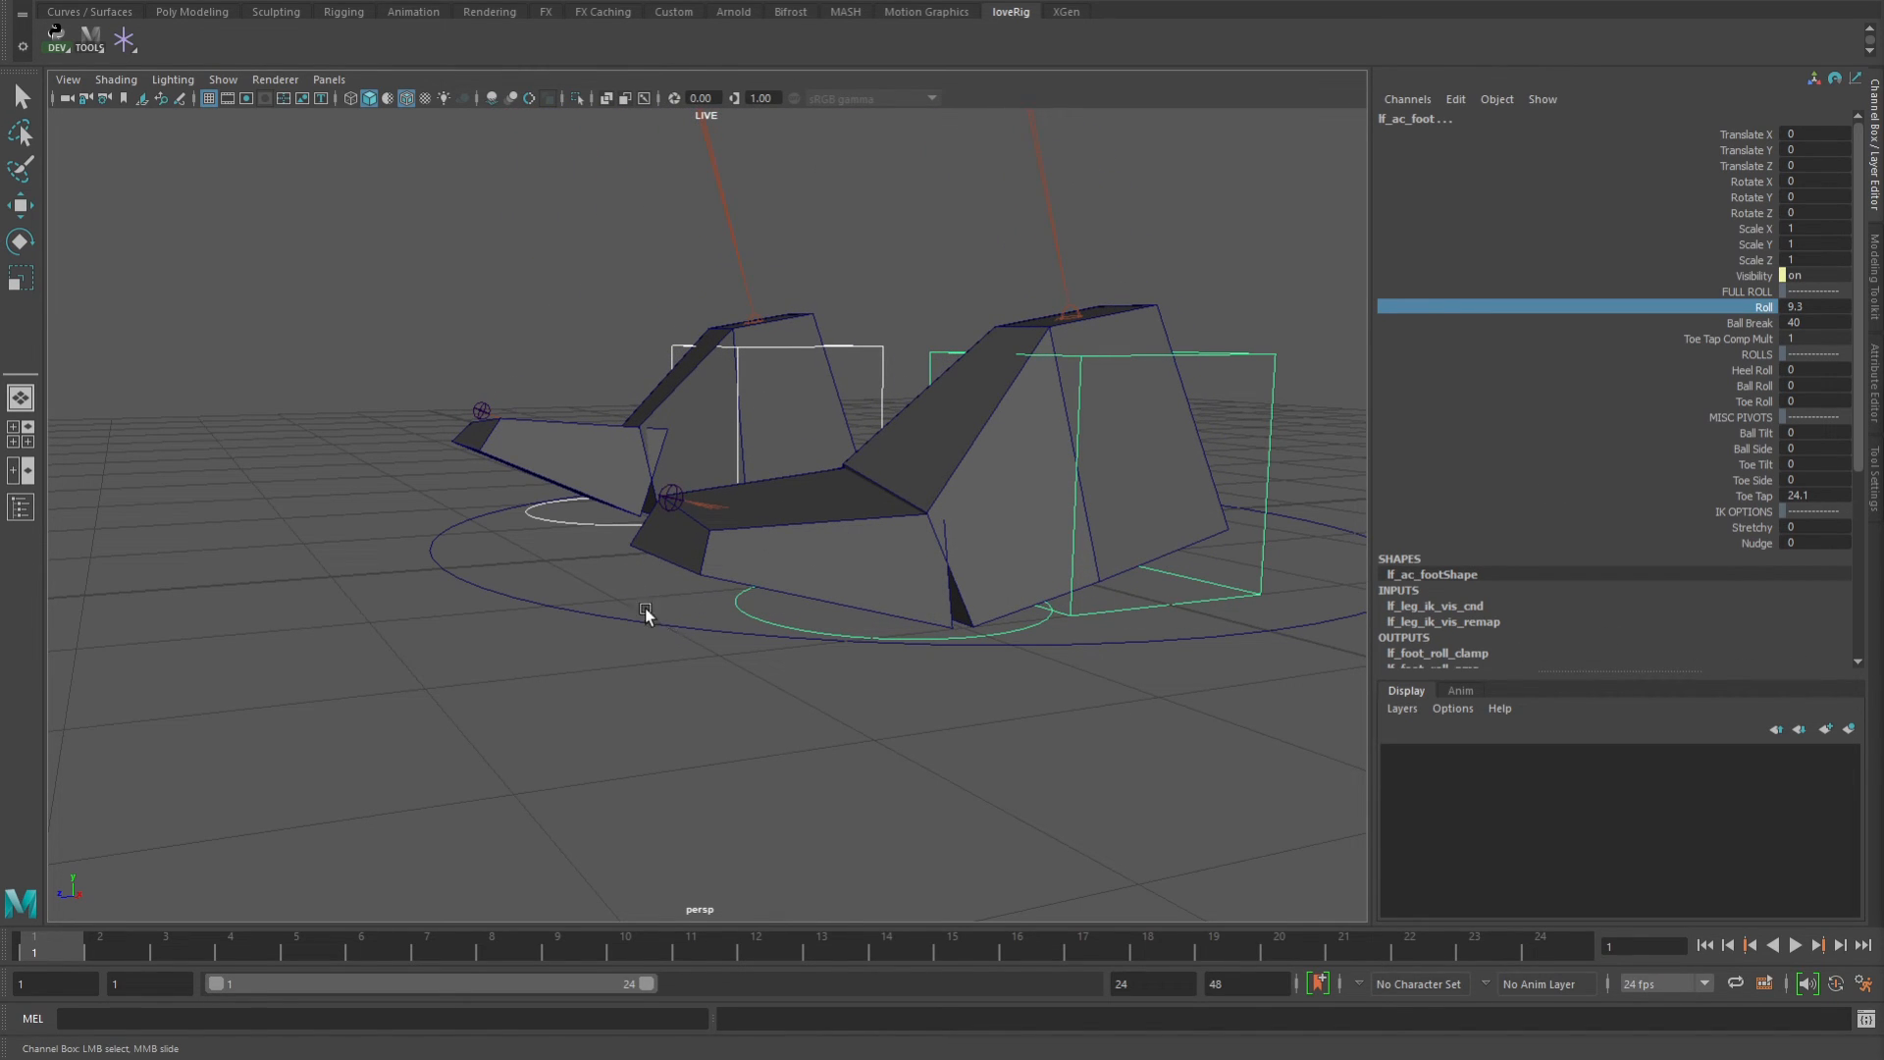
mouse_move(667, 563)
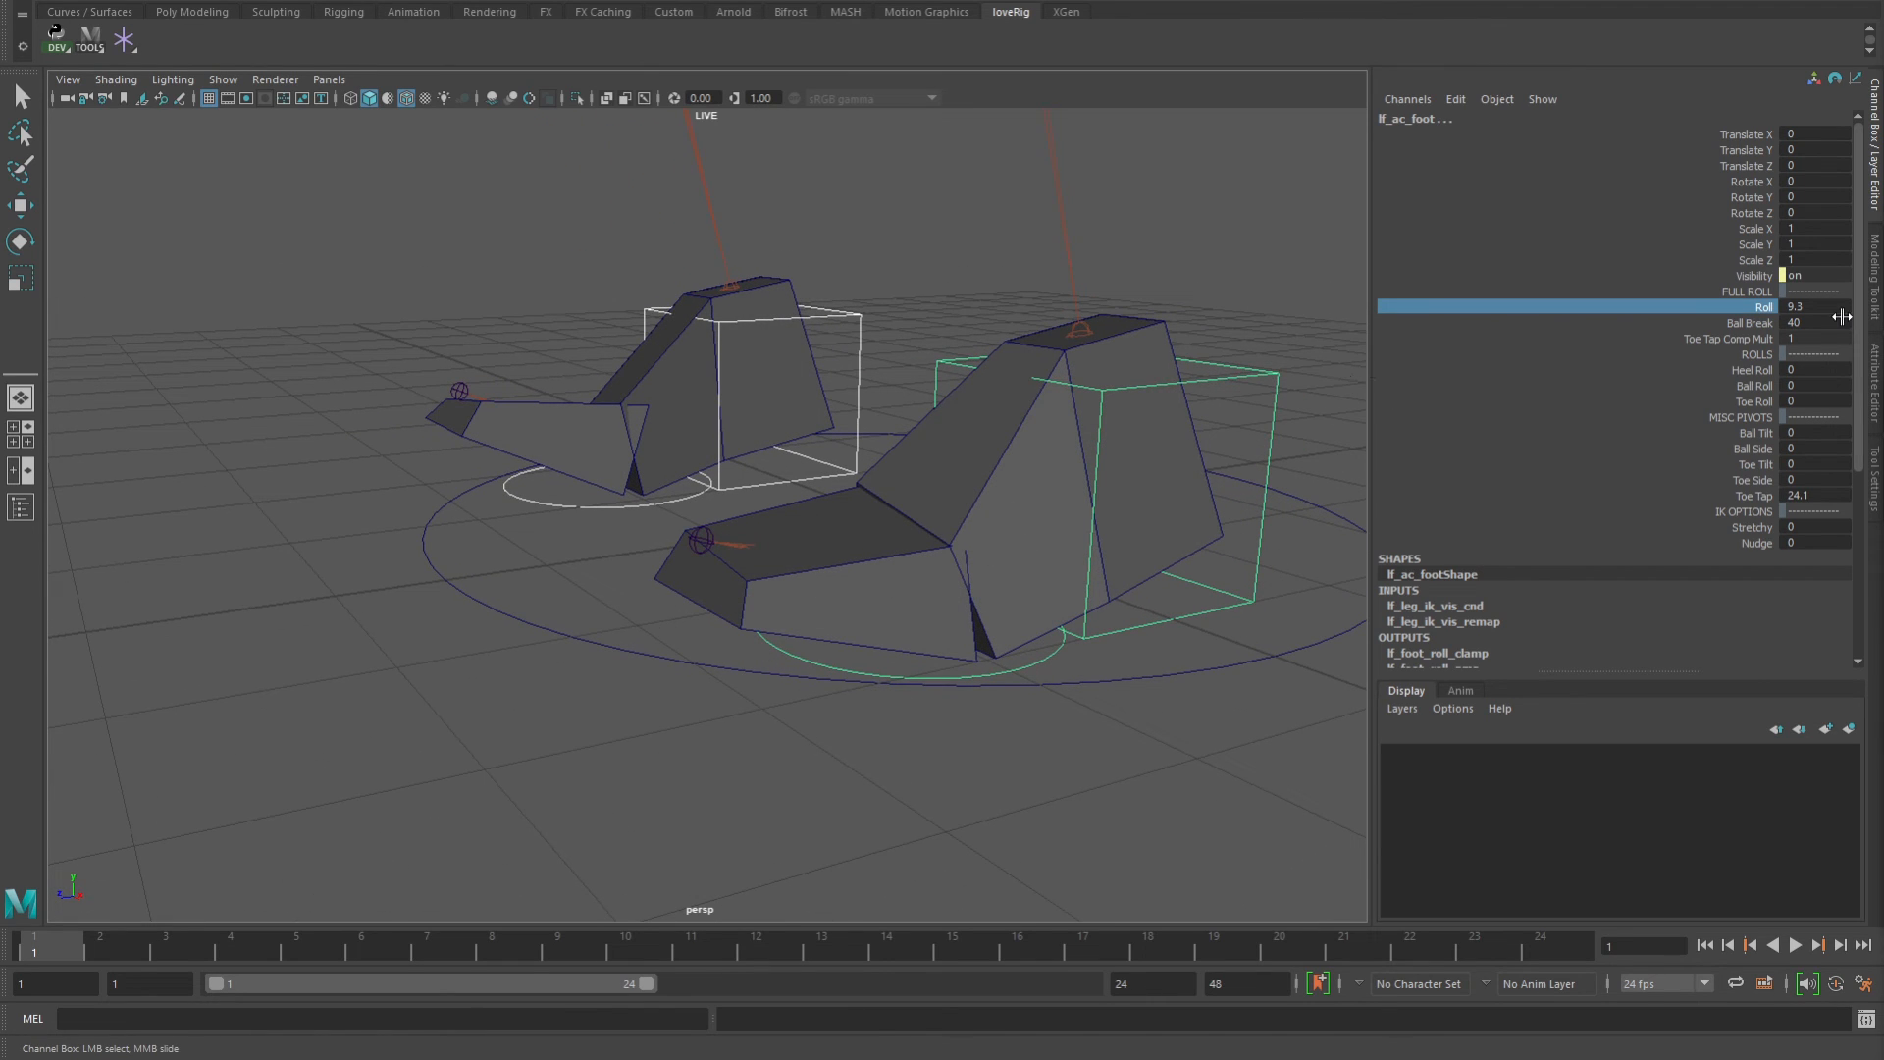
mouse_move(1809, 315)
type("0")
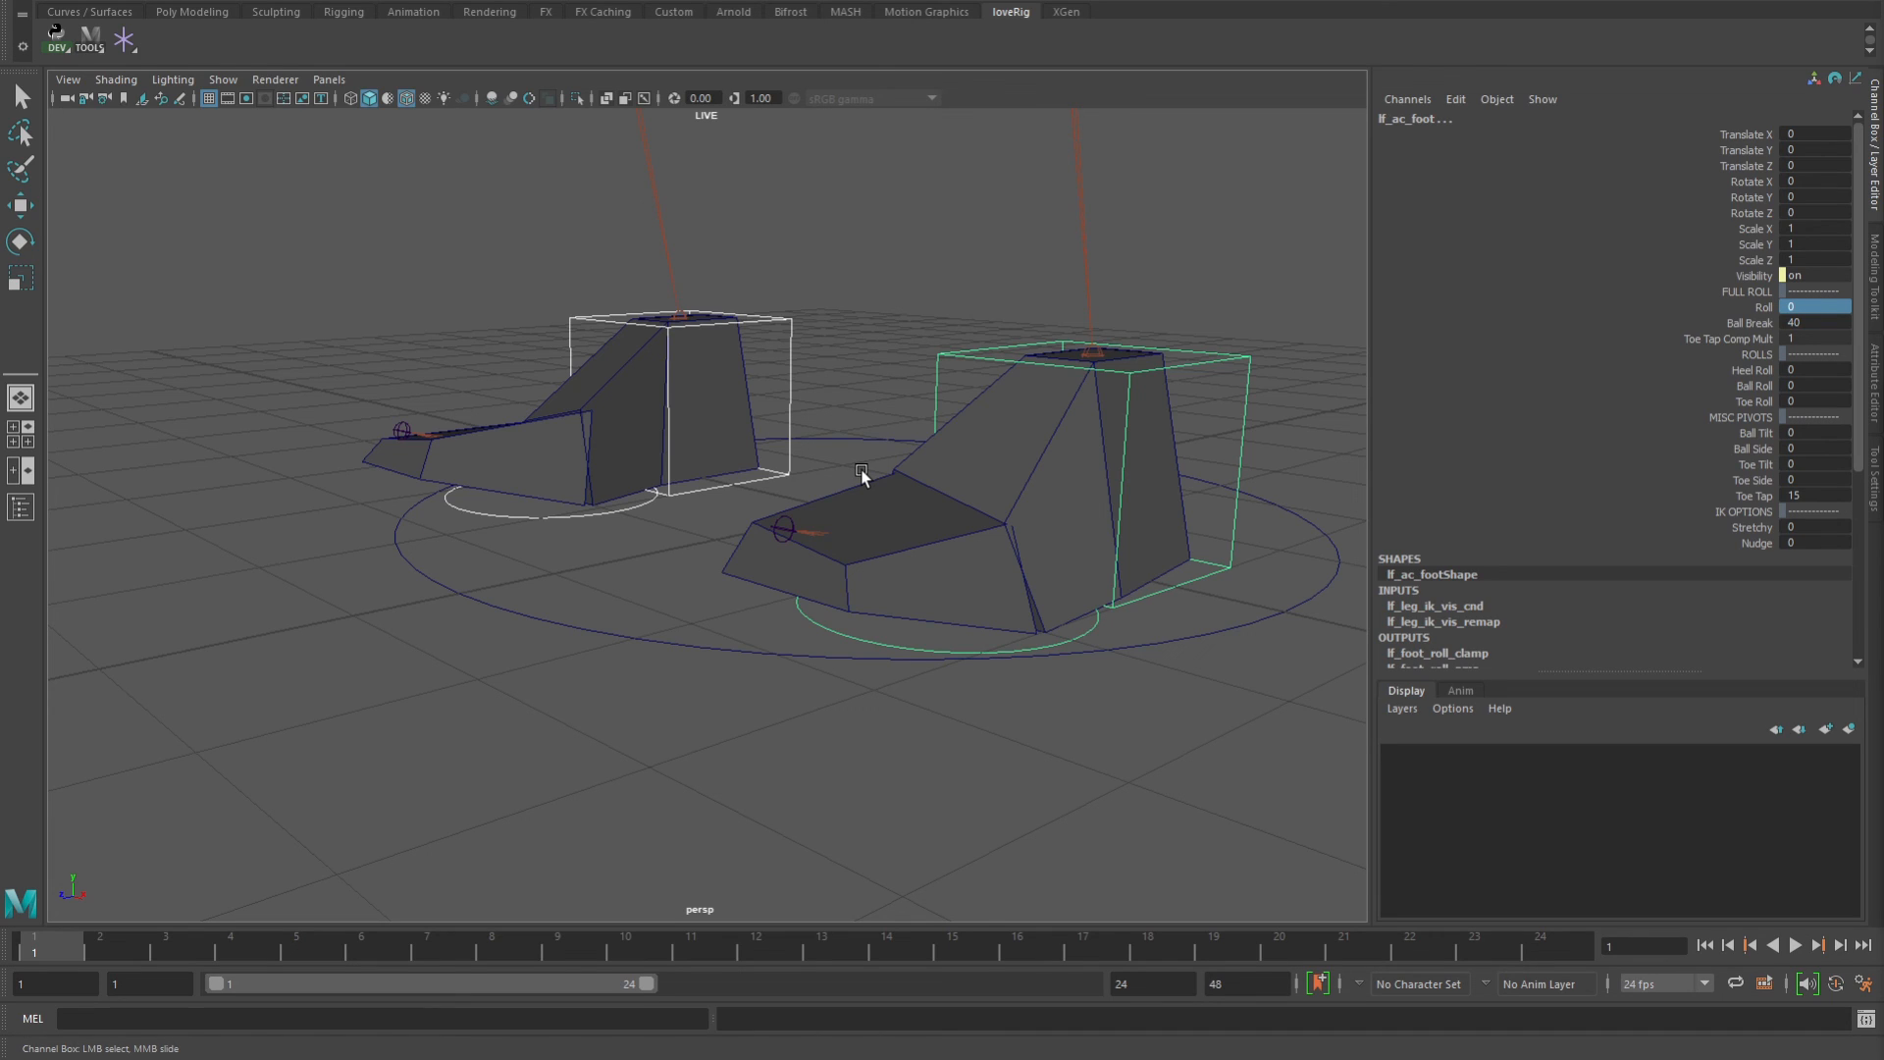
mouse_move(943, 470)
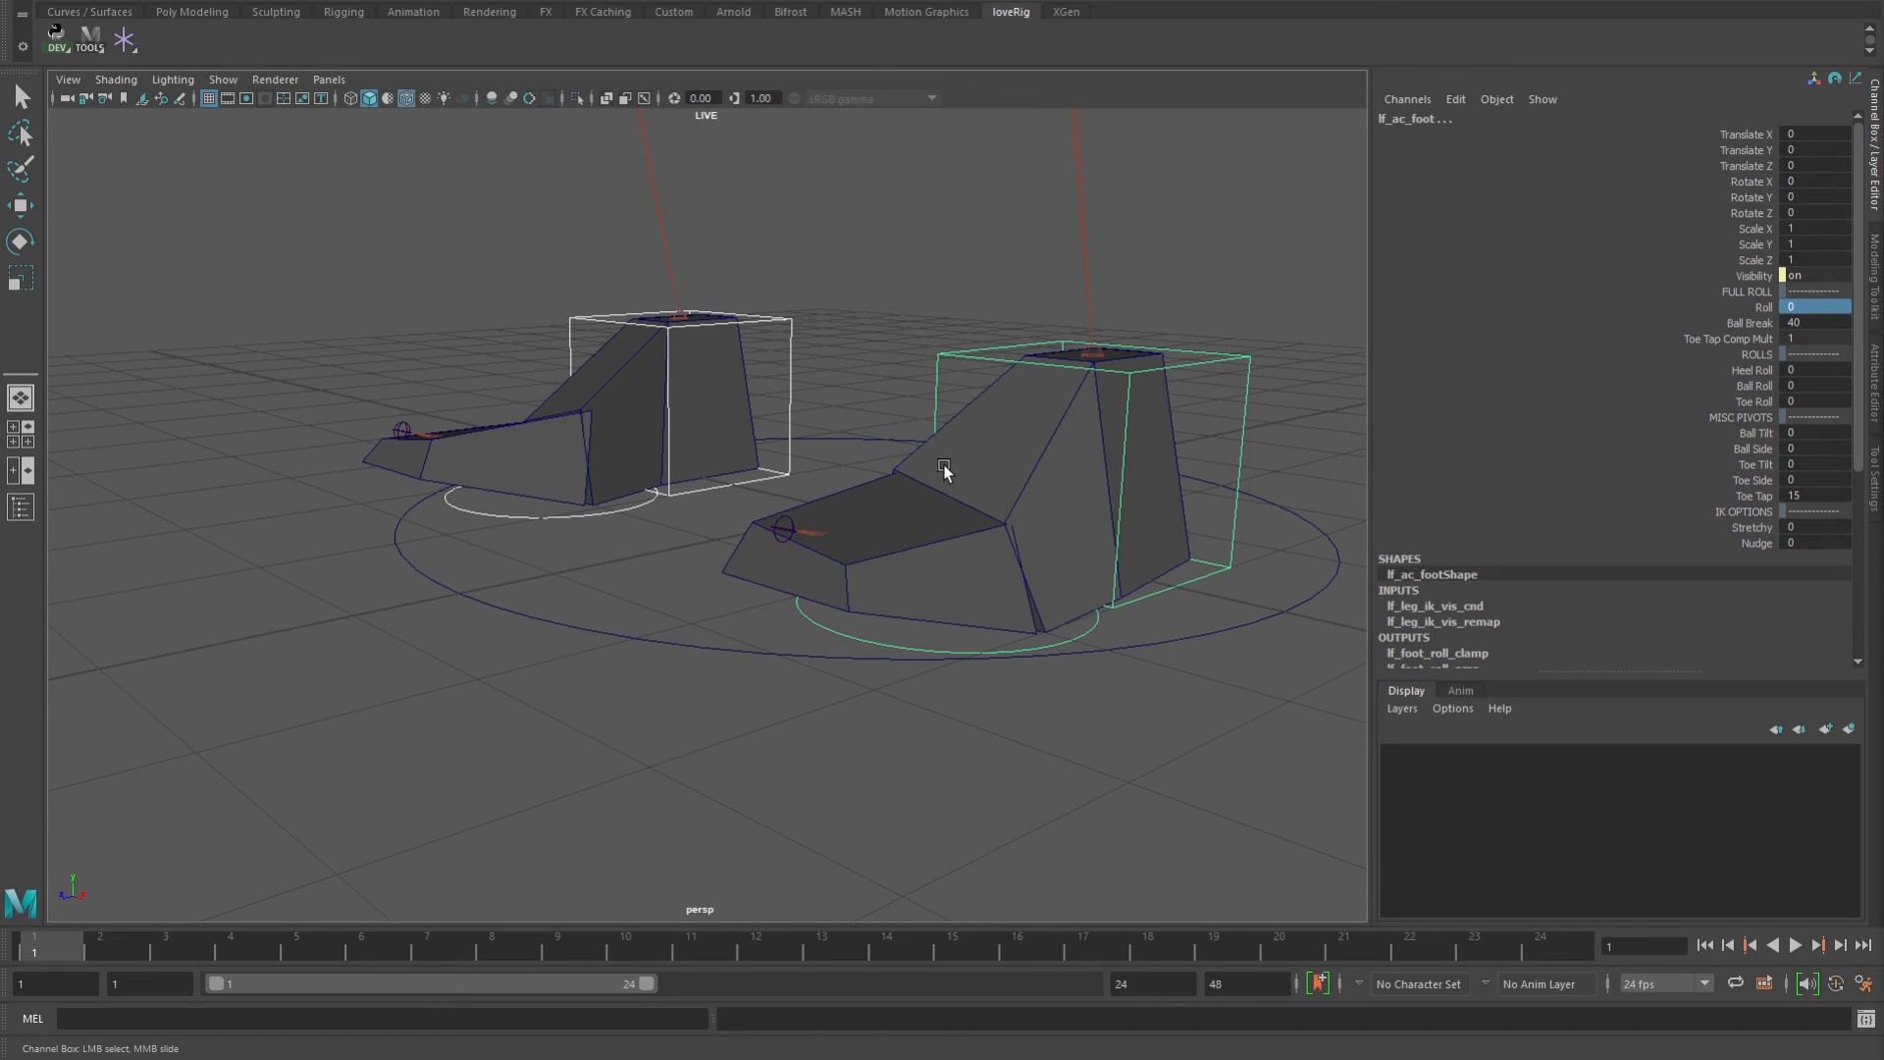